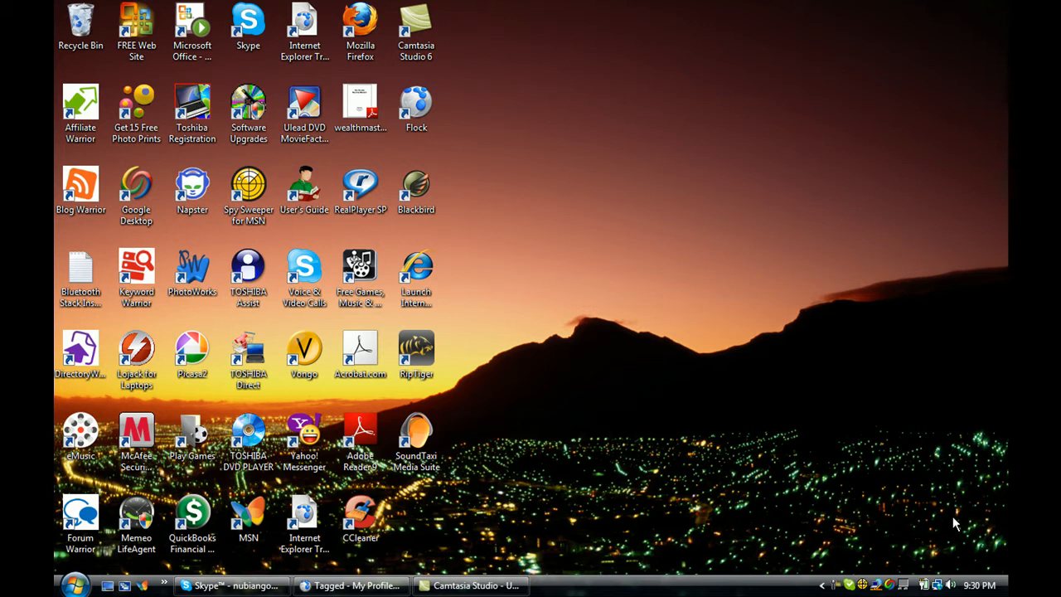
pyautogui.moveTo(926, 521)
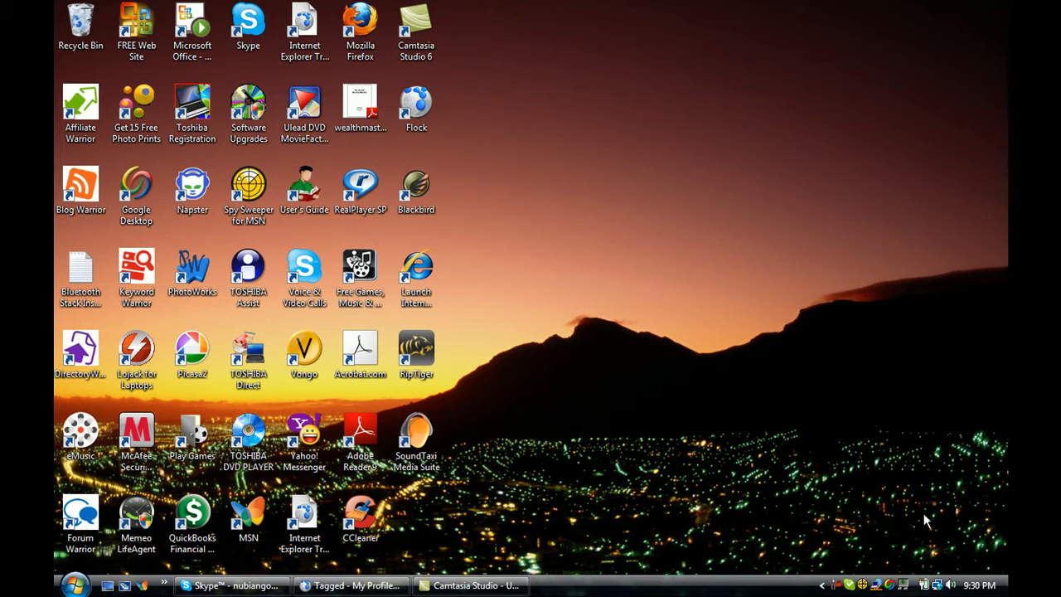
pyautogui.moveTo(617, 577)
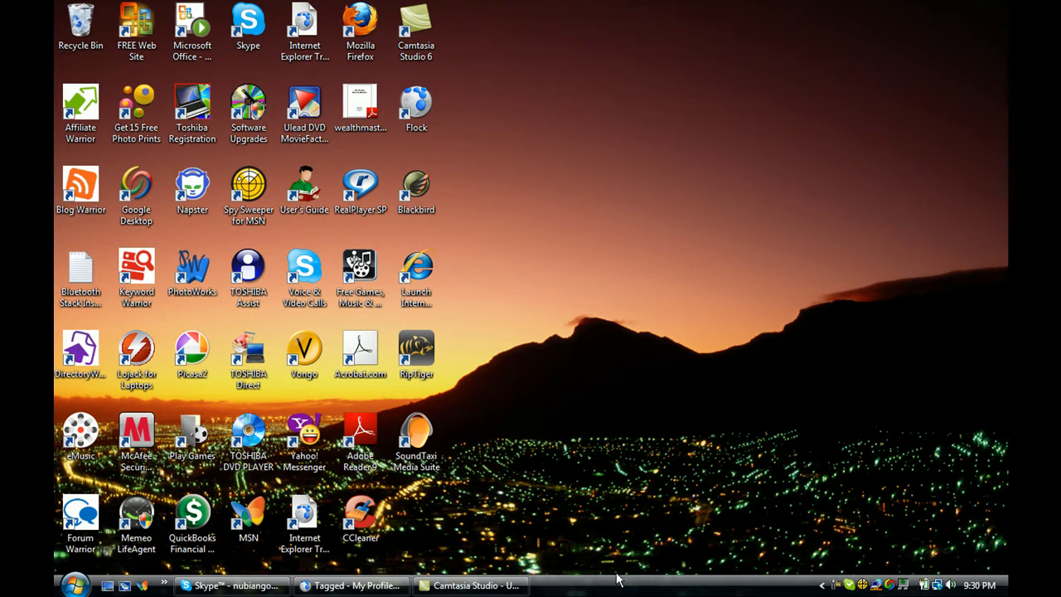
pyautogui.moveTo(471, 585)
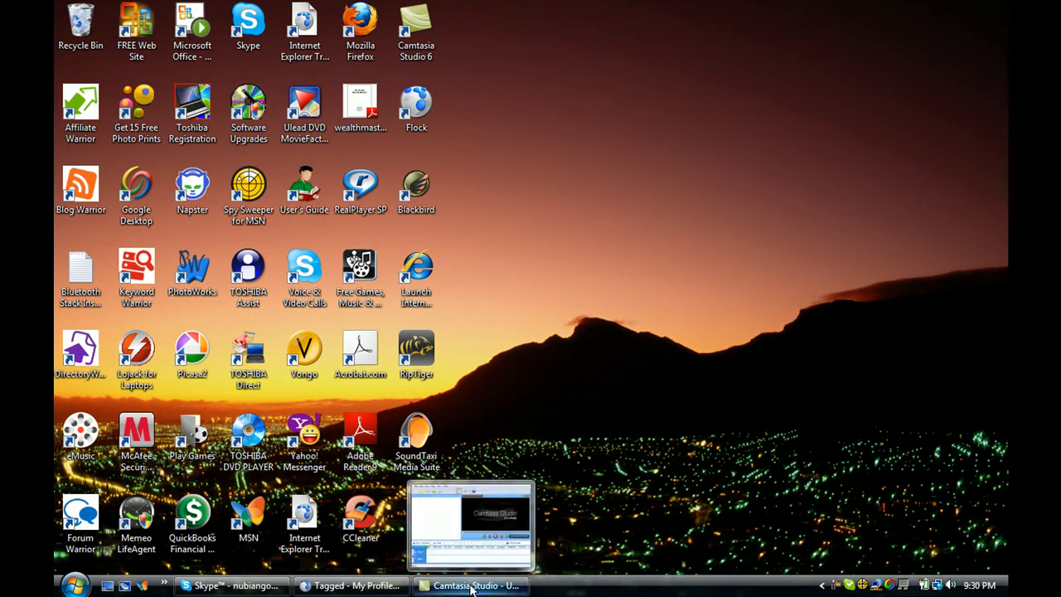
pyautogui.moveTo(351, 586)
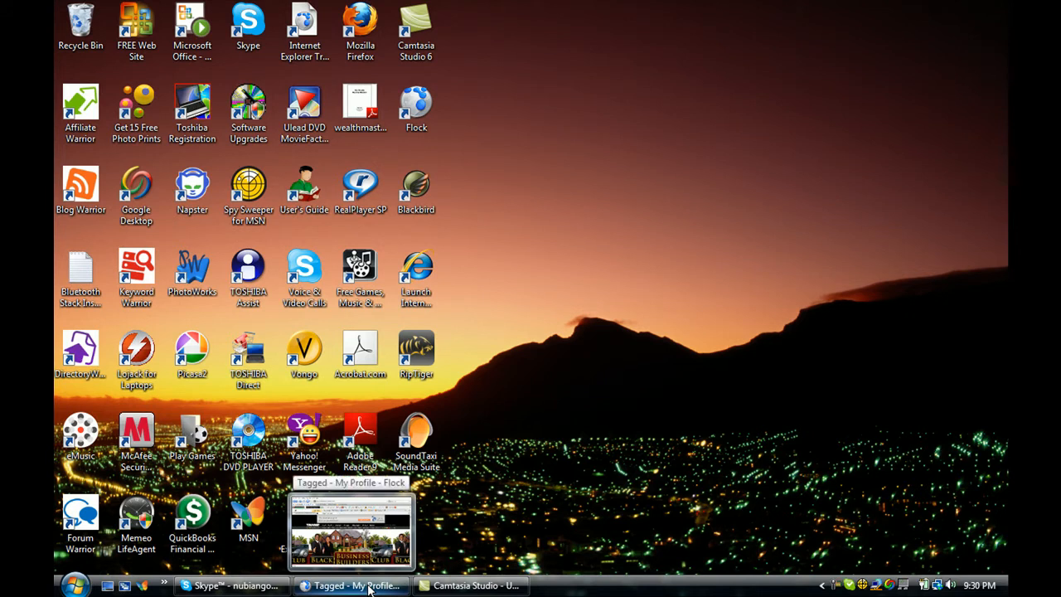
# - Bring the Tagged My Profile window forward and scroll to the avatar, headline and profile details
pyautogui.click(351, 587)
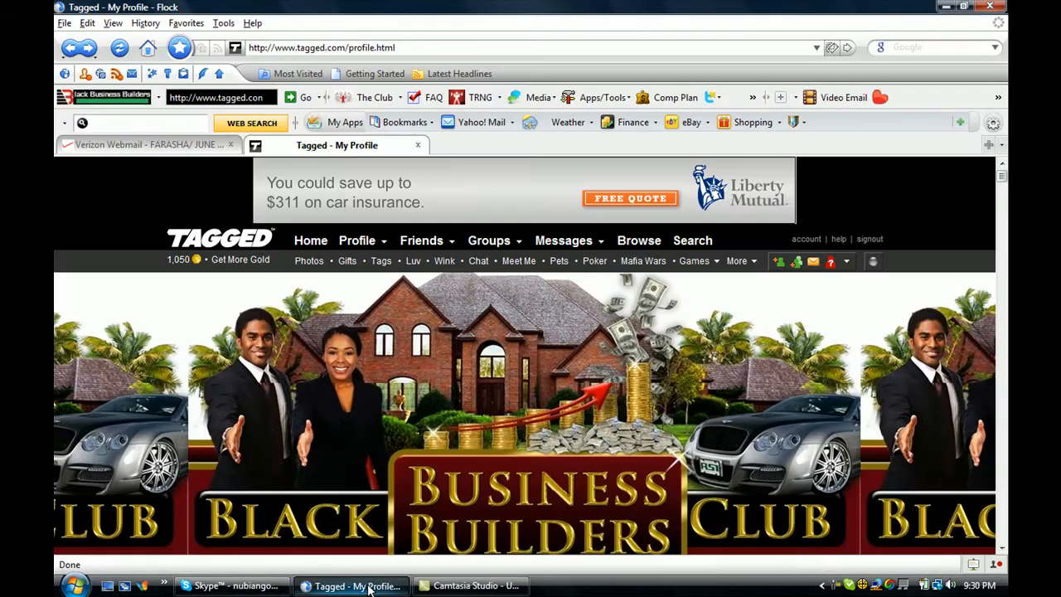
pyautogui.moveTo(361, 587)
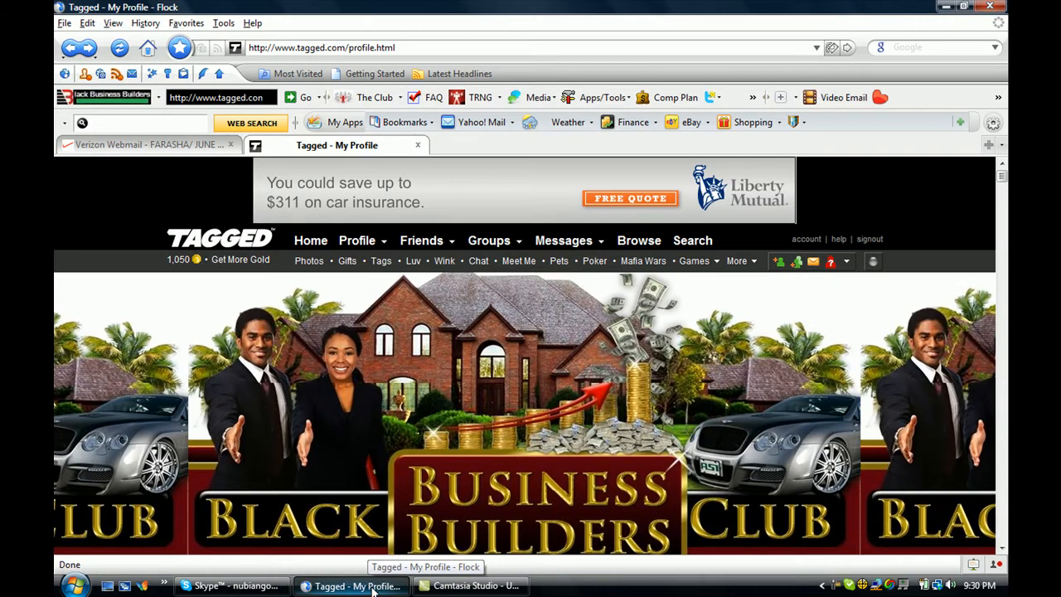
pyautogui.moveTo(667, 421)
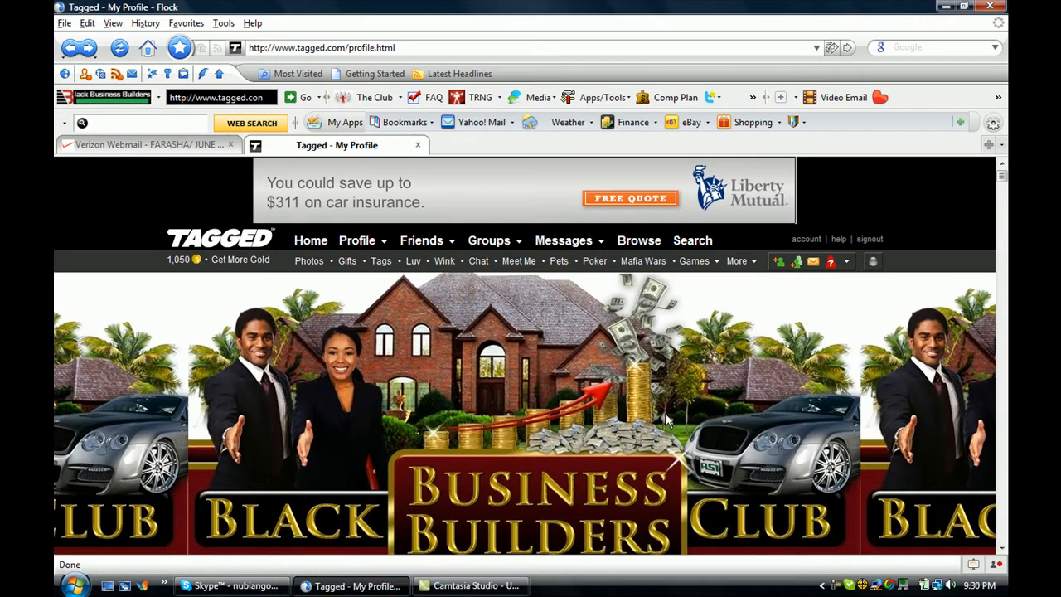
pyautogui.moveTo(975, 541)
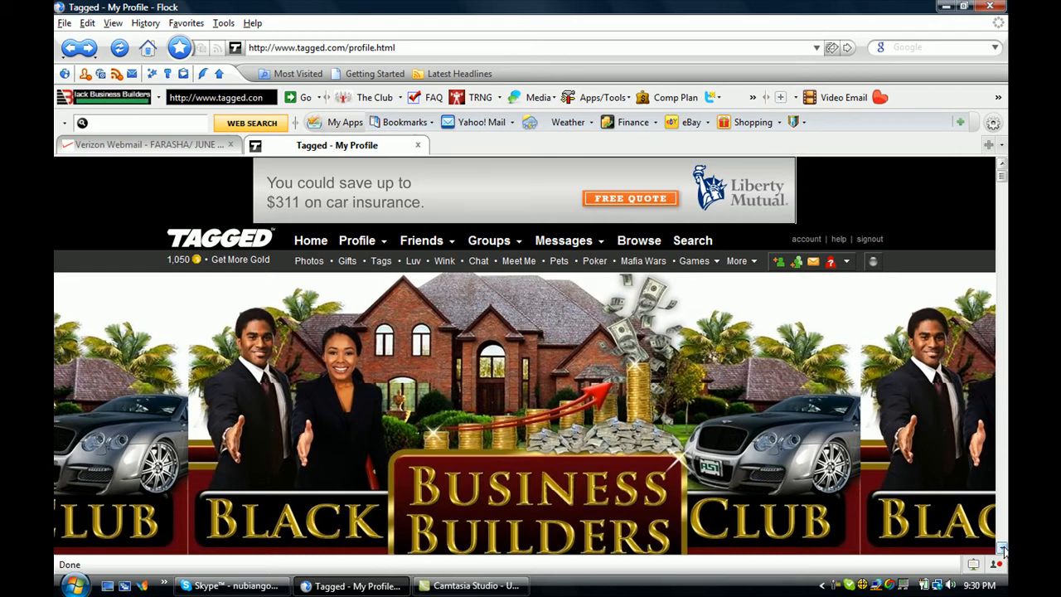
pyautogui.scroll(-3)
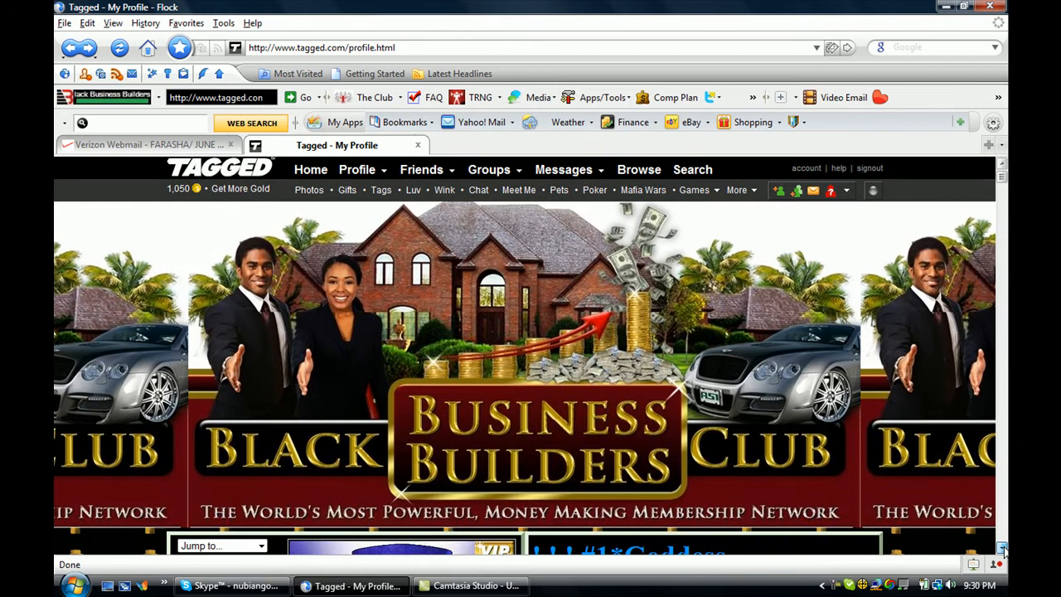
pyautogui.scroll(-3)
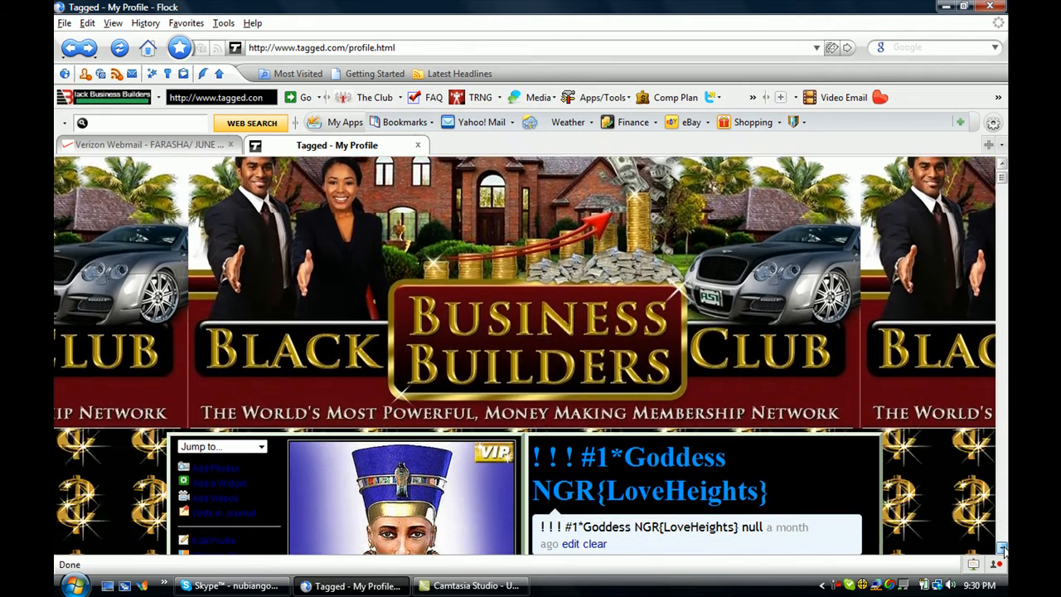
pyautogui.scroll(-3)
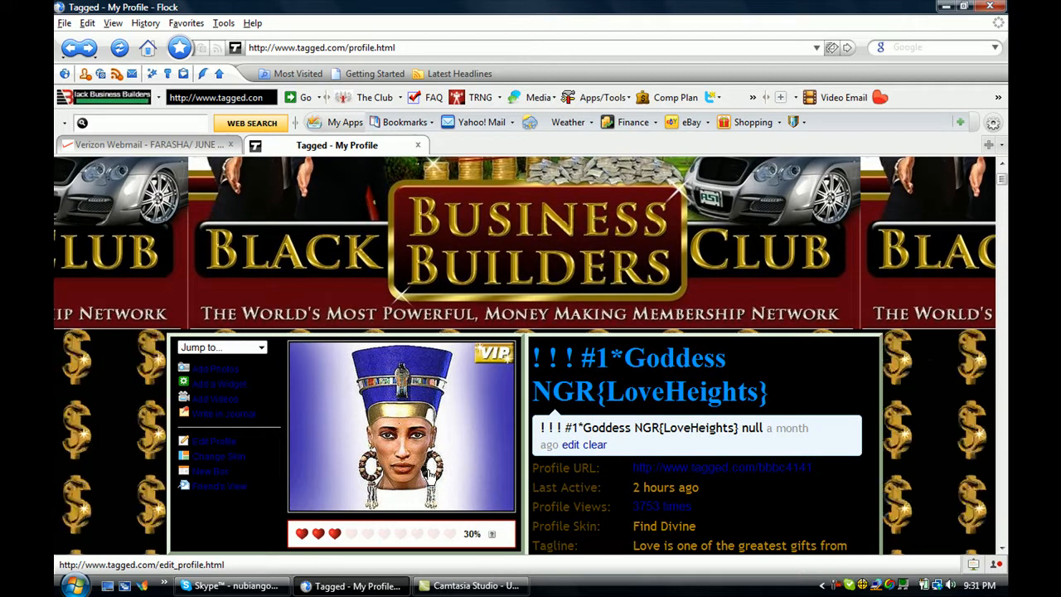
pyautogui.moveTo(545, 451)
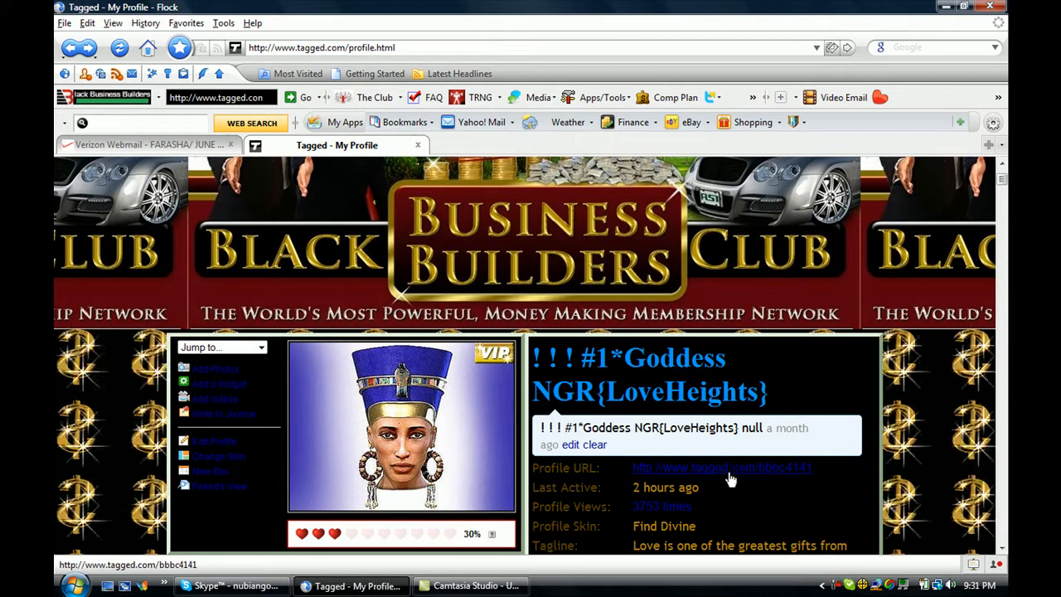
pyautogui.moveTo(671, 483)
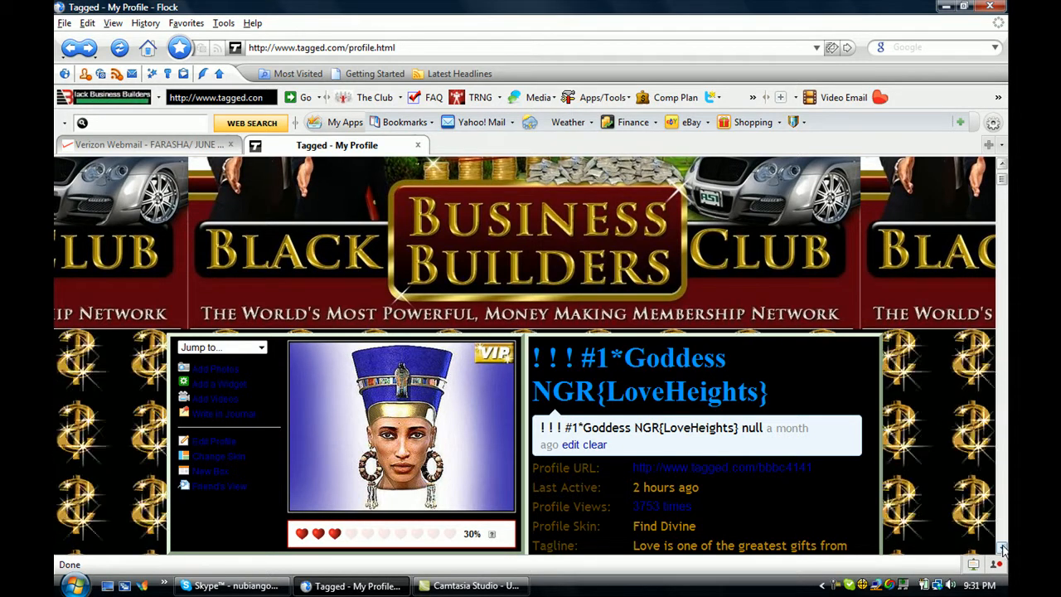
# - Scroll down the profile through the Photos, Friends and Gifts sections
pyautogui.scroll(-3)
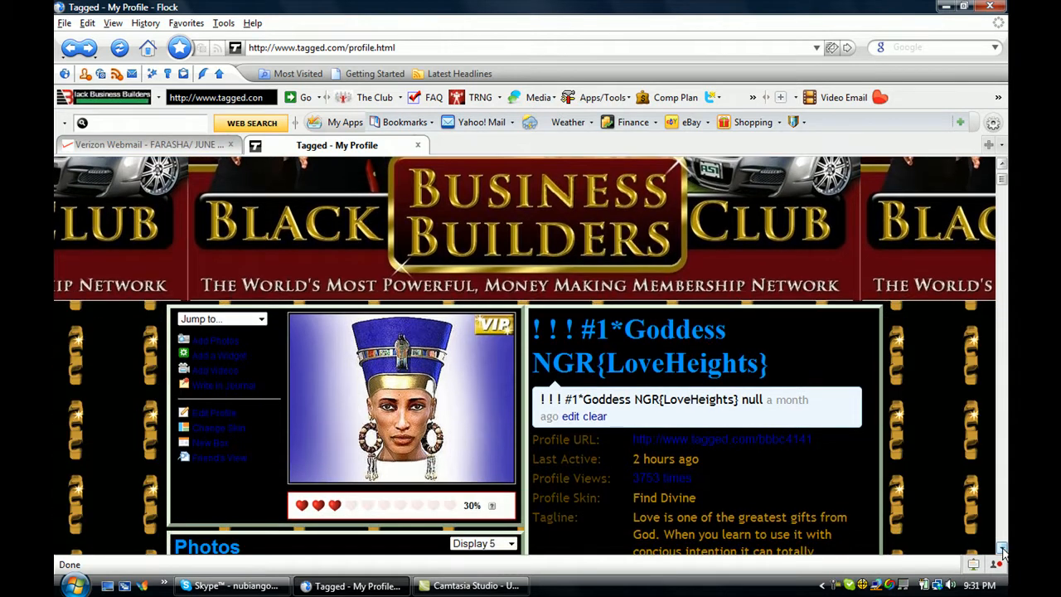
pyautogui.scroll(-3)
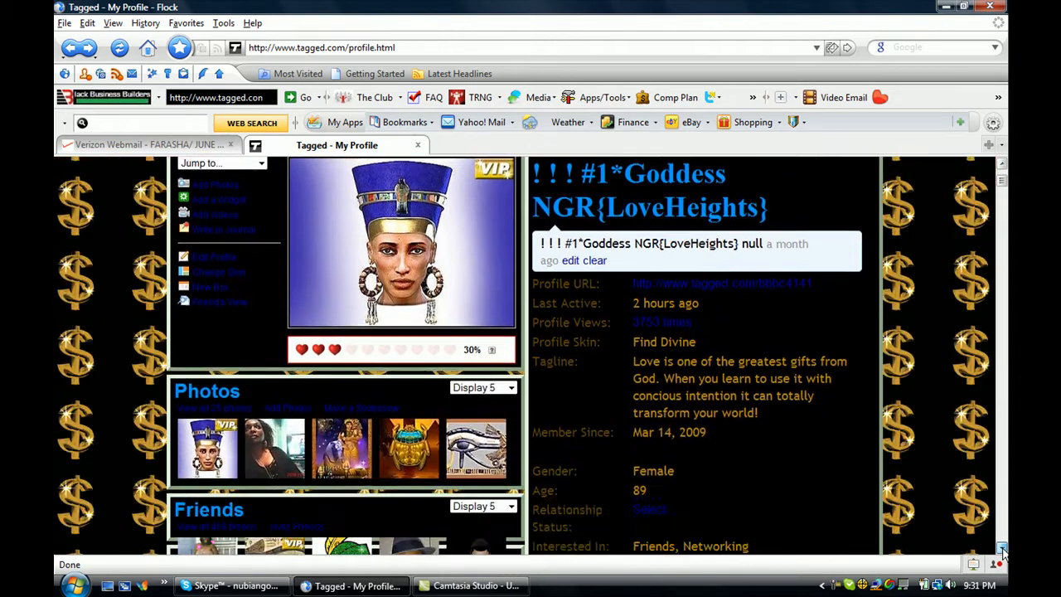
pyautogui.scroll(-3)
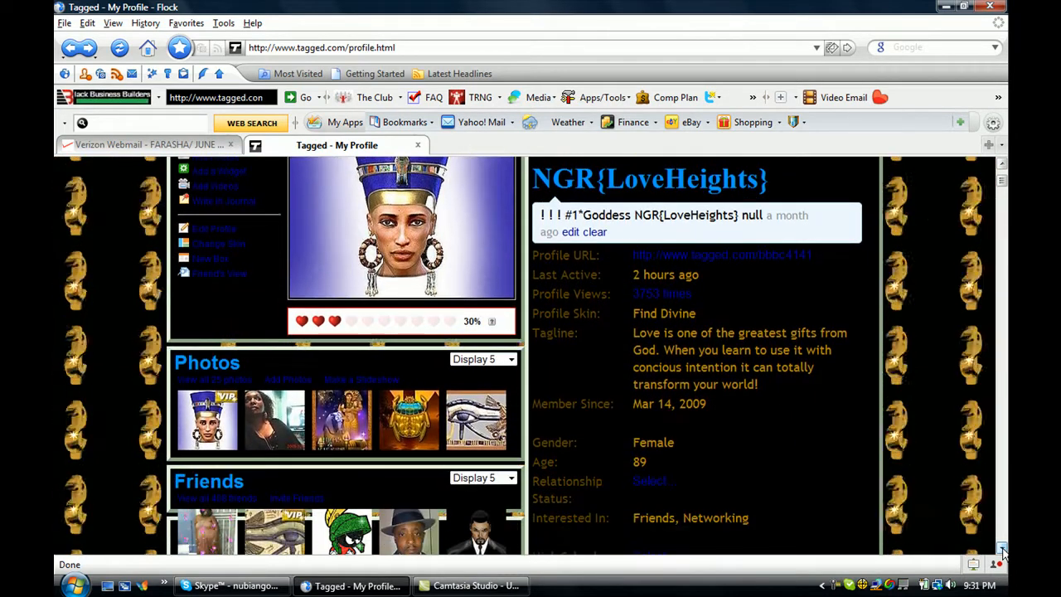
pyautogui.scroll(-3)
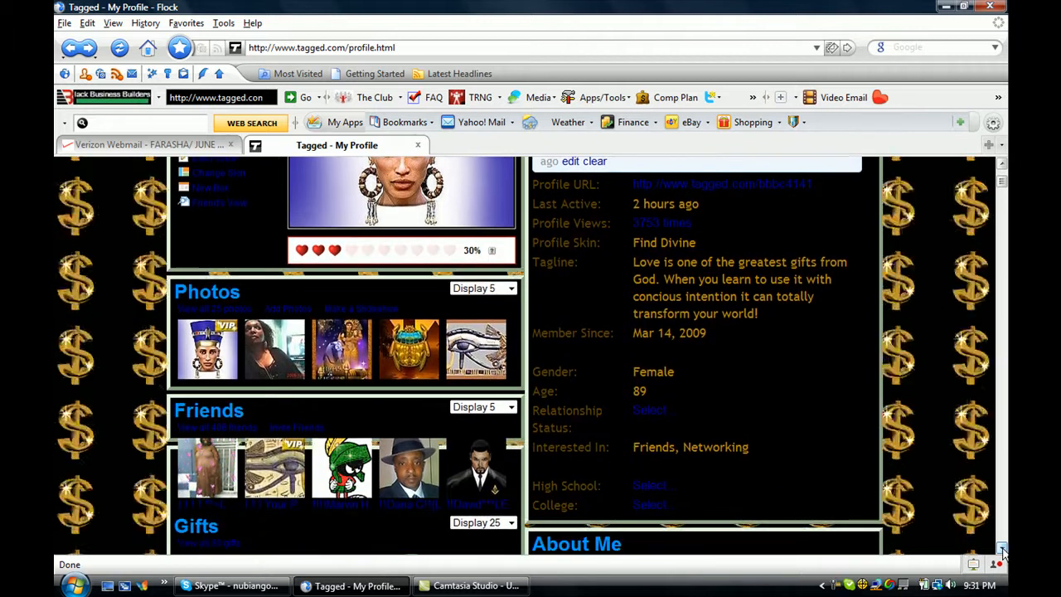
pyautogui.scroll(-3)
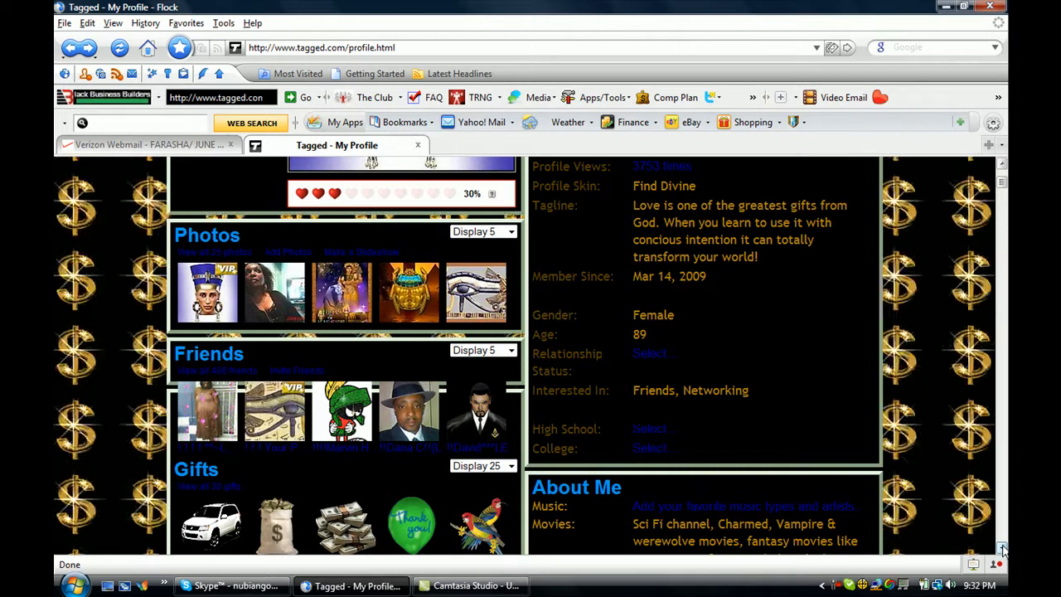
# - Continue past About Me until the Videos box with its embedded player appears
pyautogui.scroll(-3)
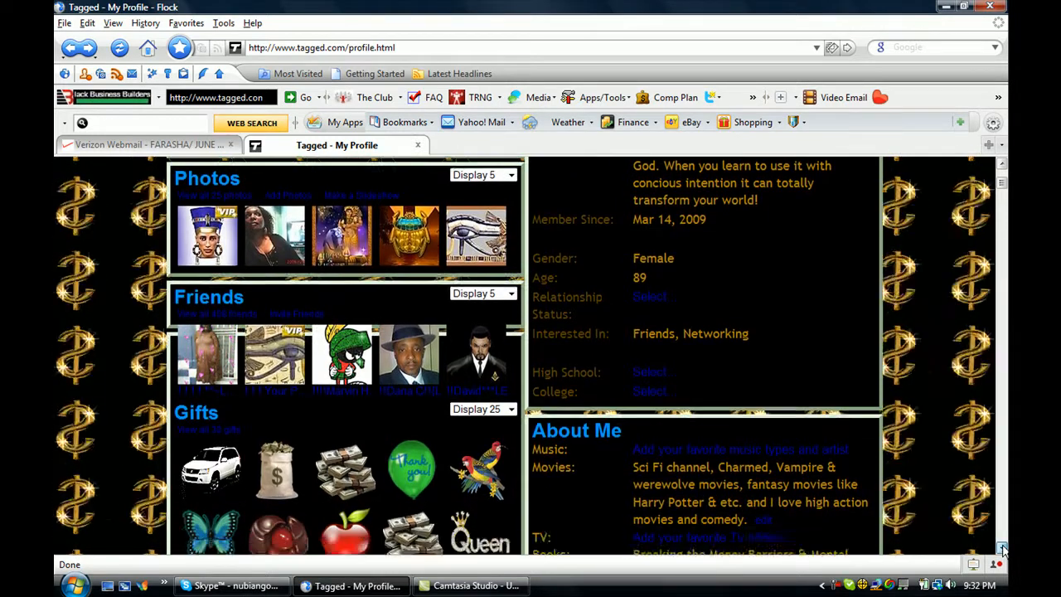
pyautogui.scroll(-3)
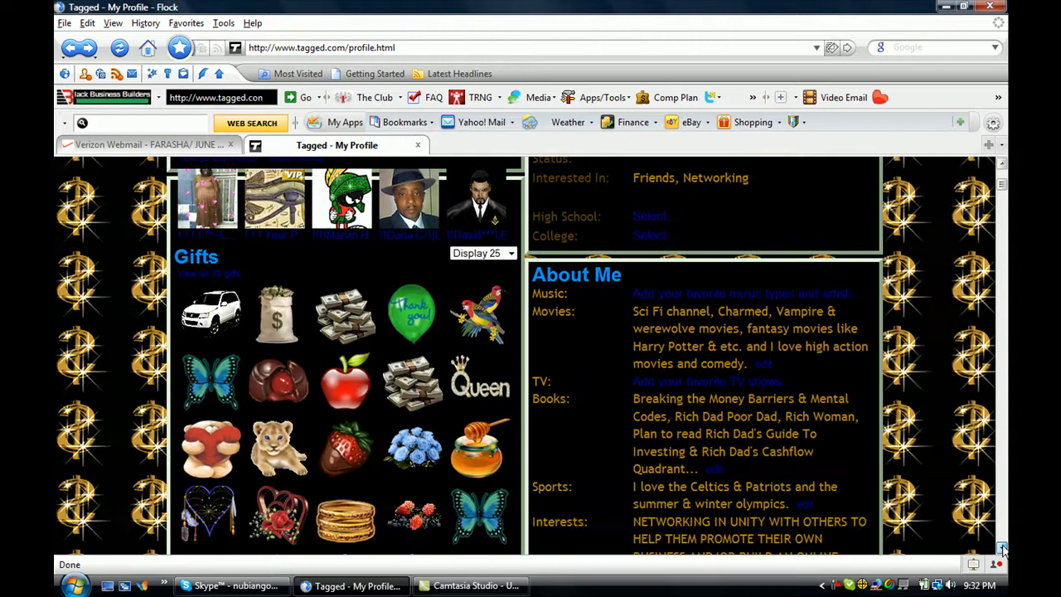
pyautogui.scroll(-3)
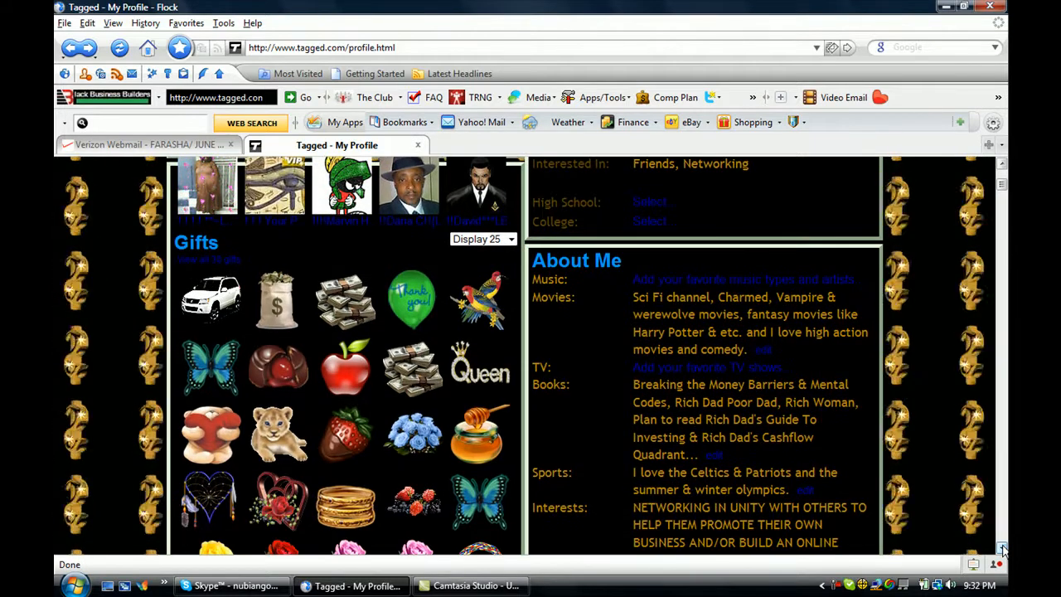
pyautogui.scroll(-3)
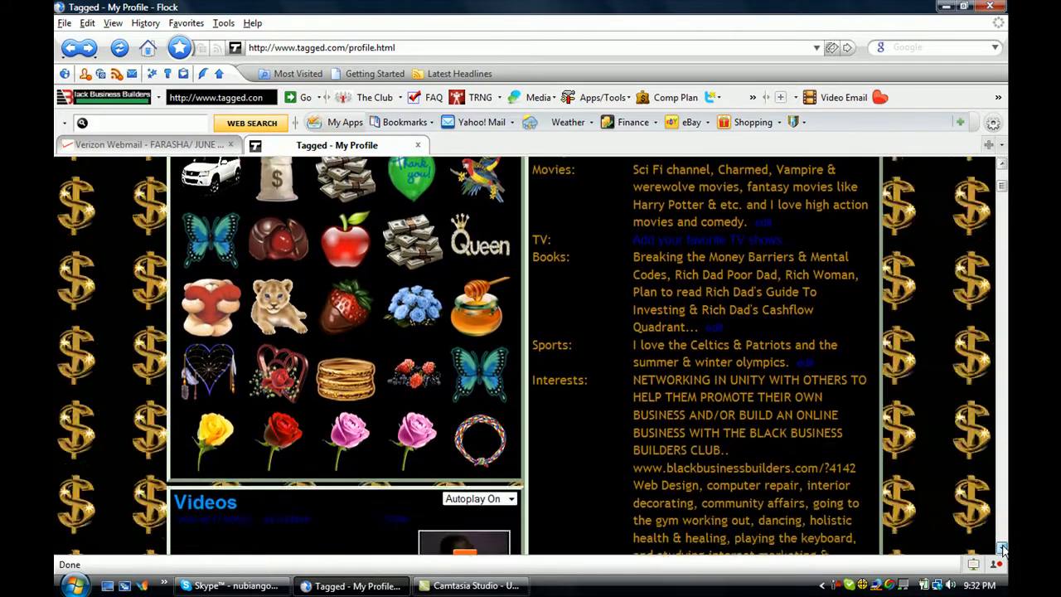
pyautogui.scroll(-3)
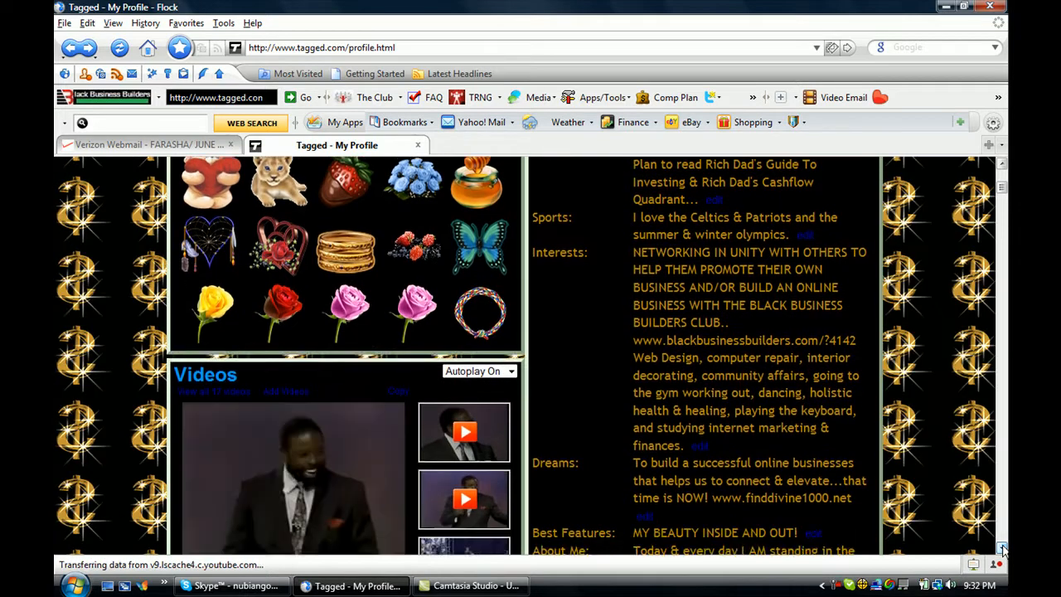
pyautogui.scroll(-3)
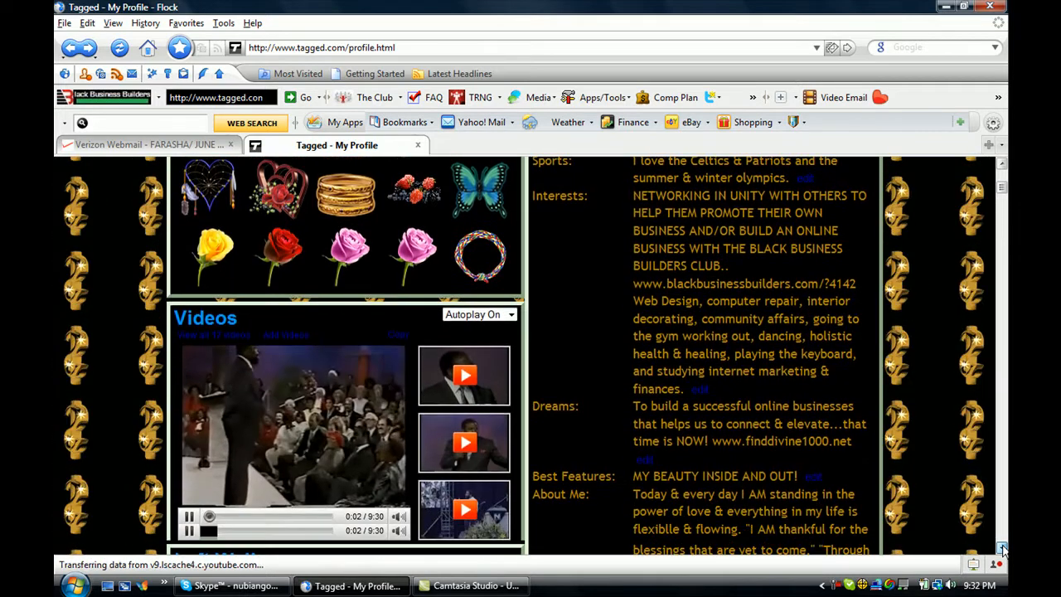
pyautogui.scroll(-3)
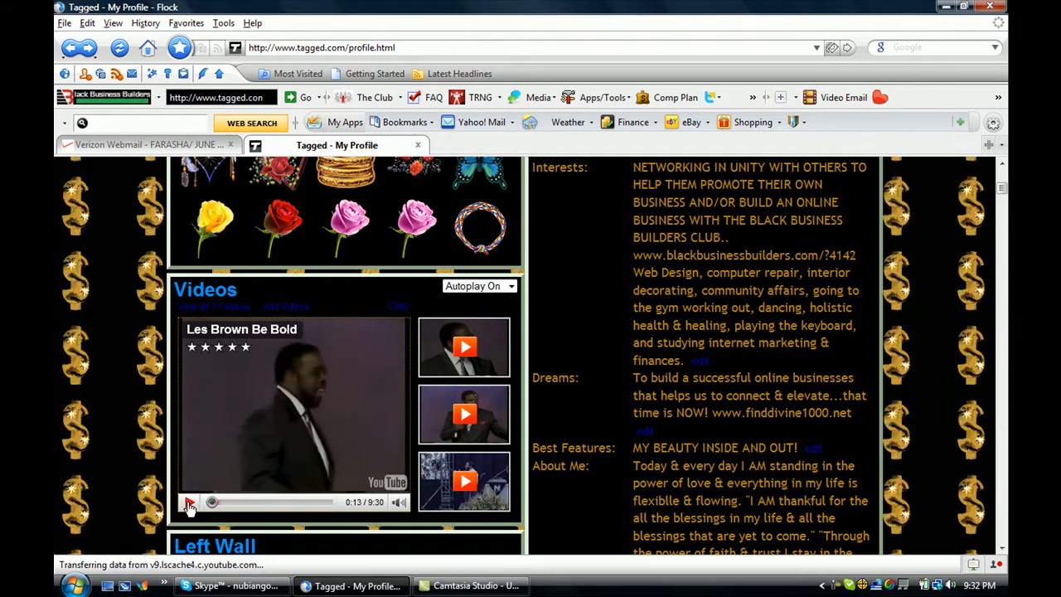
# - Play the Les Brown Be Bold video briefly, then pause it
pyautogui.click(189, 504)
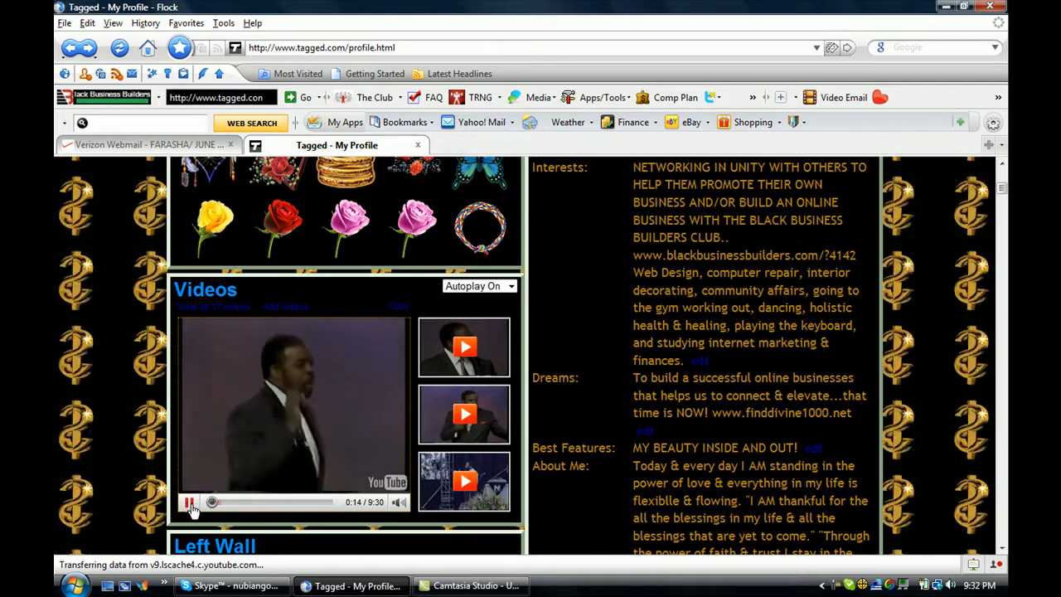
pyautogui.click(189, 505)
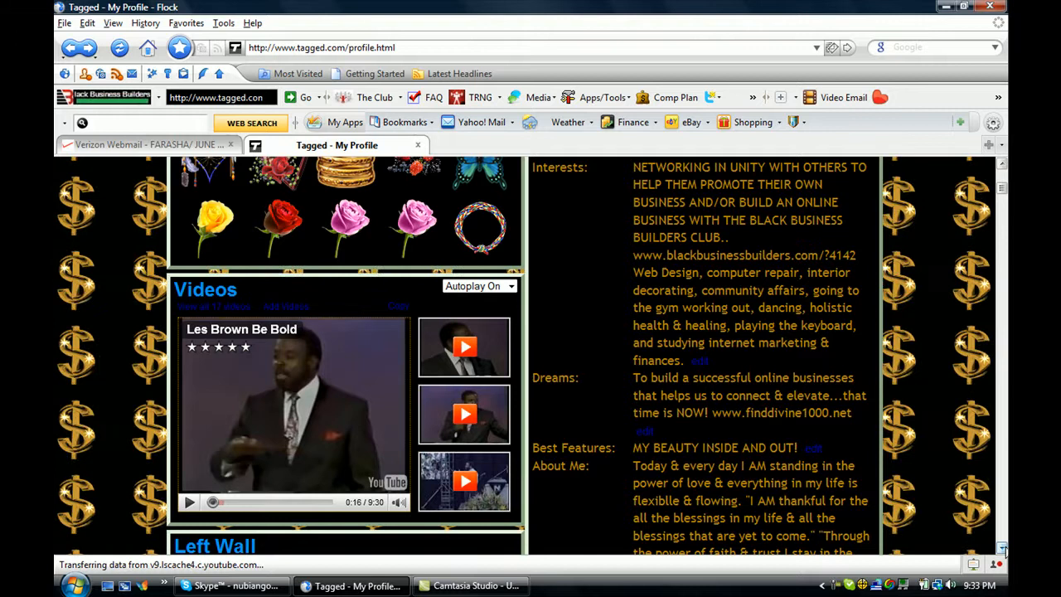
pyautogui.scroll(-3)
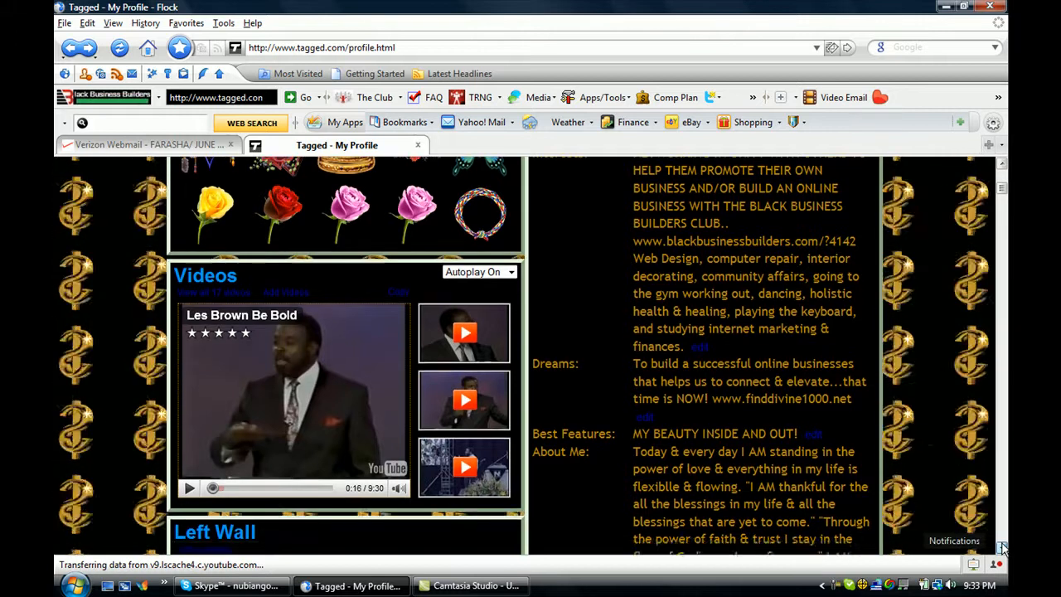
pyautogui.scroll(-3)
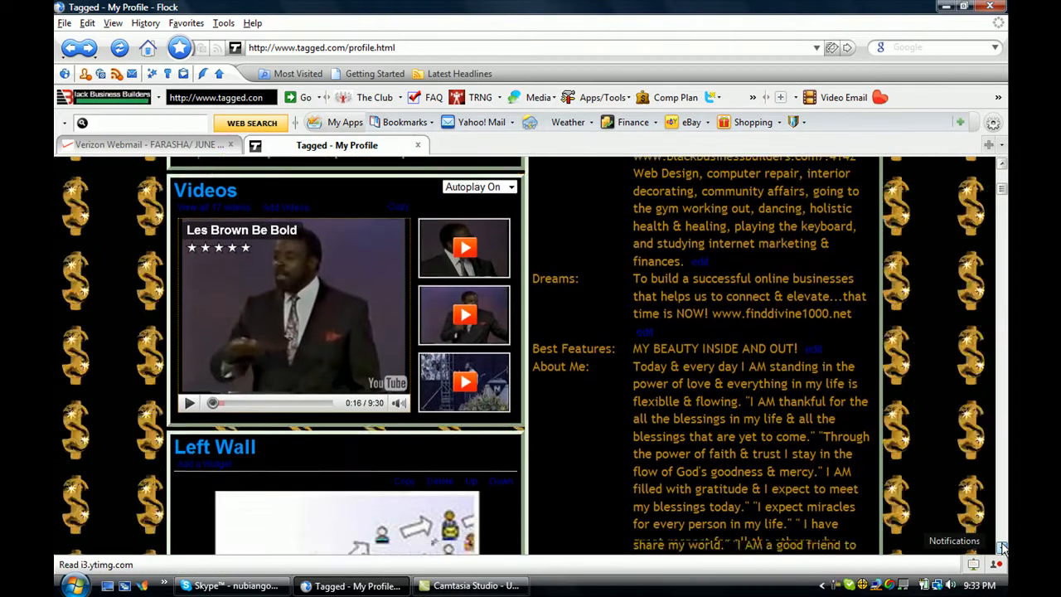
pyautogui.scroll(-3)
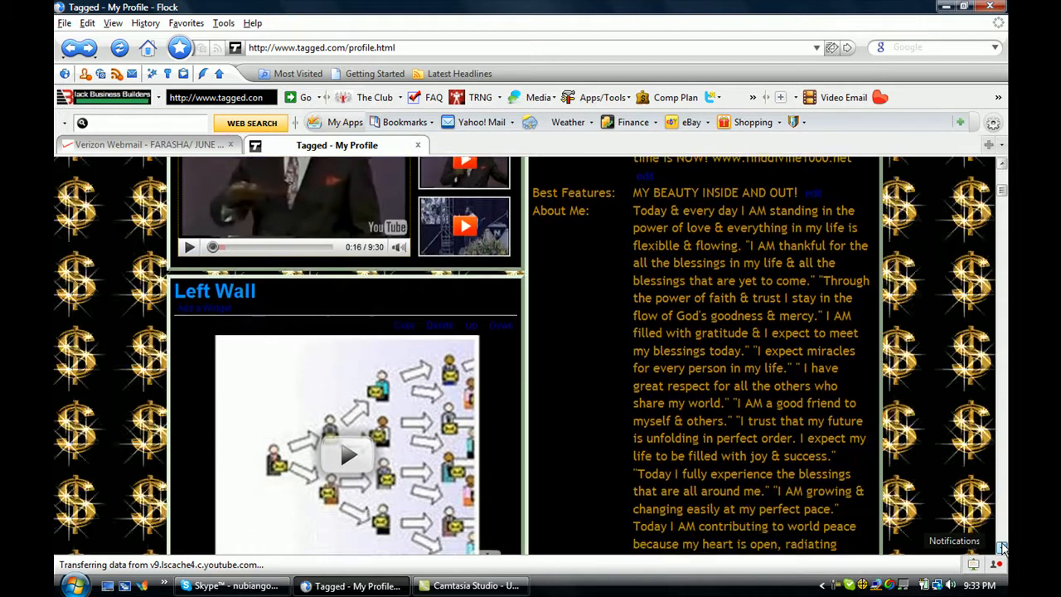
pyautogui.scroll(-3)
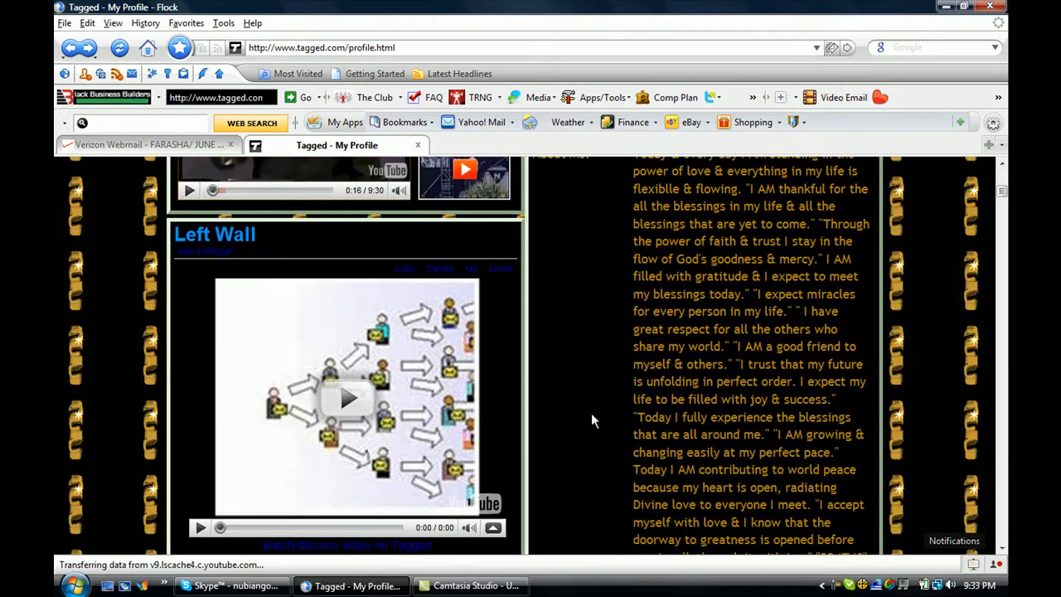
pyautogui.moveTo(348, 400)
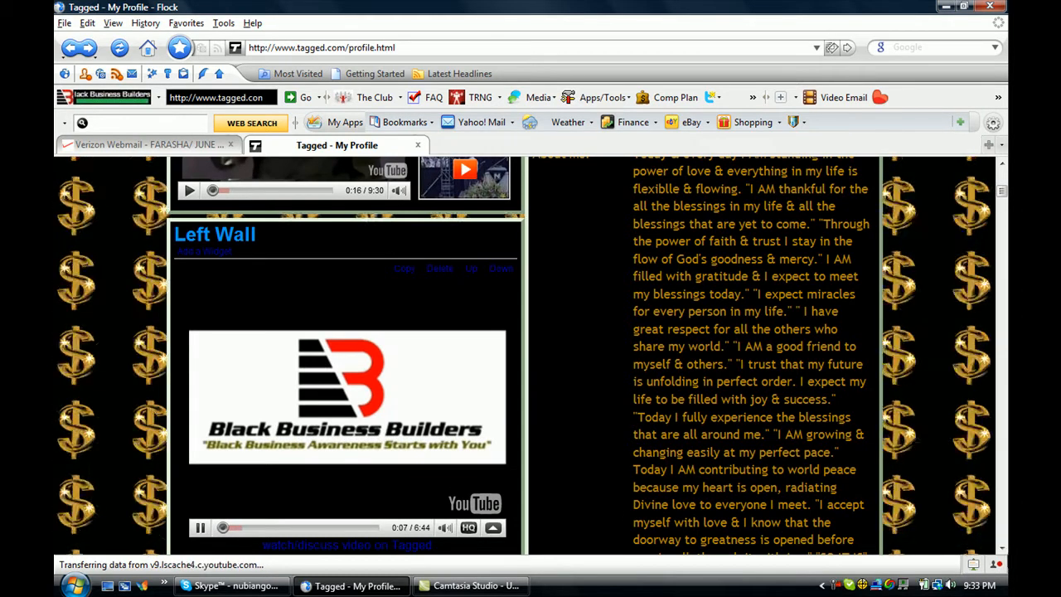
pyautogui.scroll(-3)
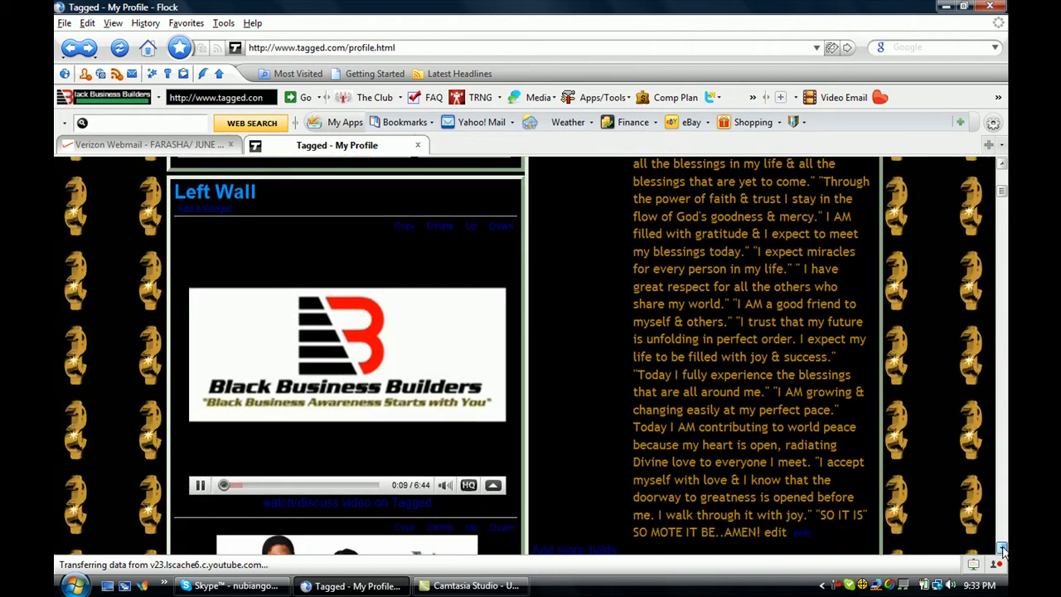
pyautogui.scroll(-3)
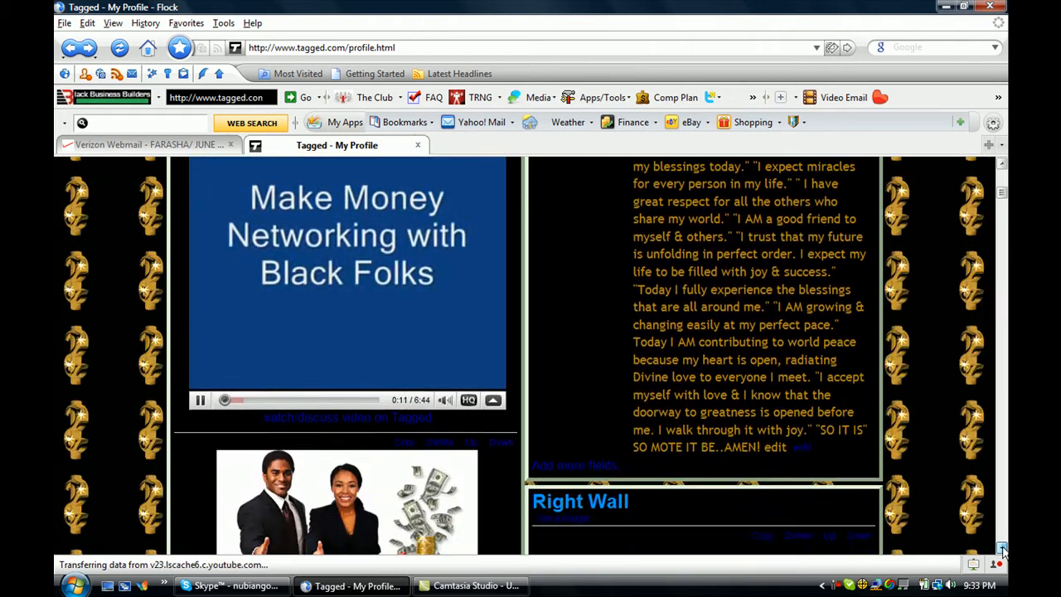
pyautogui.scroll(-3)
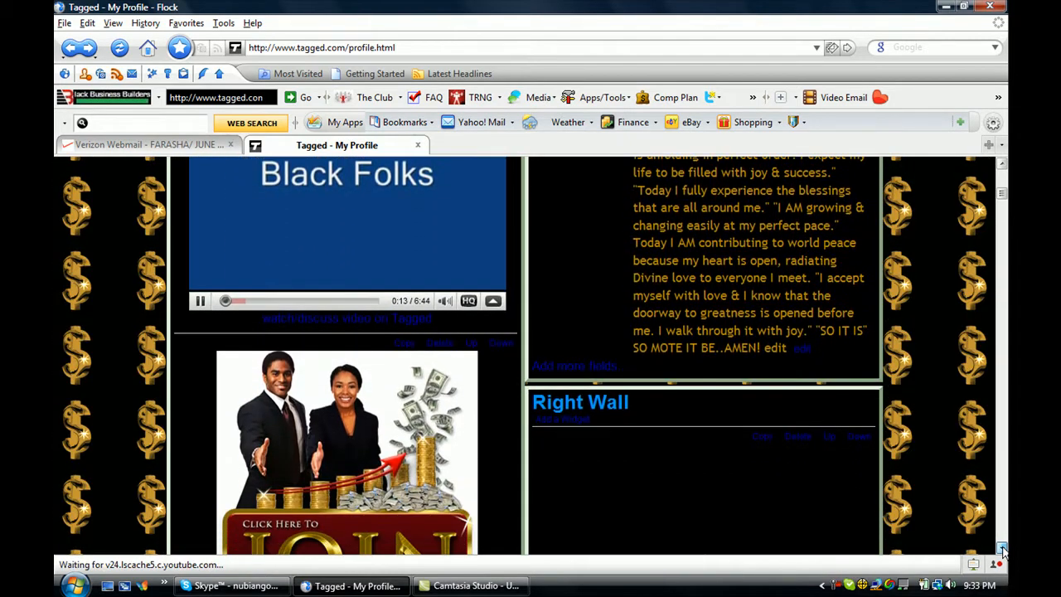
pyautogui.scroll(-3)
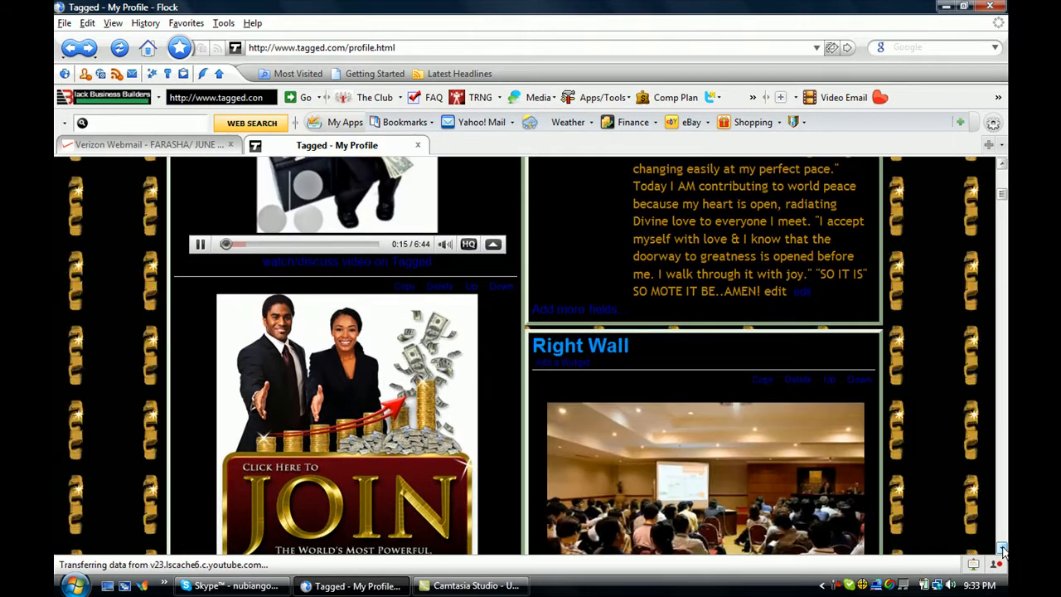
pyautogui.scroll(-3)
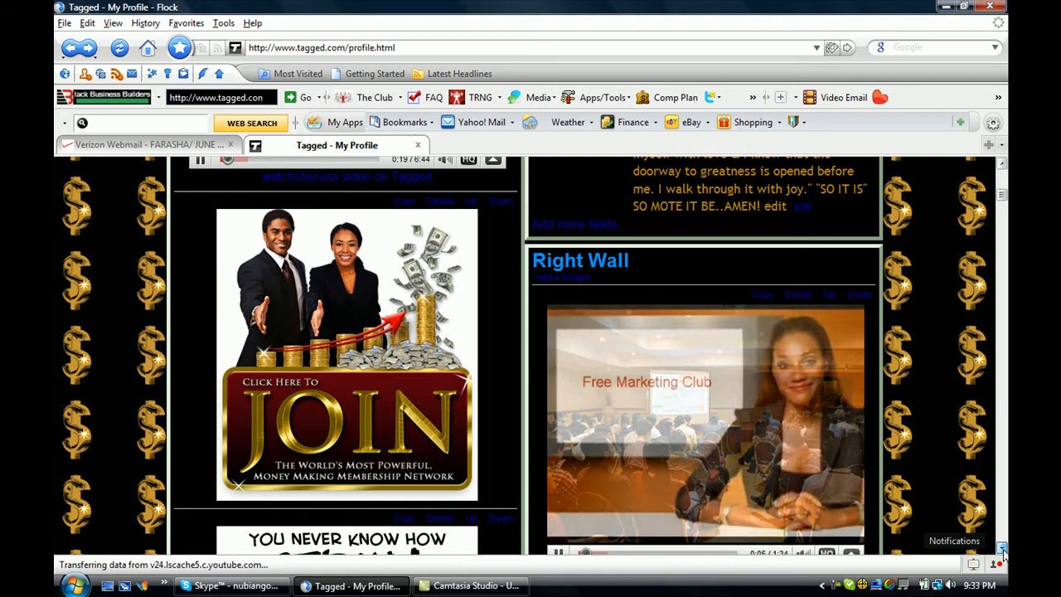
# - Scroll down the wall images past The Lord's Prayer and Recipe for Love
pyautogui.scroll(-3)
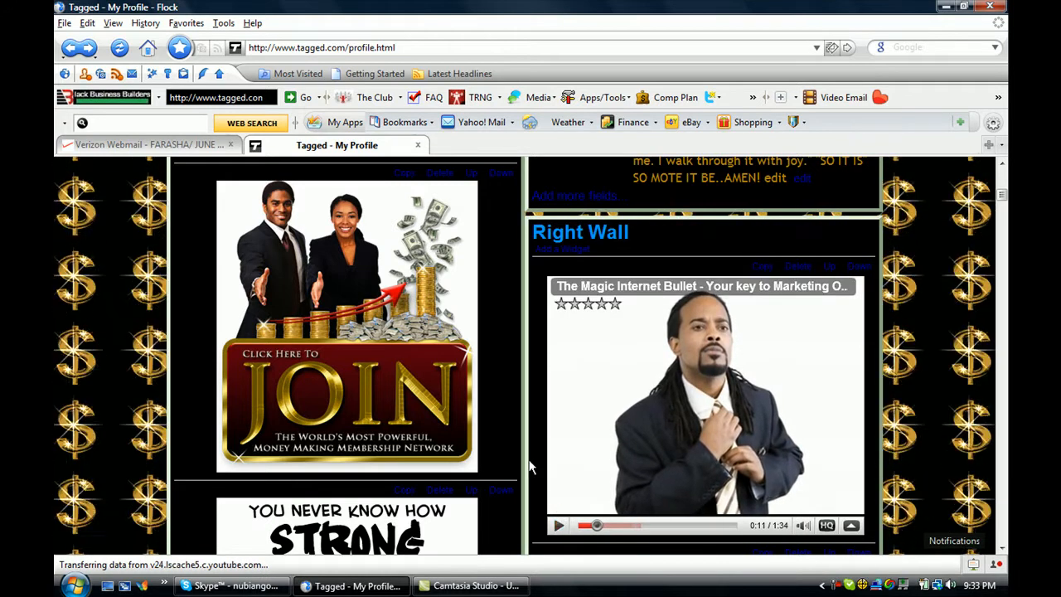
pyautogui.moveTo(395, 302)
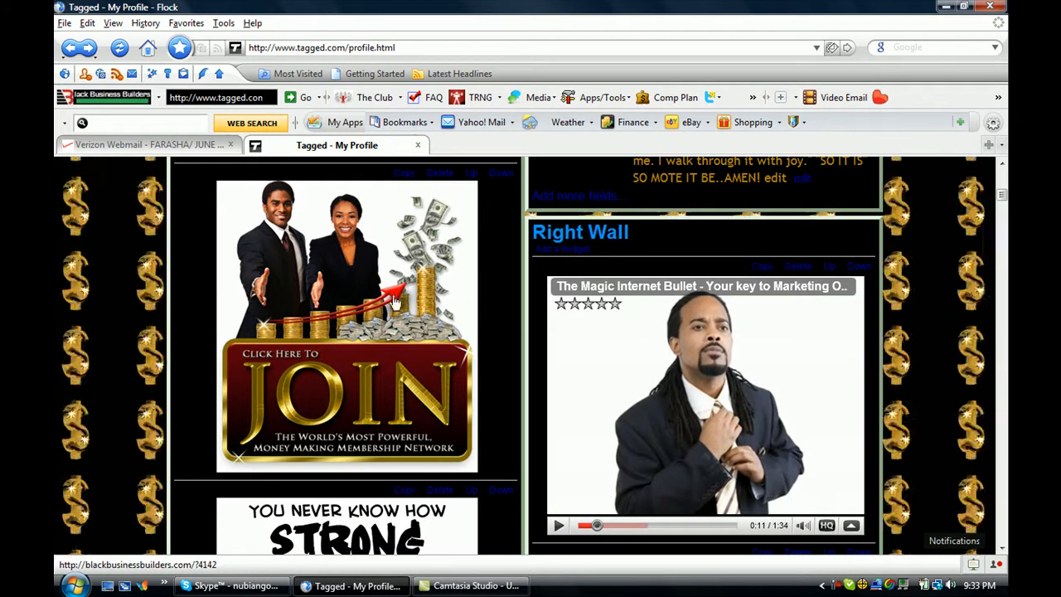
pyautogui.moveTo(364, 322)
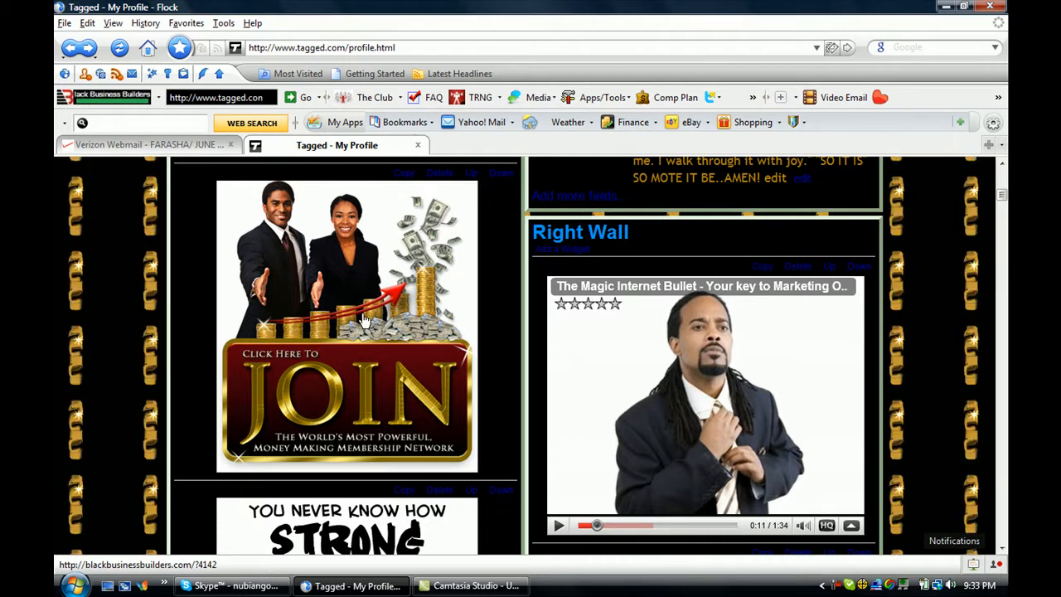
pyautogui.moveTo(332, 373)
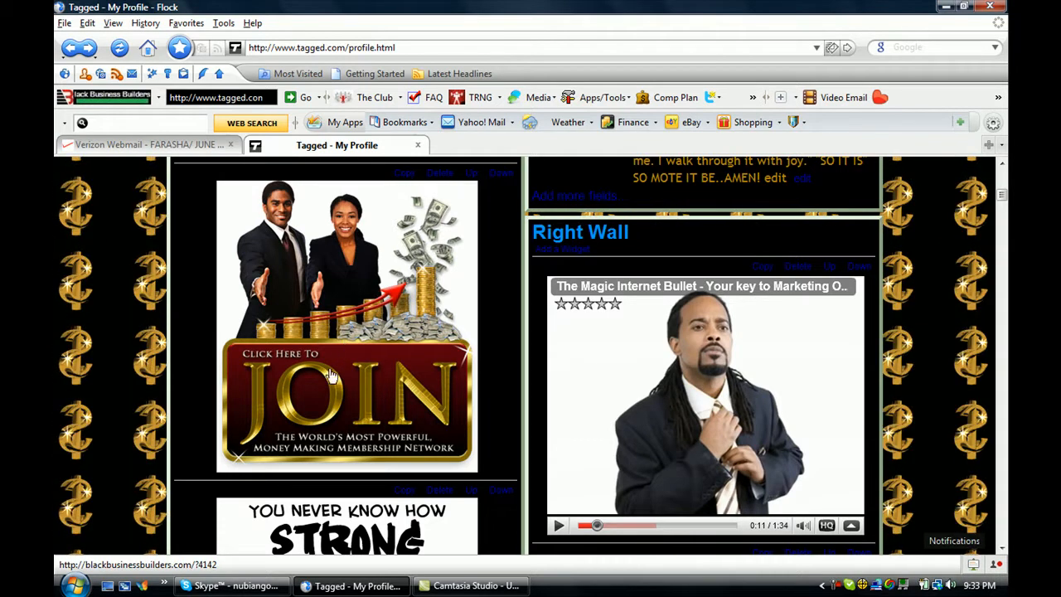
pyautogui.moveTo(346, 363)
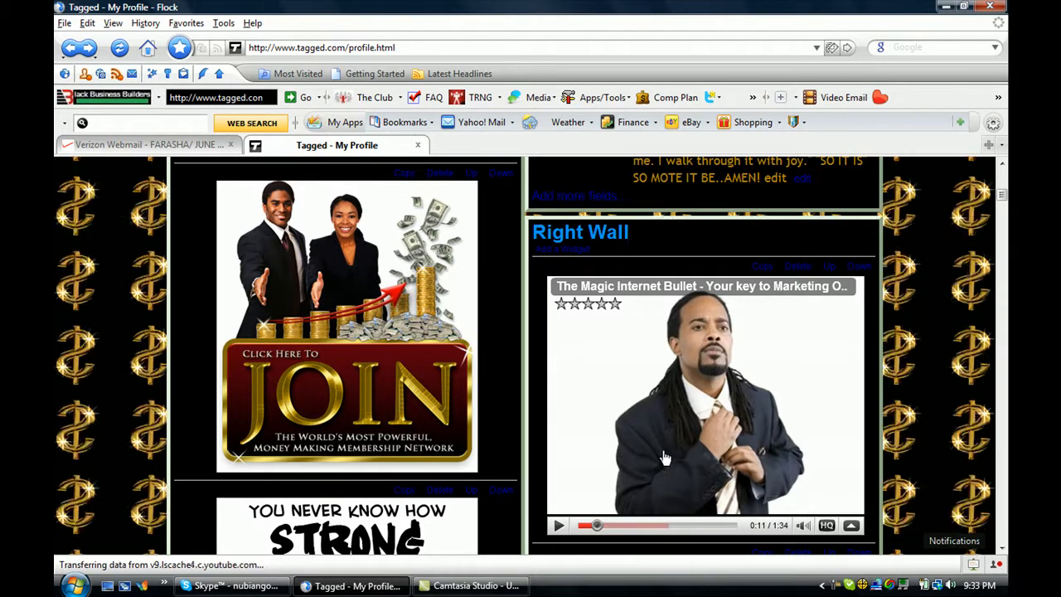
pyautogui.moveTo(654, 428)
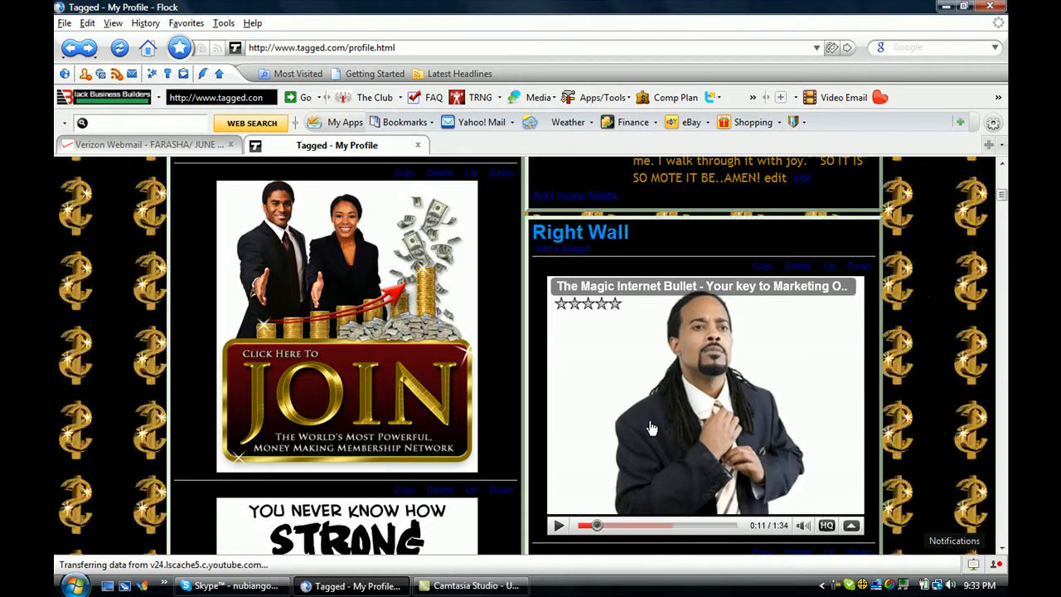
pyautogui.moveTo(640, 471)
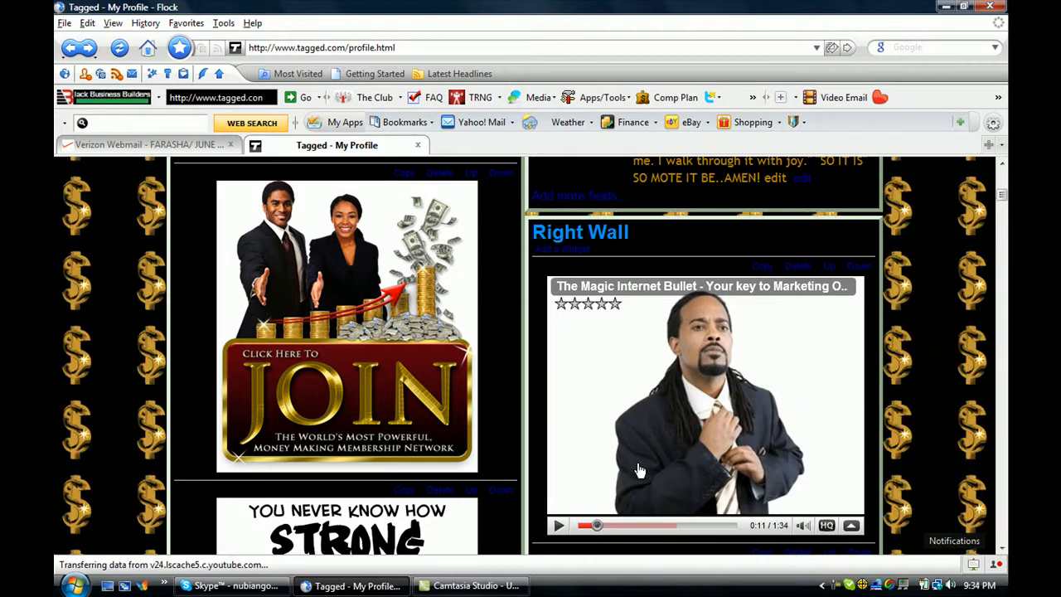
pyautogui.moveTo(942, 494)
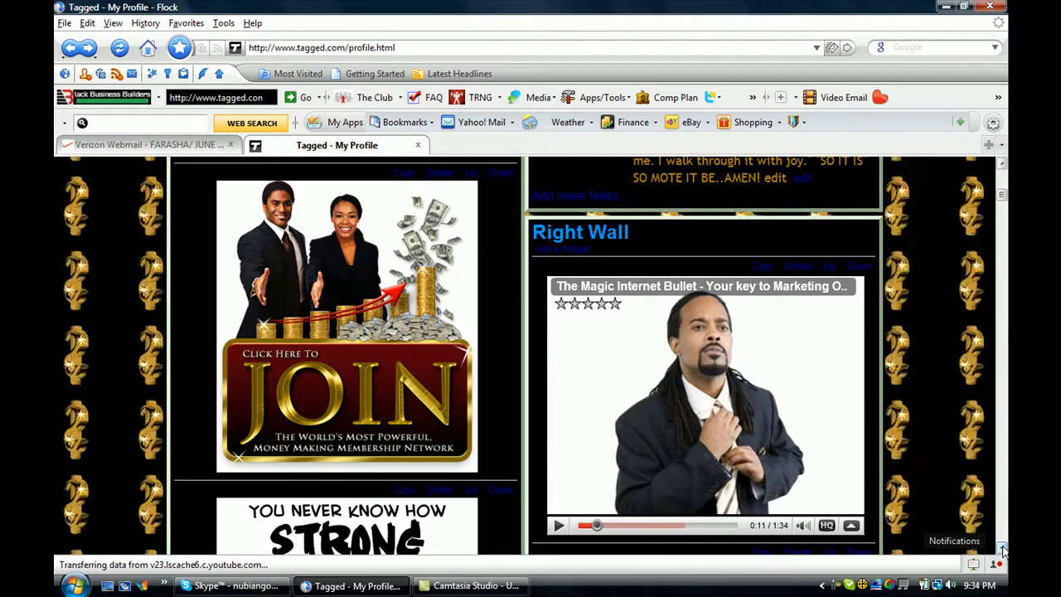
pyautogui.scroll(-3)
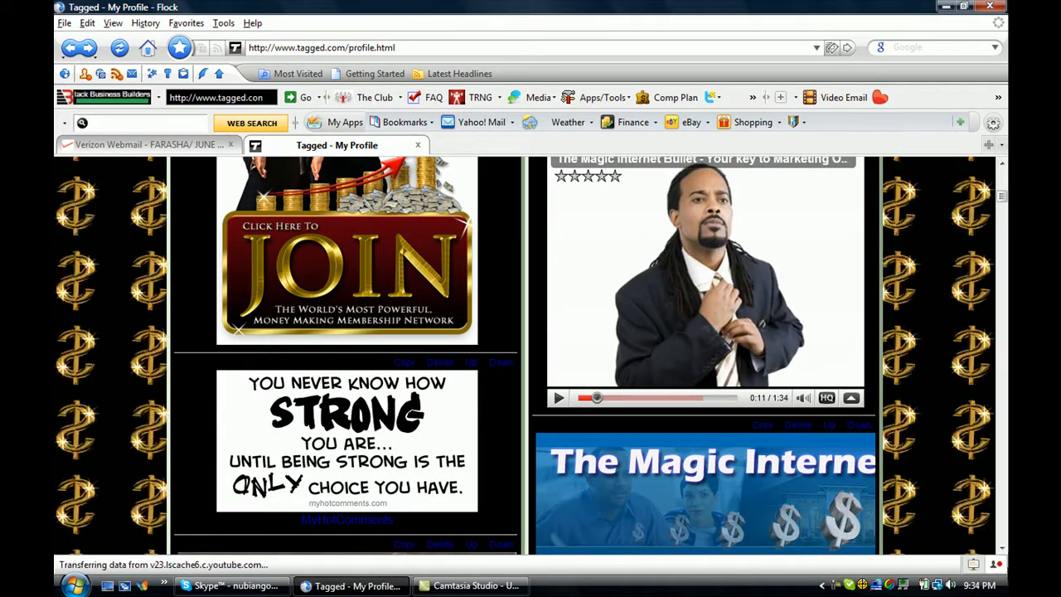
pyautogui.scroll(-3)
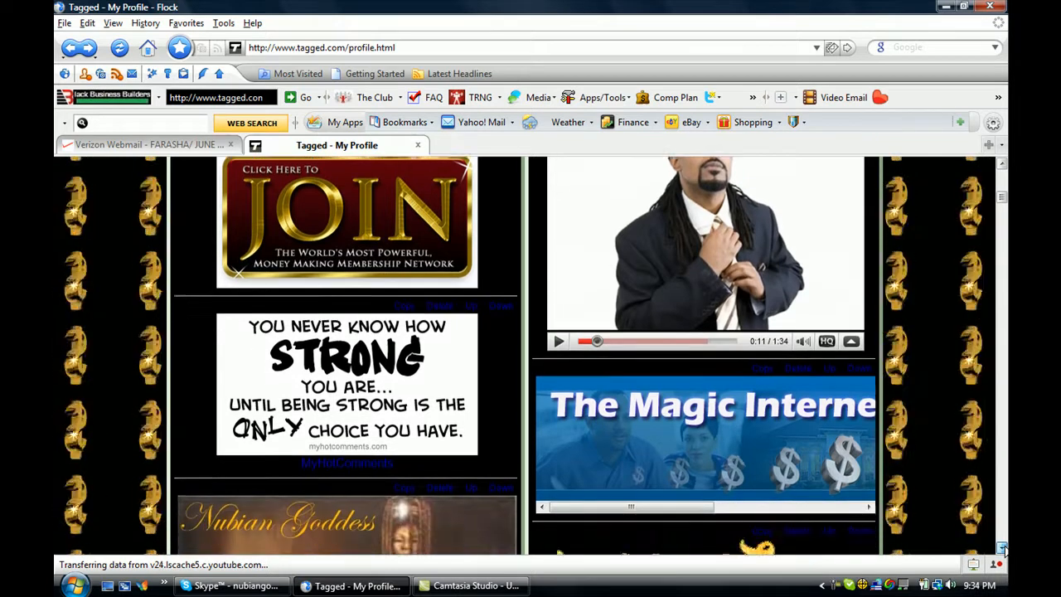
pyautogui.scroll(-3)
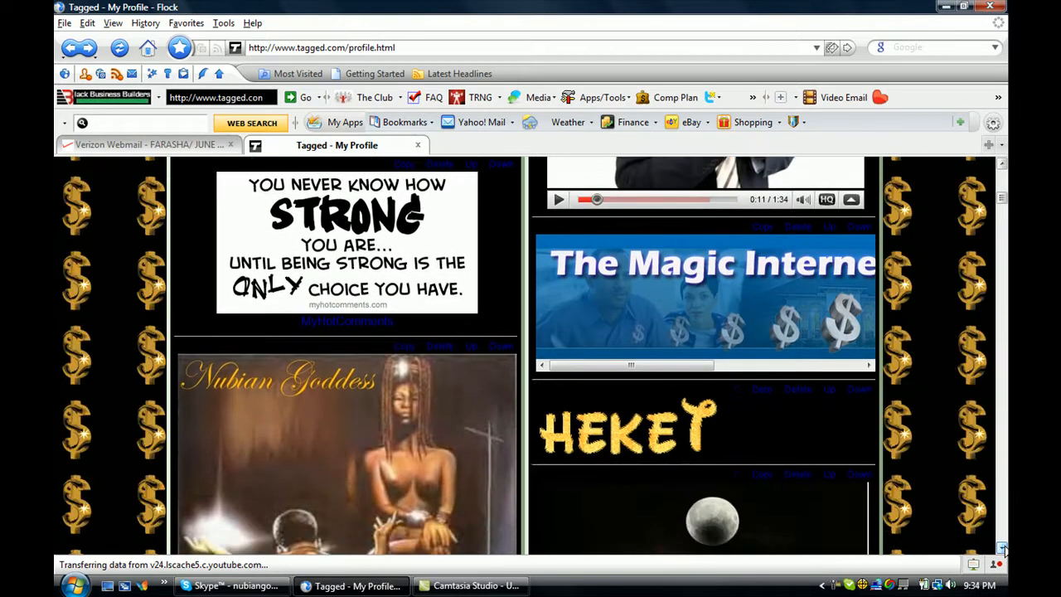
pyautogui.scroll(-3)
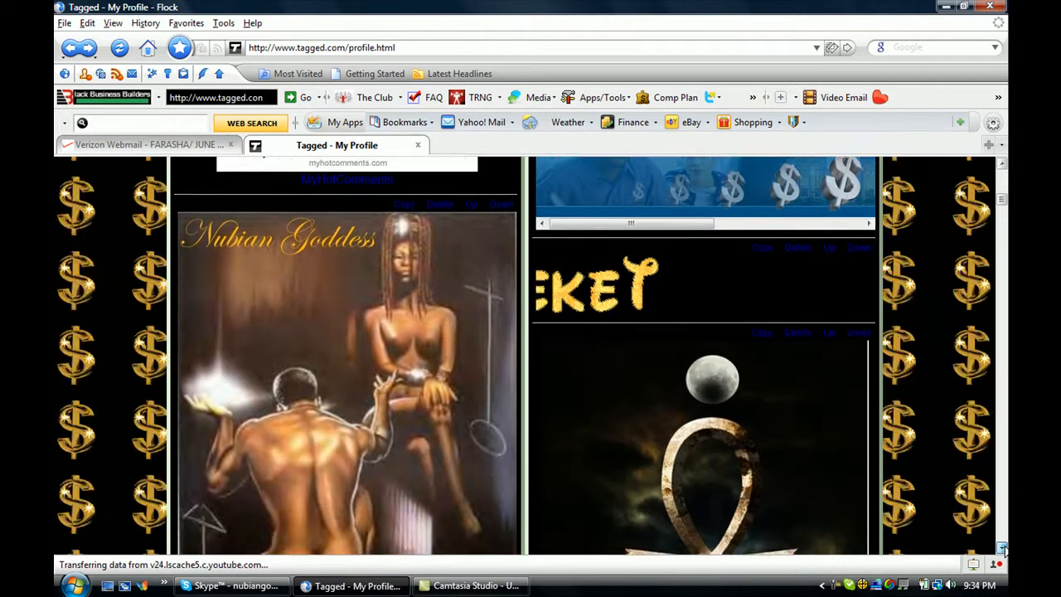
pyautogui.scroll(-3)
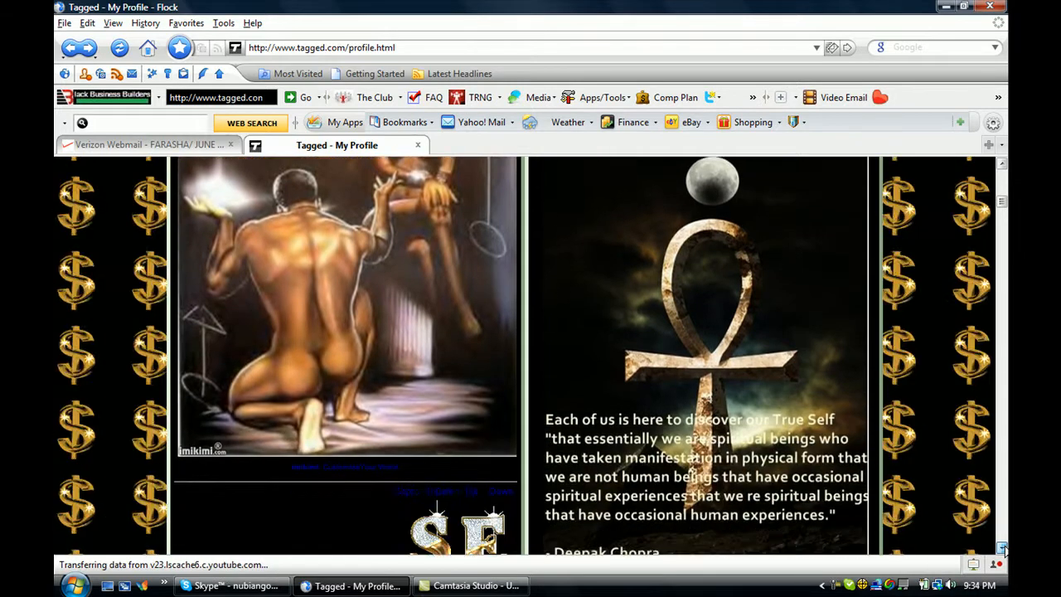
pyautogui.scroll(-3)
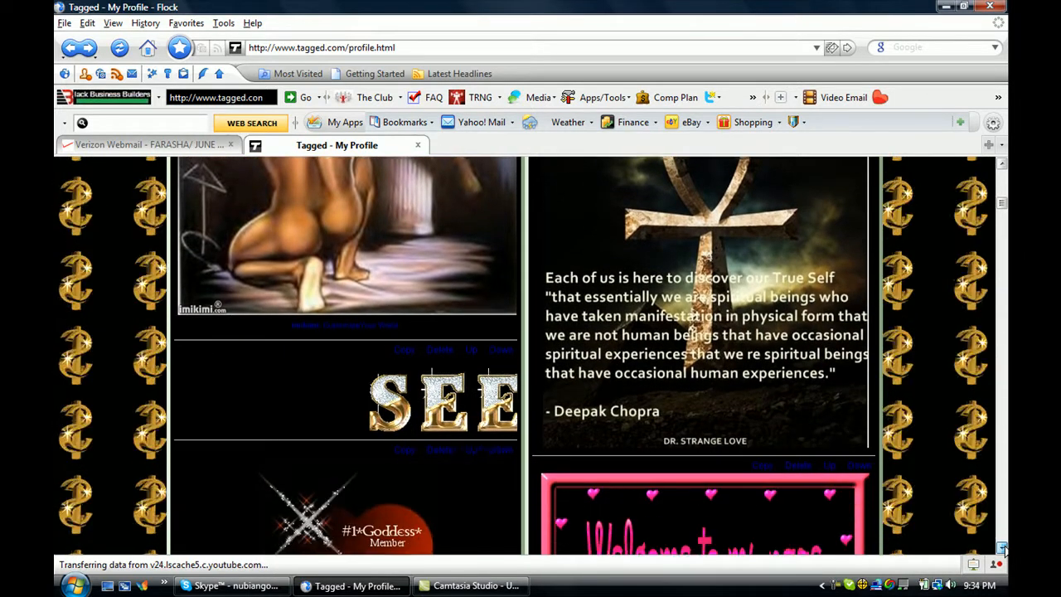
pyautogui.scroll(-3)
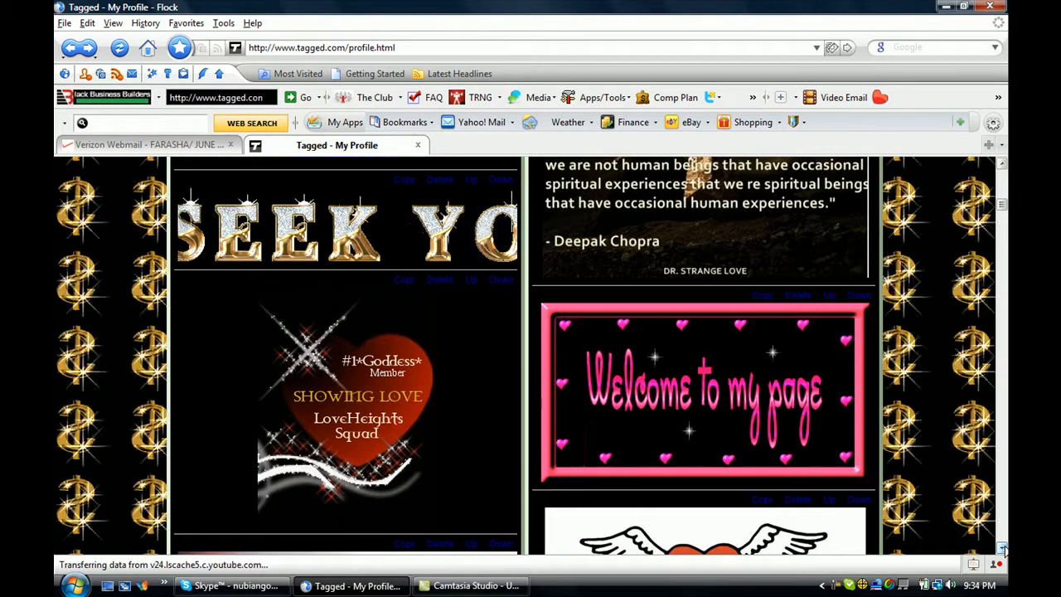
# - Continue down to the 7 secrets of Success image and the 3D artwork beside it
pyautogui.scroll(-3)
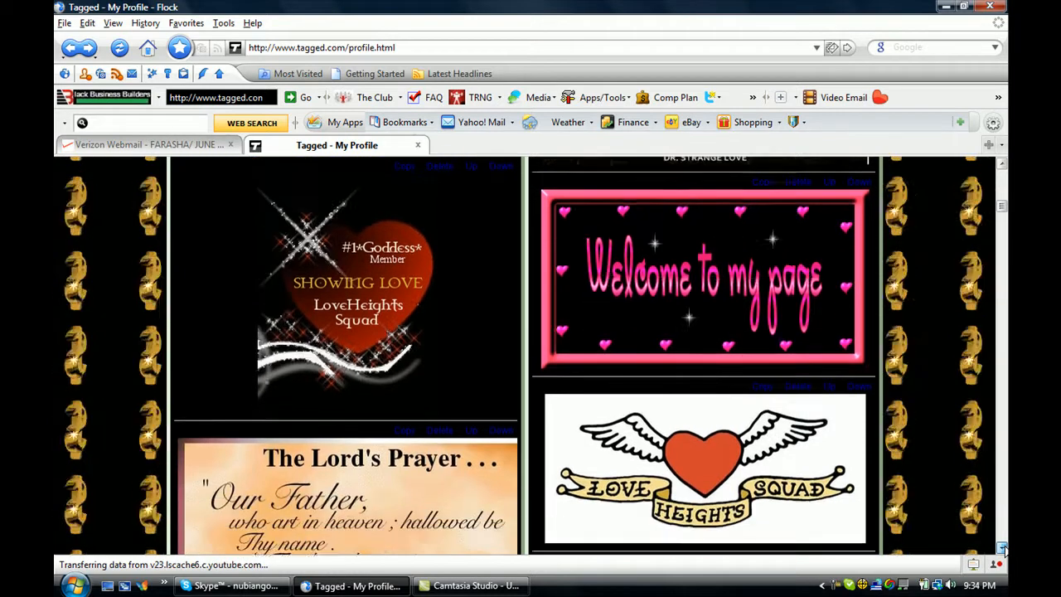
pyautogui.scroll(-3)
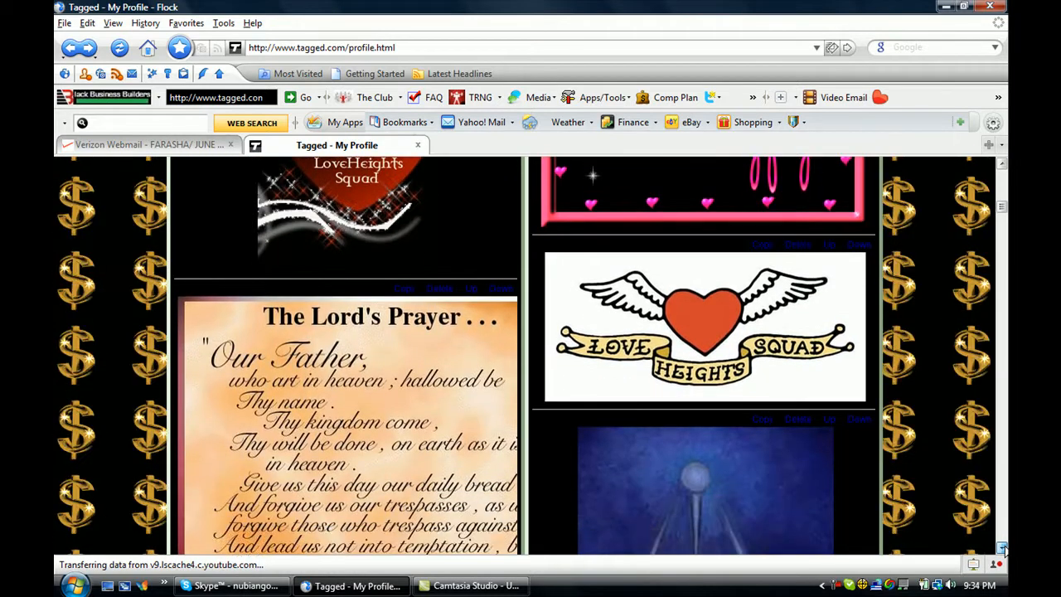
pyautogui.scroll(-3)
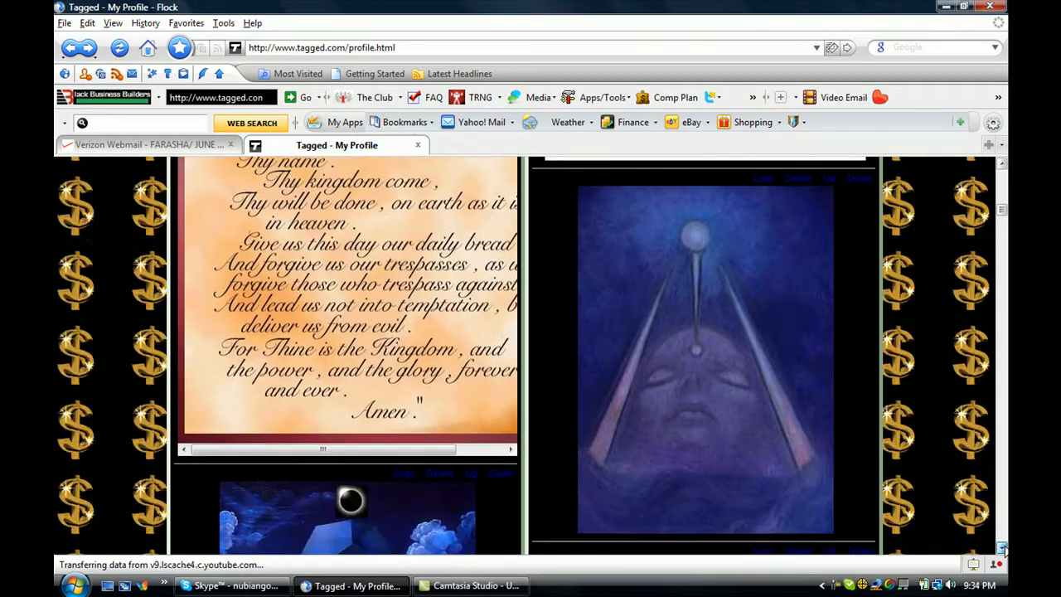
pyautogui.scroll(-3)
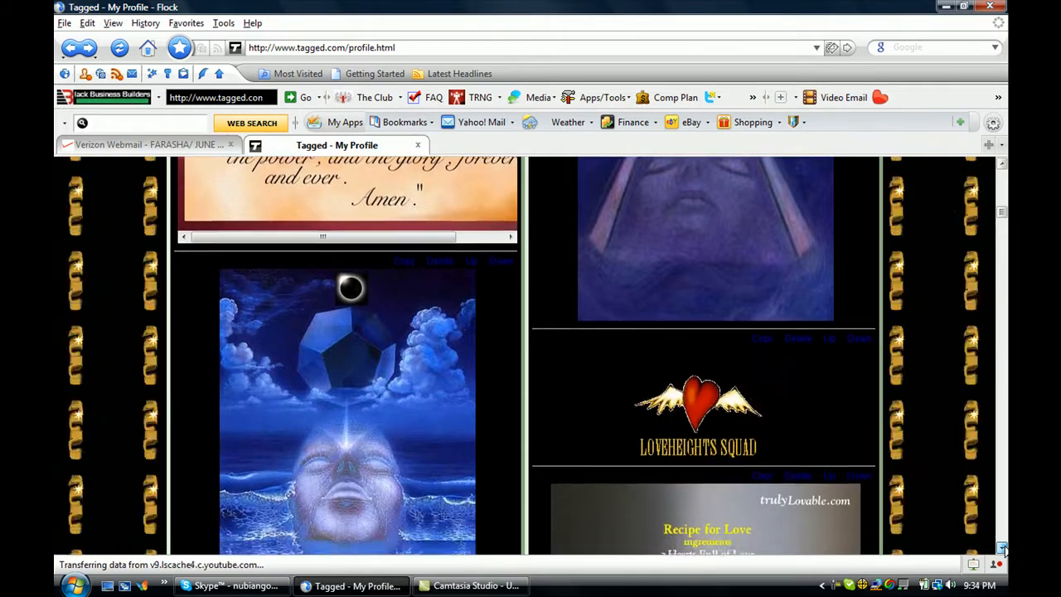
pyautogui.scroll(-3)
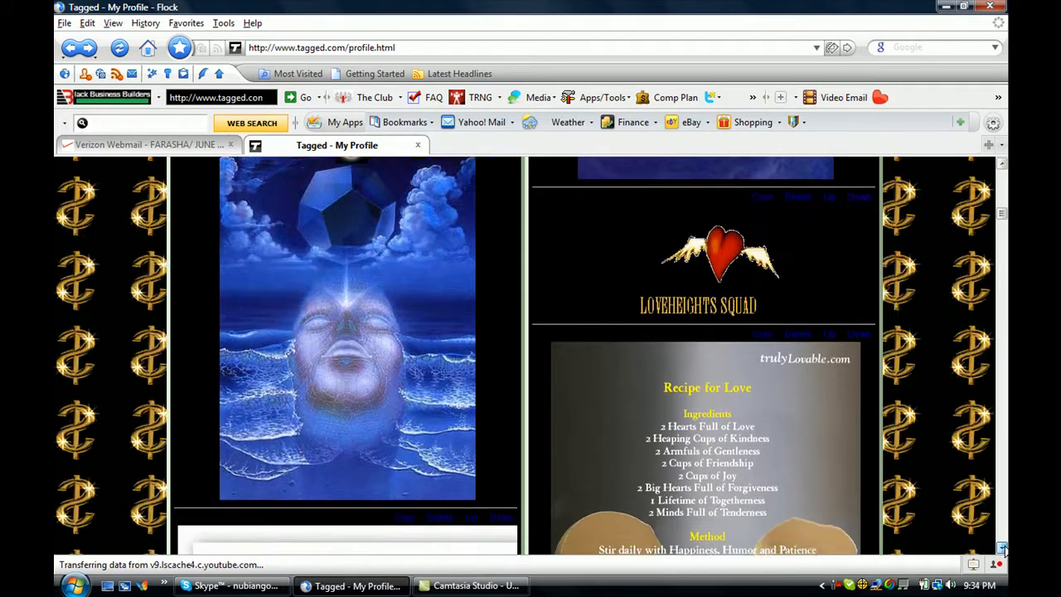
pyautogui.scroll(-3)
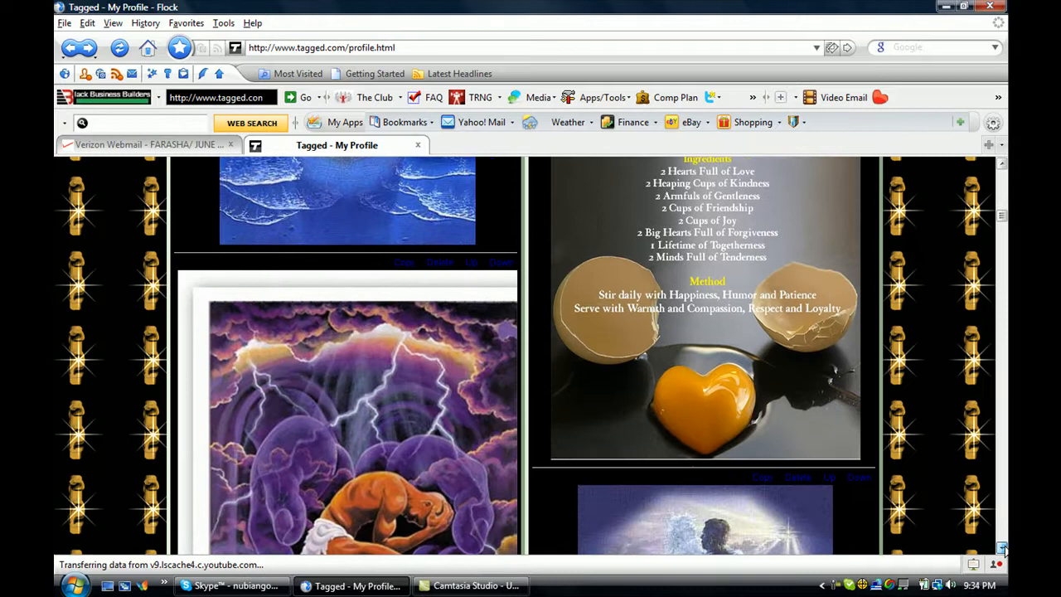
pyautogui.scroll(-3)
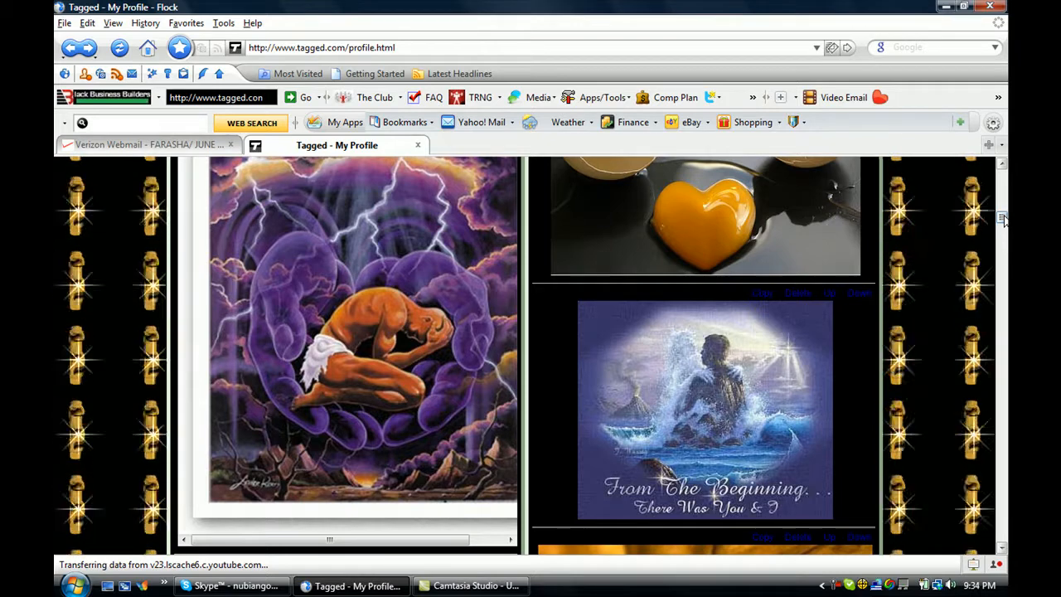
pyautogui.scroll(-3)
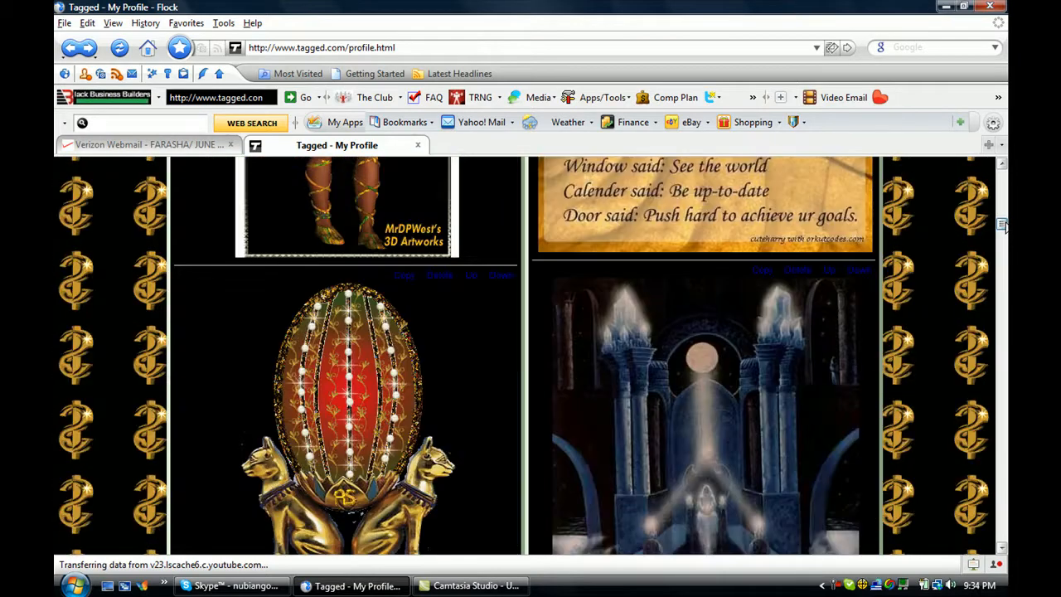
pyautogui.scroll(3)
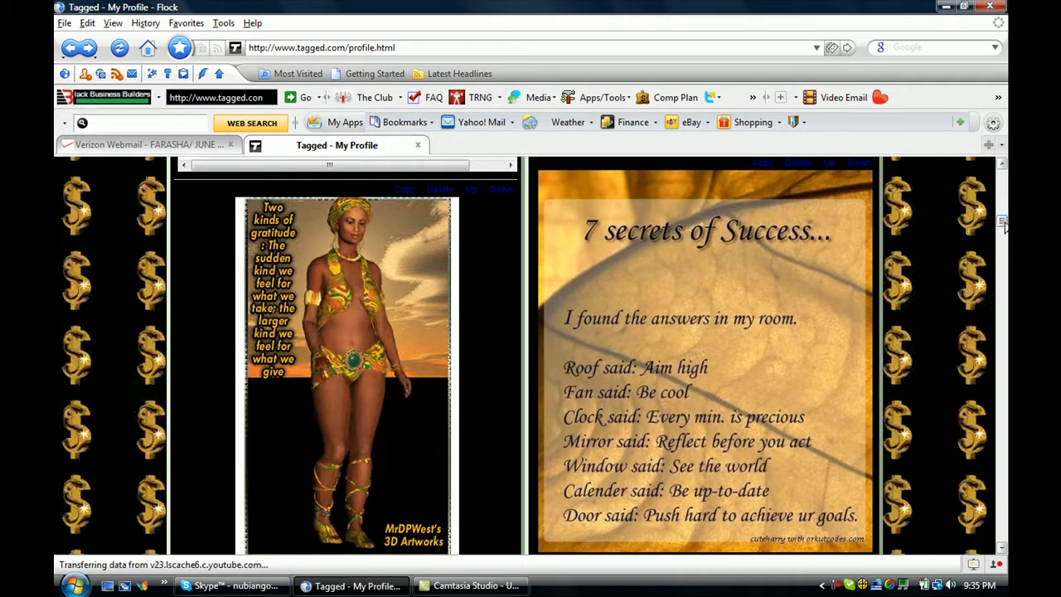
# - Scroll down the profile through the Egyptian-themed artworks
pyautogui.scroll(-3)
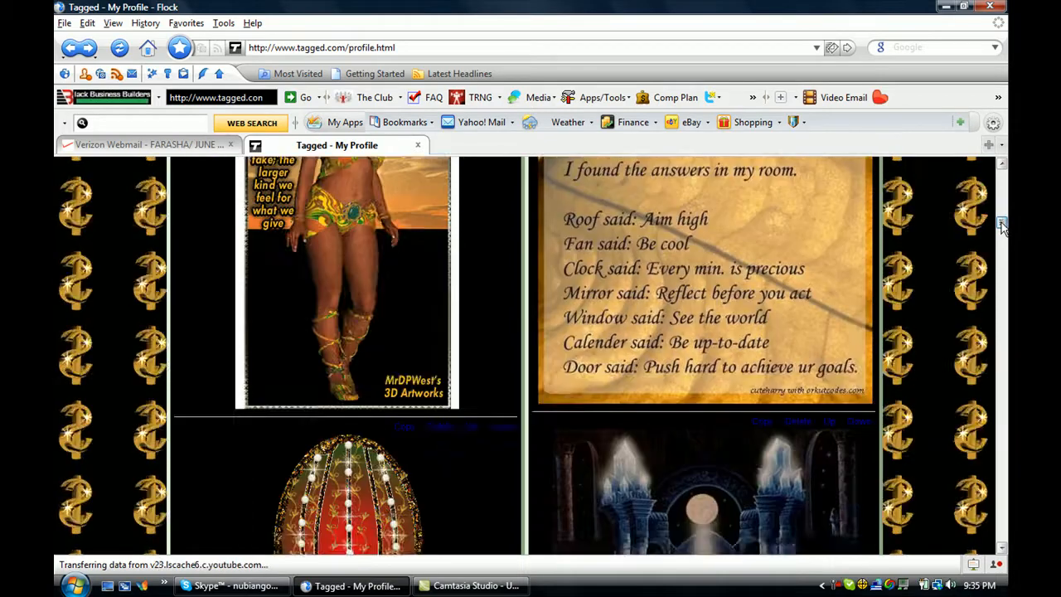
pyautogui.scroll(-3)
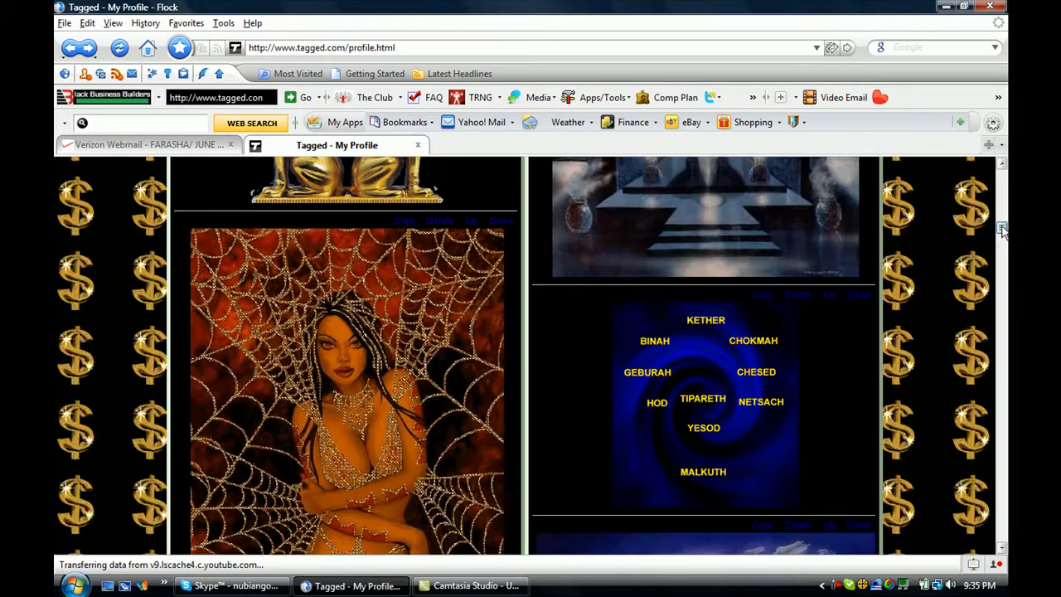
pyautogui.scroll(-3)
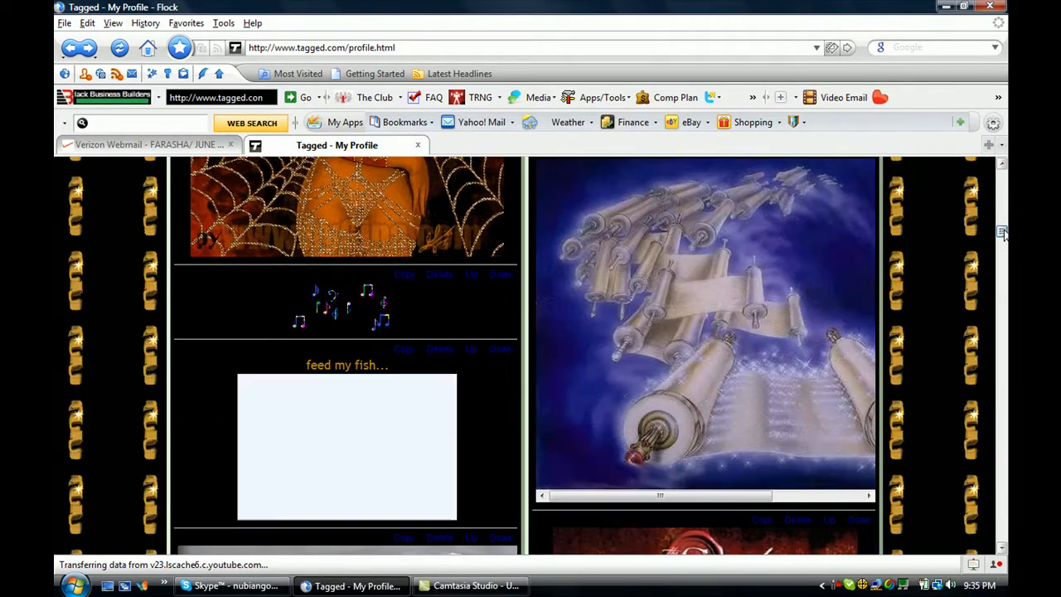
pyautogui.scroll(-3)
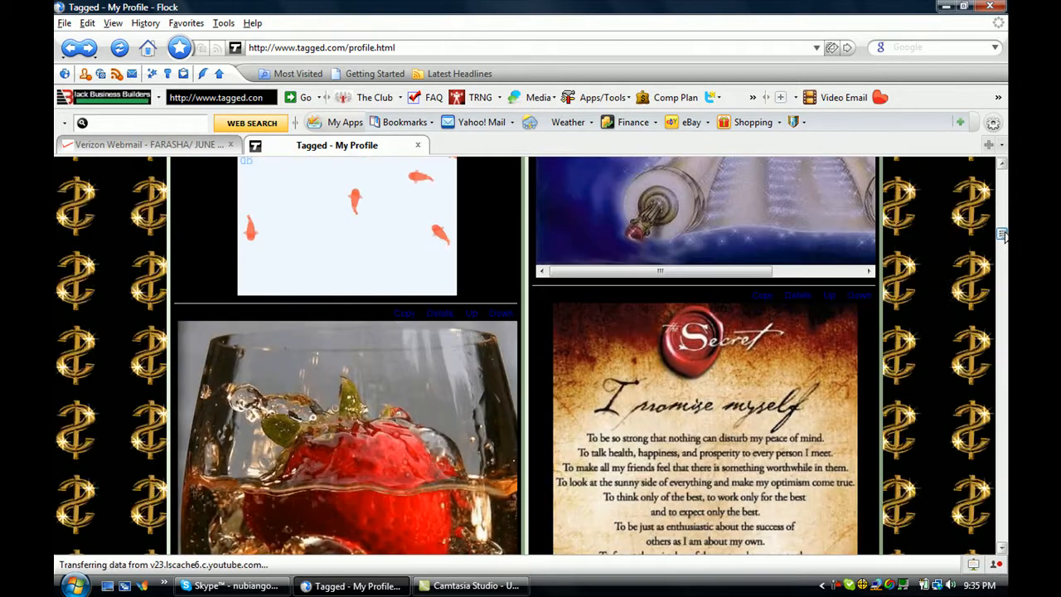
pyautogui.scroll(-3)
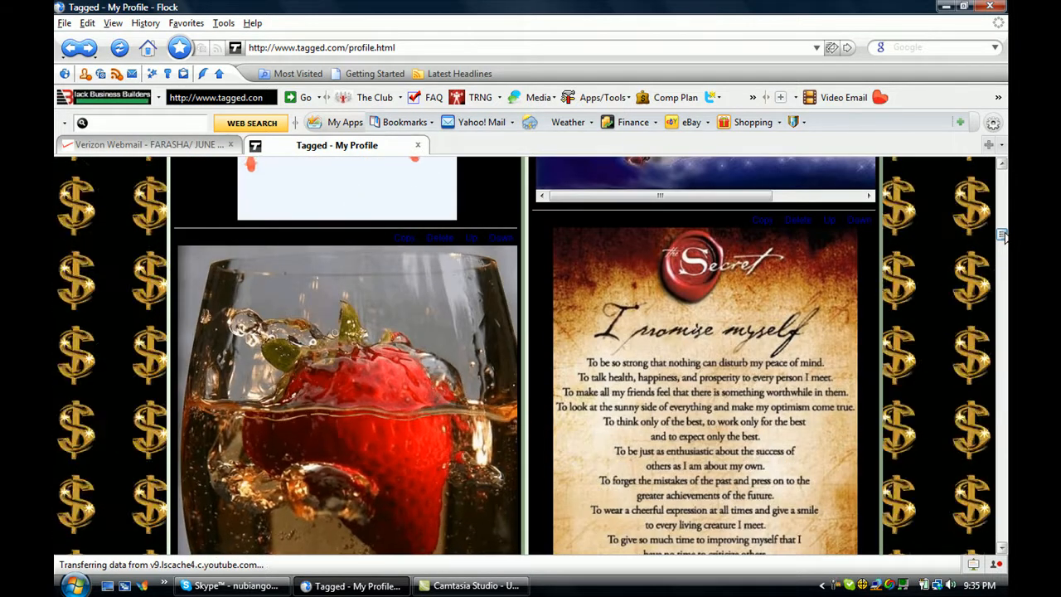
pyautogui.scroll(-3)
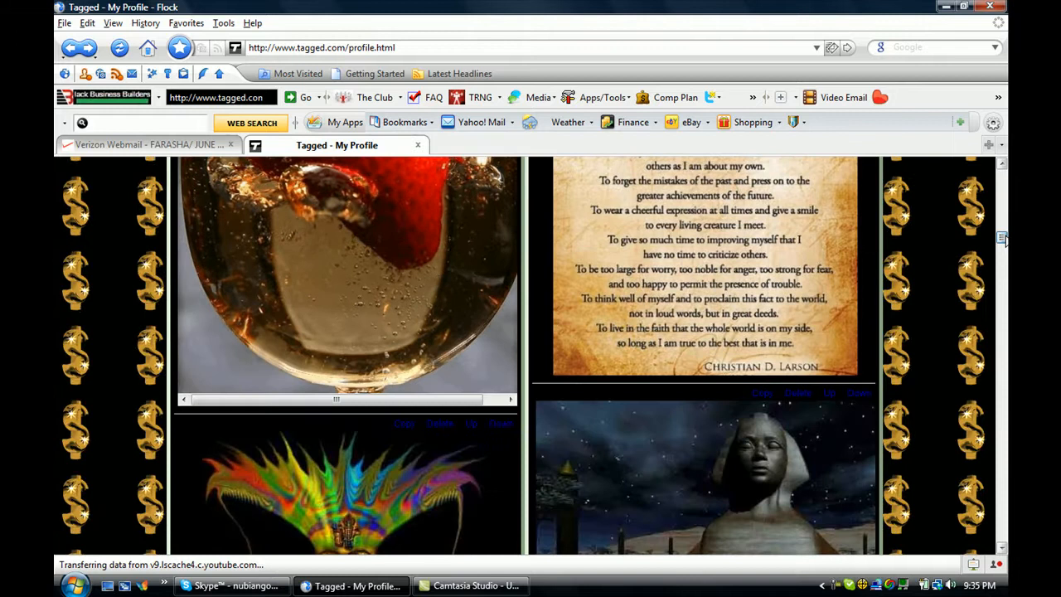
pyautogui.scroll(-3)
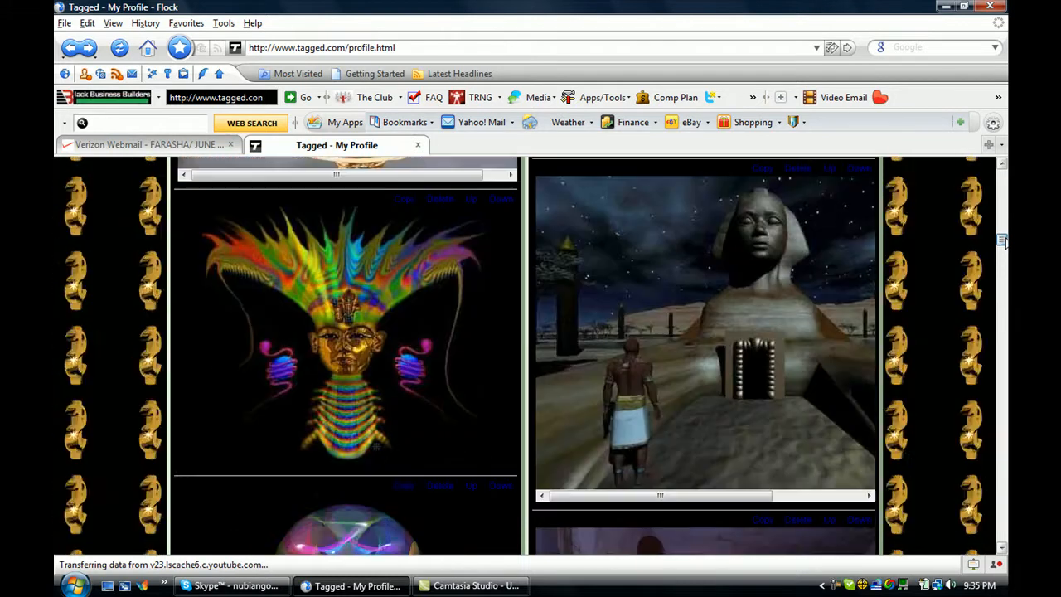
pyautogui.scroll(-3)
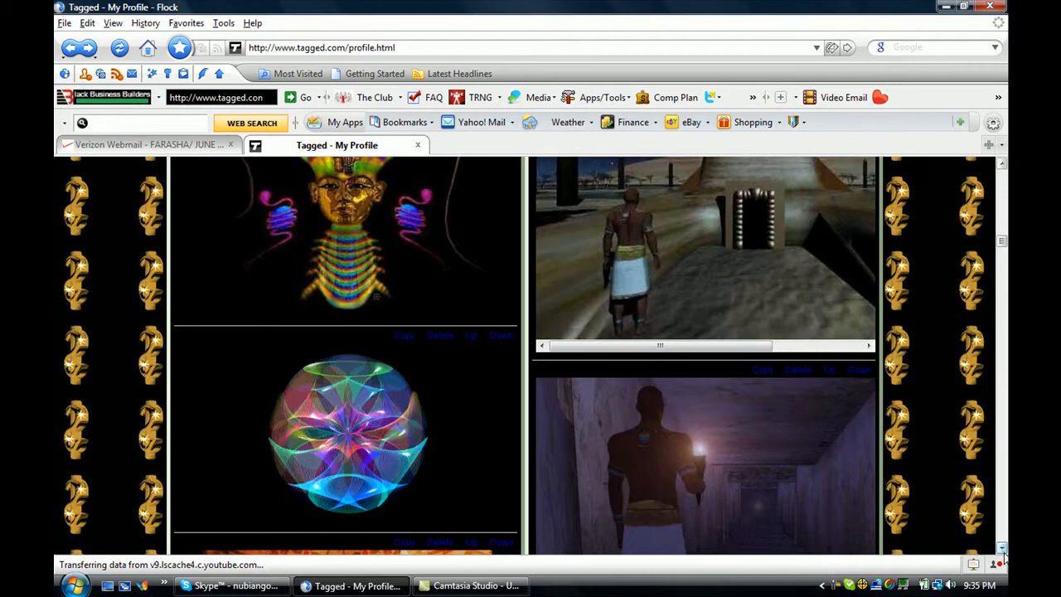
pyautogui.scroll(-3)
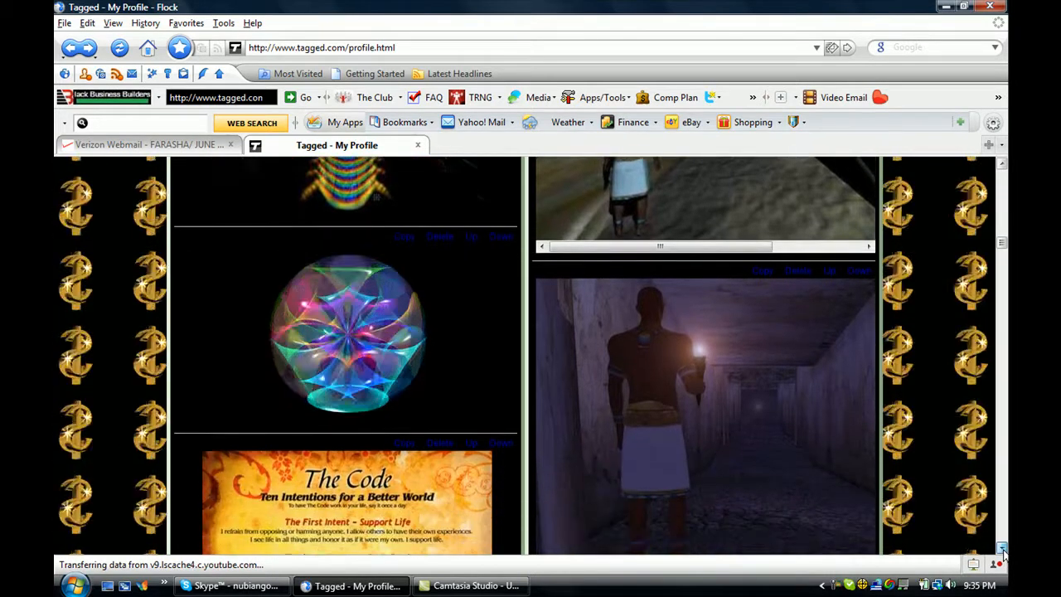
pyautogui.scroll(-3)
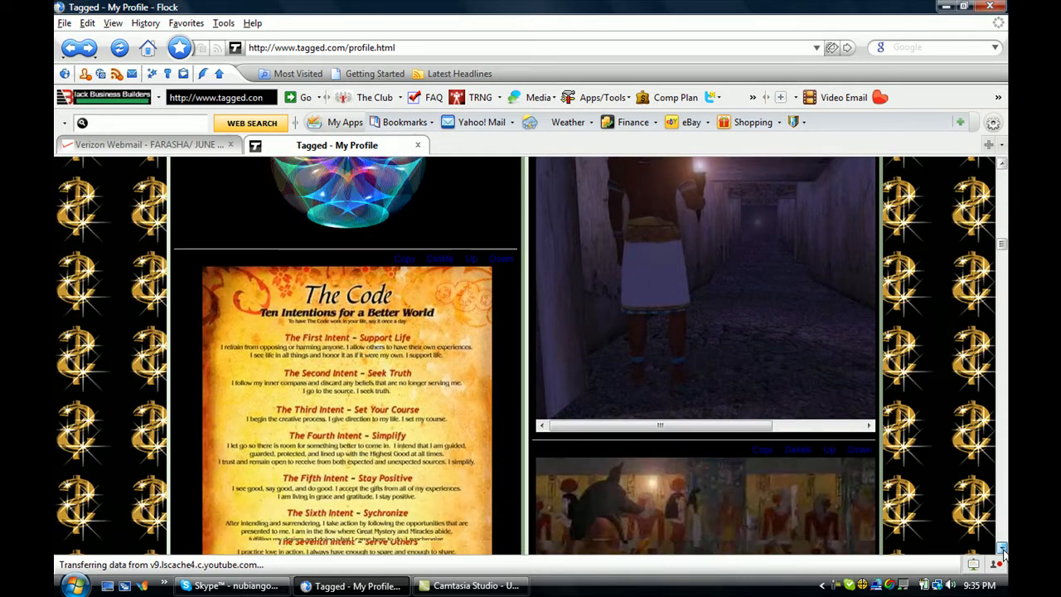
# - Continue to the pharaoh pyramid portrait and the In Celebration of Our Men love letter
pyautogui.scroll(-3)
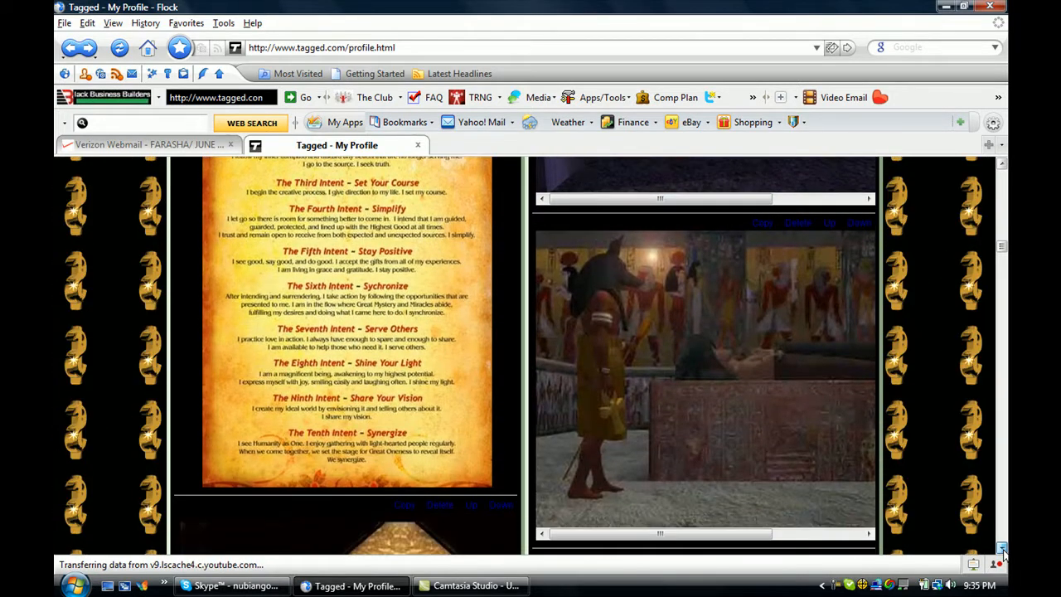
pyautogui.scroll(-3)
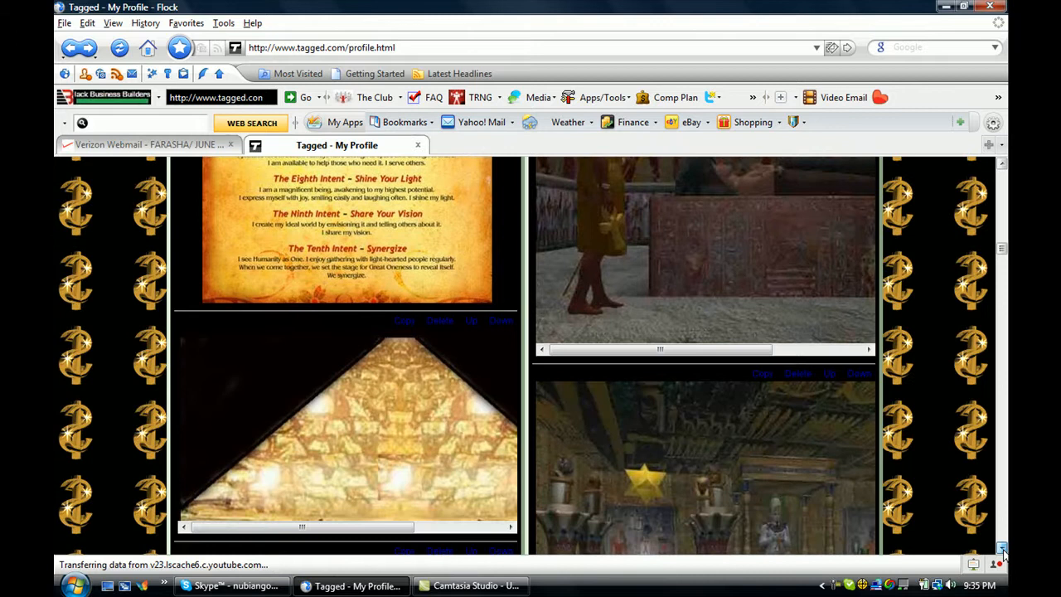
pyautogui.scroll(-3)
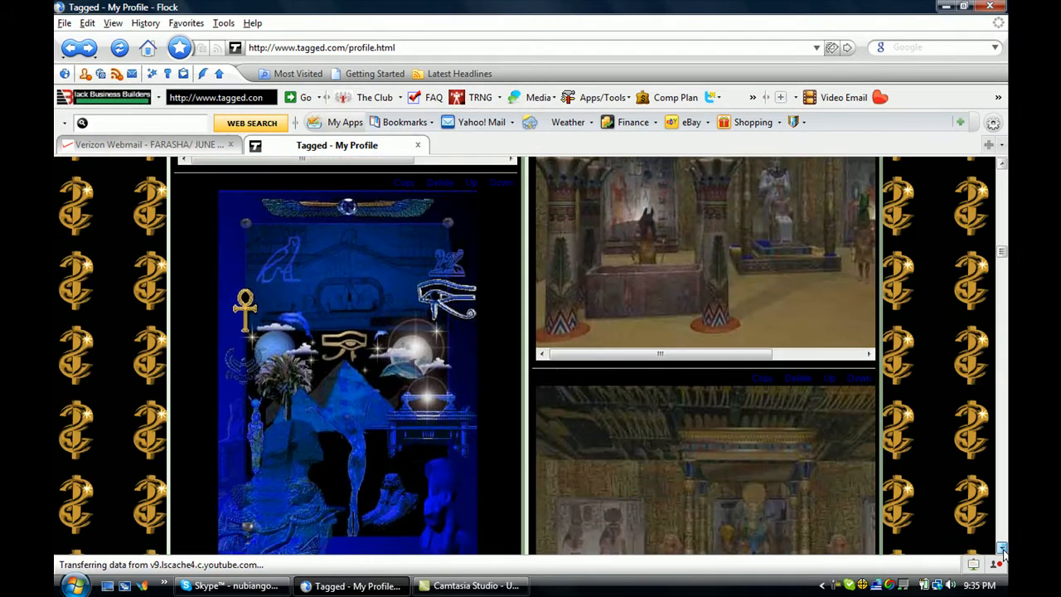
pyautogui.scroll(-3)
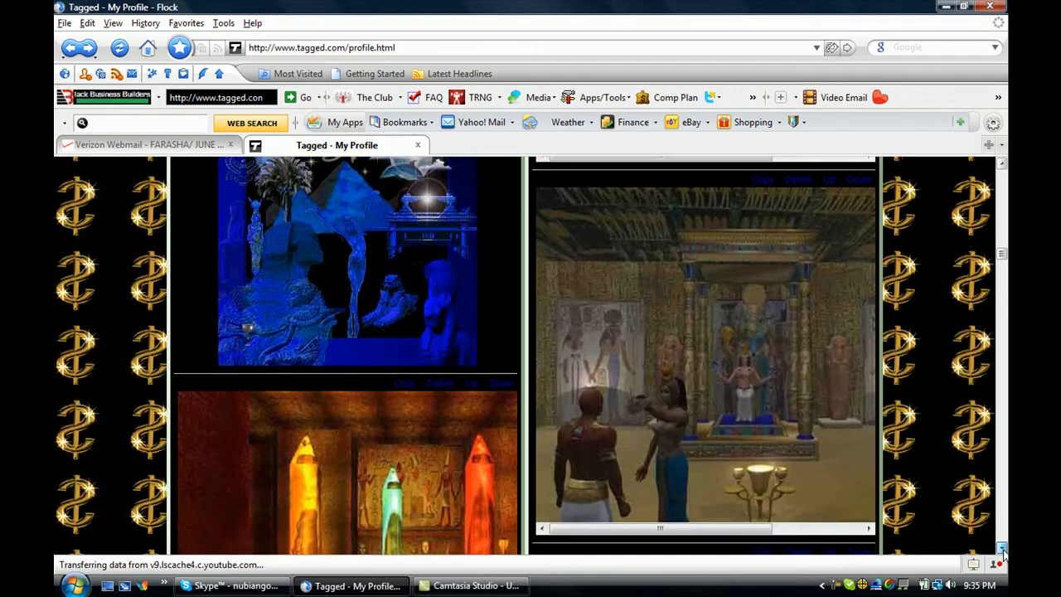
pyautogui.scroll(-3)
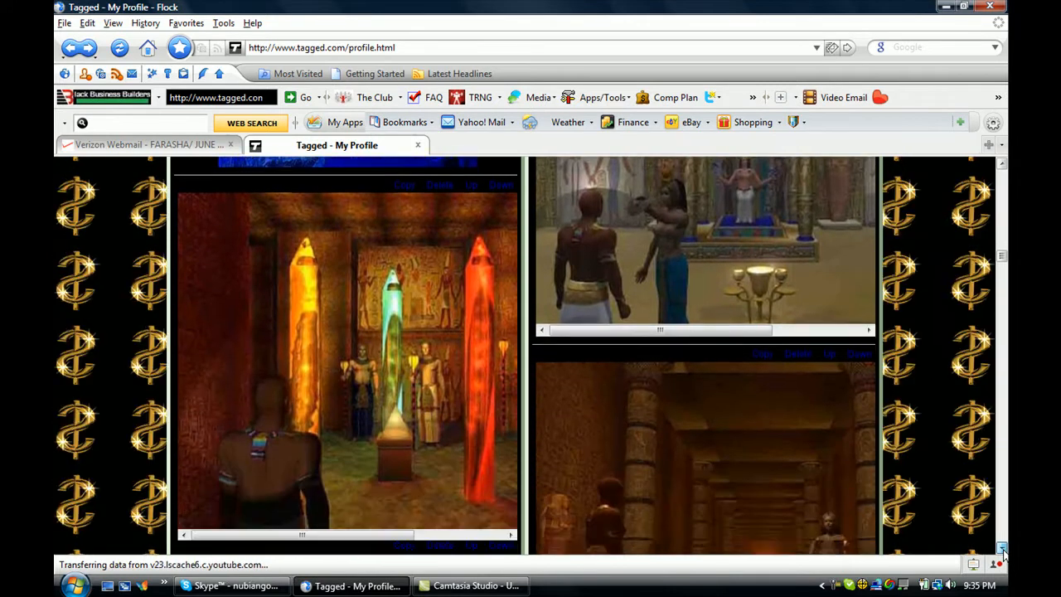
pyautogui.scroll(-3)
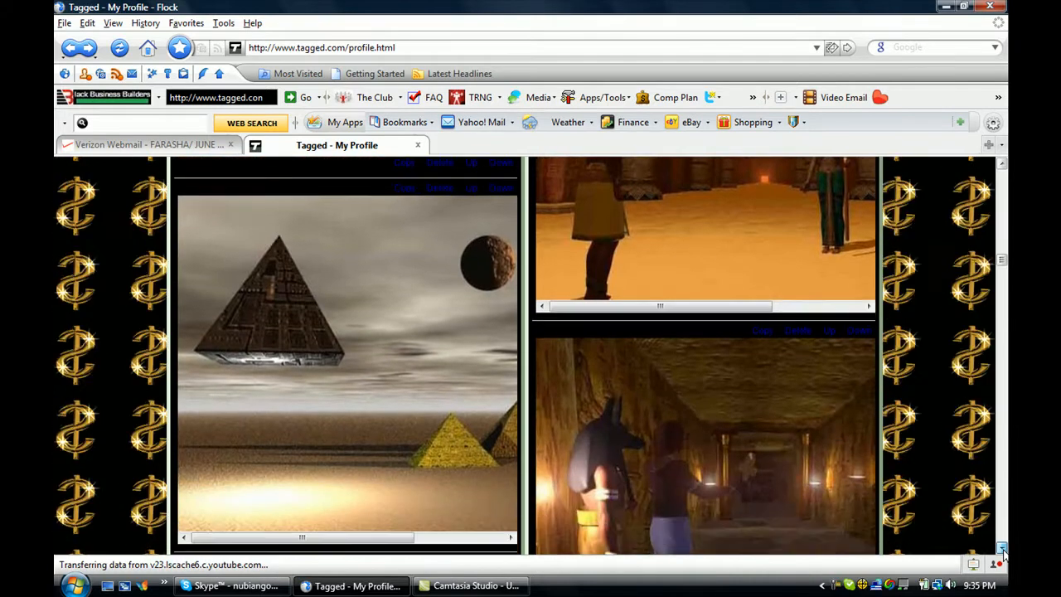
pyautogui.scroll(-3)
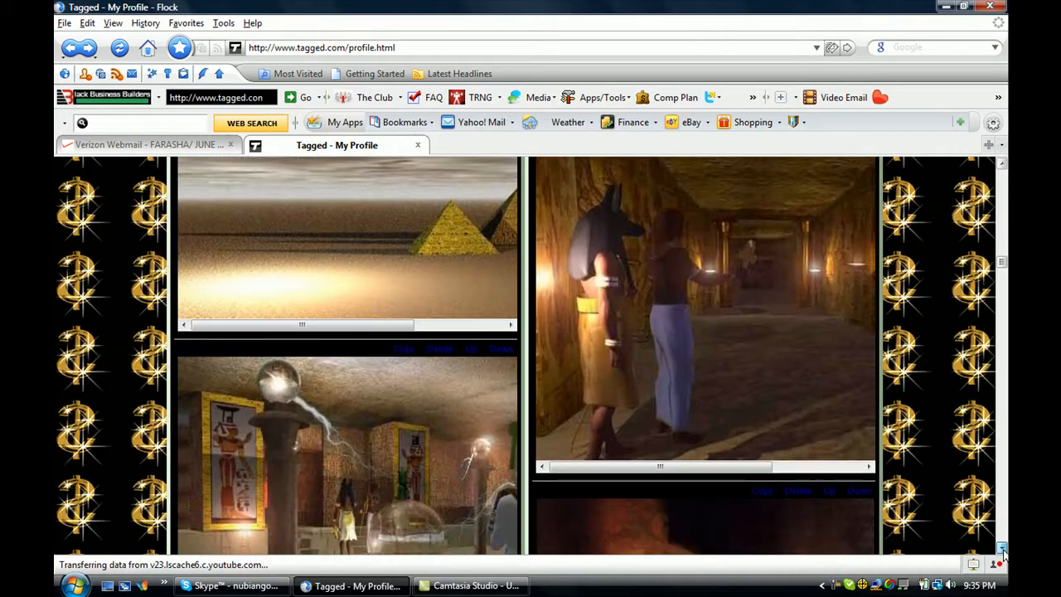
pyautogui.scroll(-3)
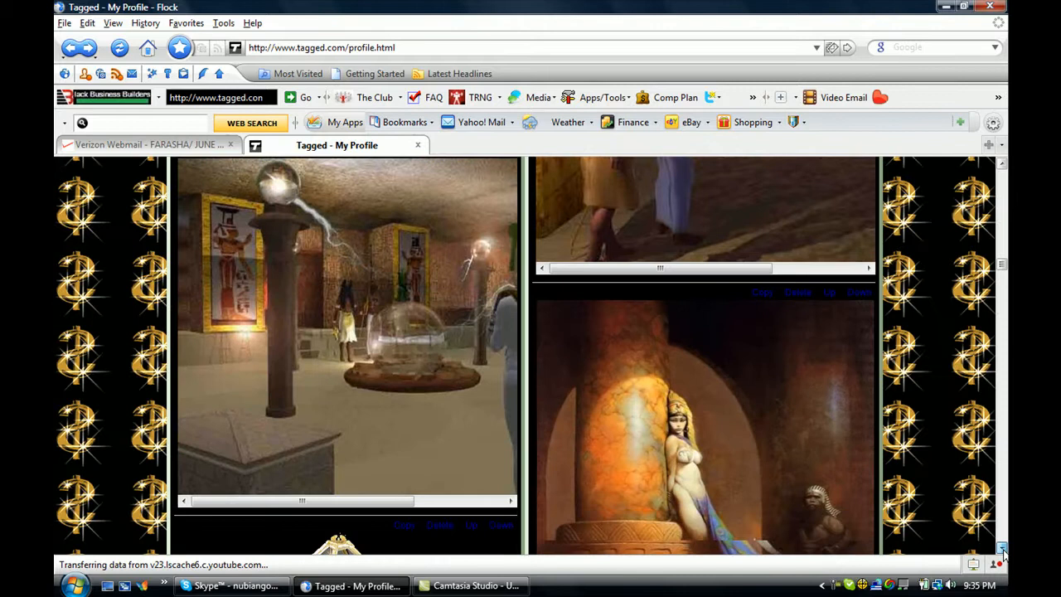
pyautogui.scroll(-3)
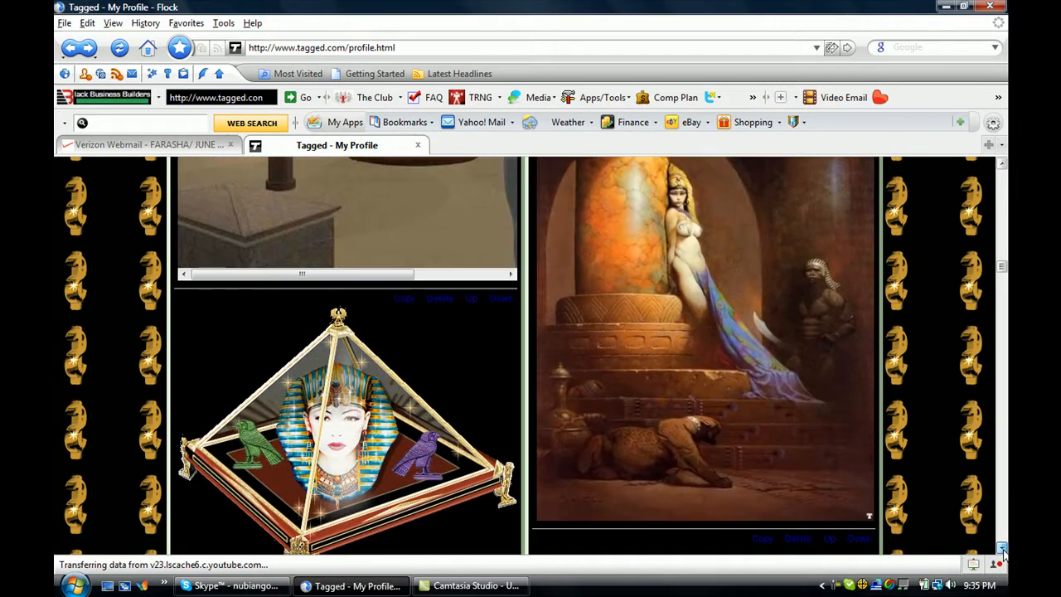
pyautogui.scroll(-3)
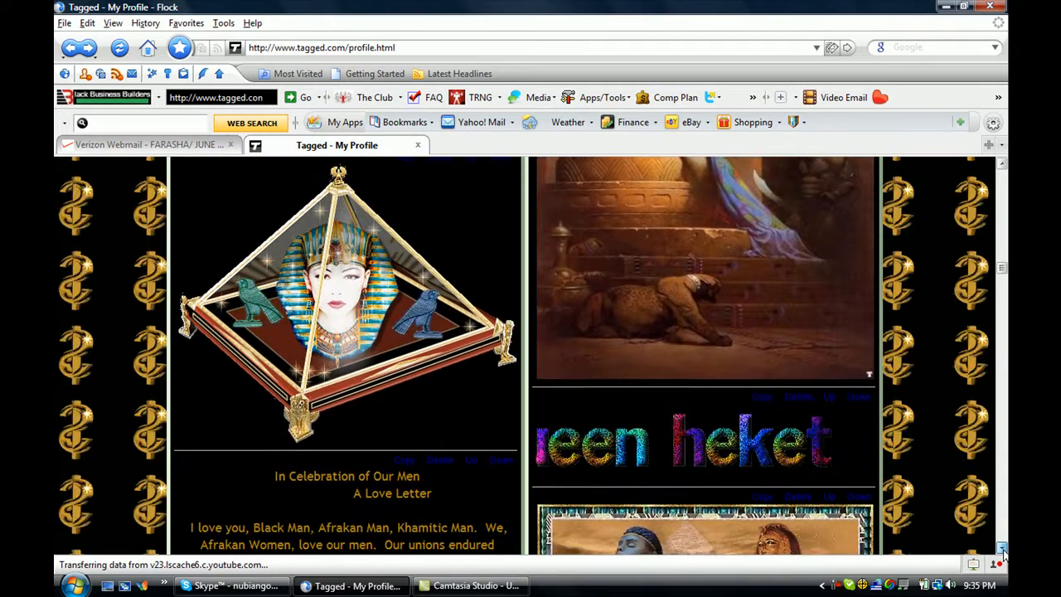
# - Scroll past the poem and Black Business Builders Club card to the Thanks graphic and Comments
pyautogui.scroll(-3)
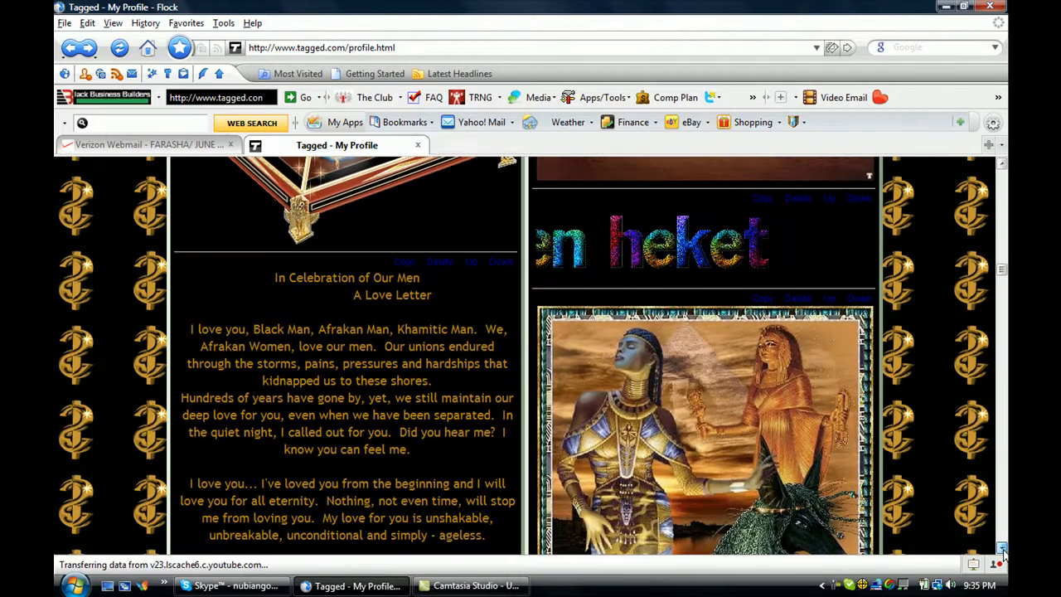
pyautogui.scroll(-3)
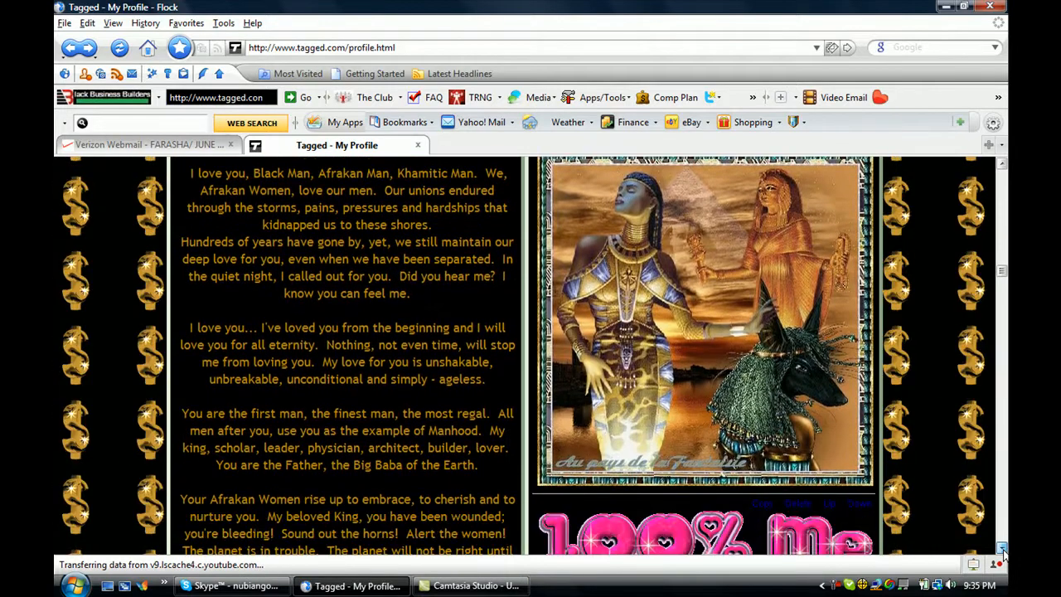
pyautogui.scroll(-3)
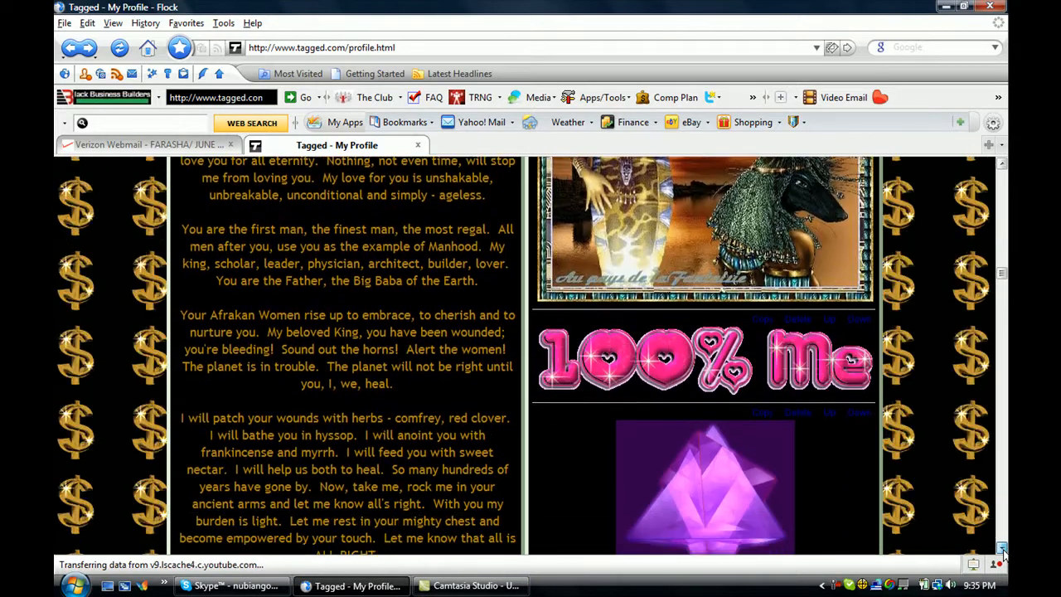
pyautogui.scroll(-3)
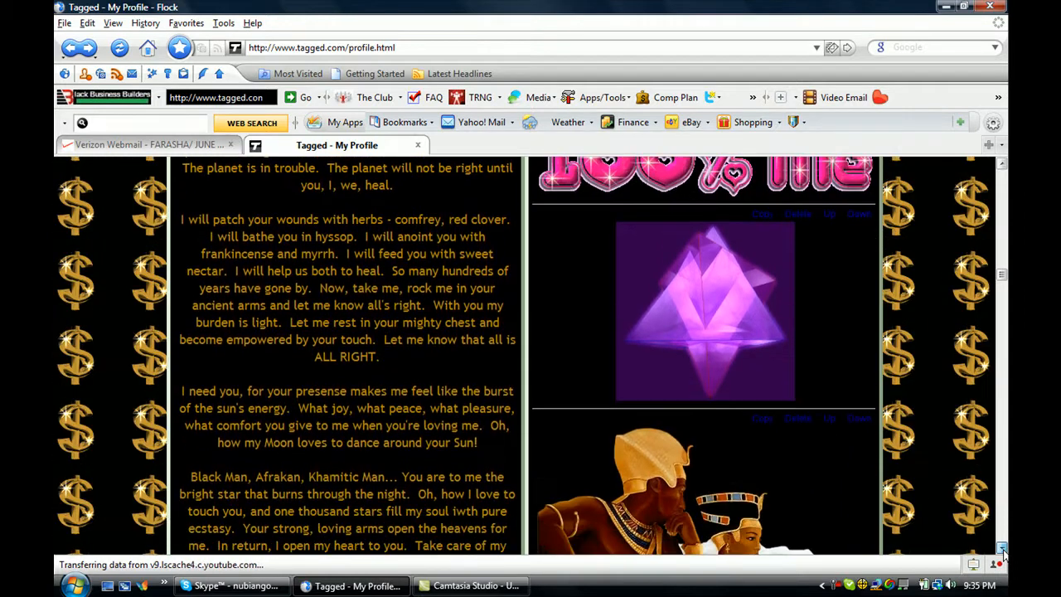
pyautogui.scroll(-3)
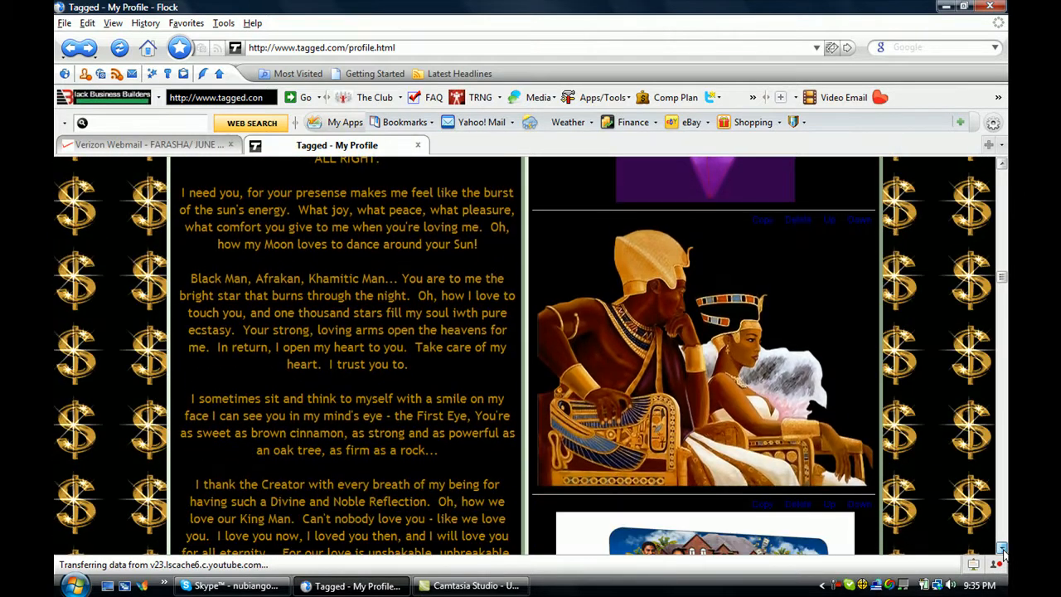
pyautogui.scroll(-3)
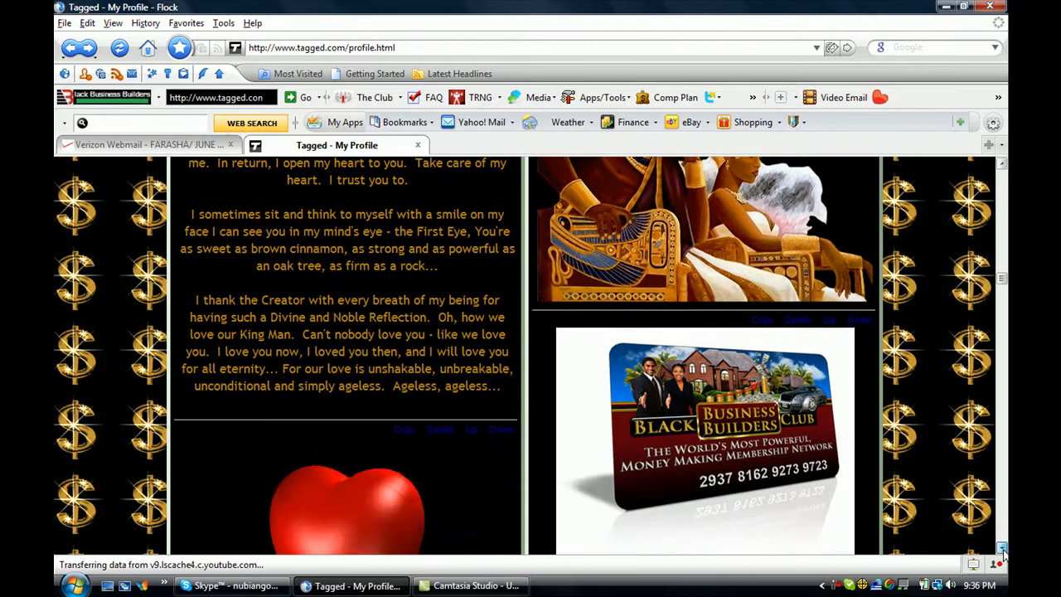
pyautogui.scroll(-3)
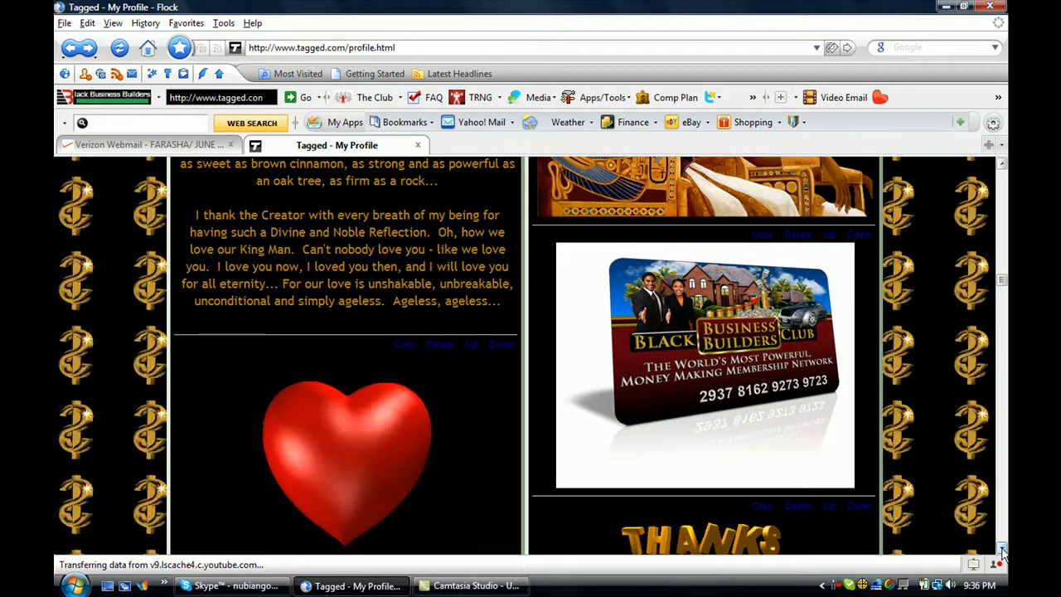
pyautogui.scroll(-3)
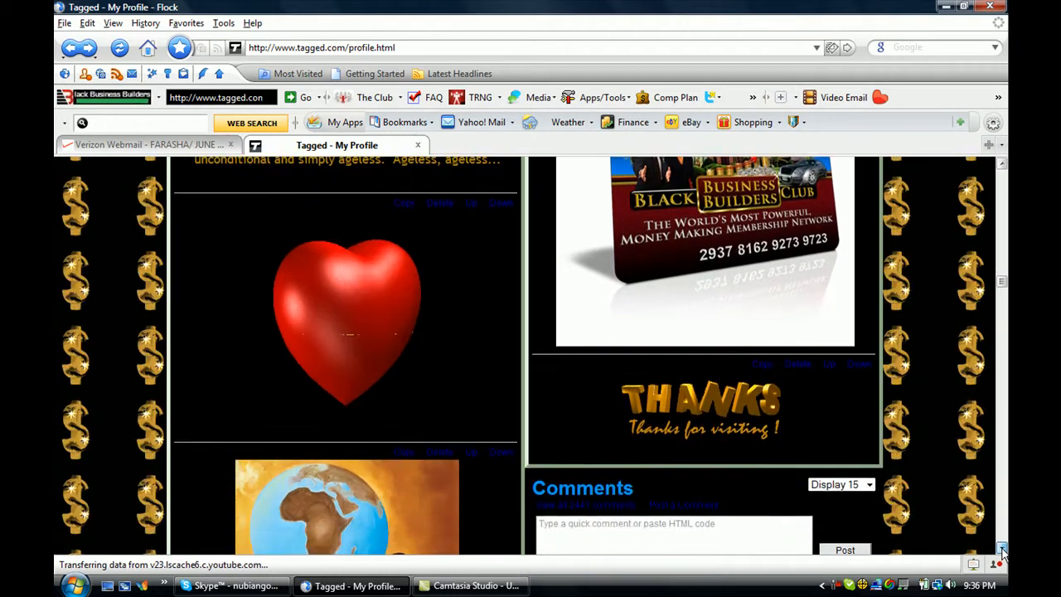
# - Scroll through Comments and Tags gift cards to the Journal's Every Woman Should Have entry
pyautogui.scroll(-3)
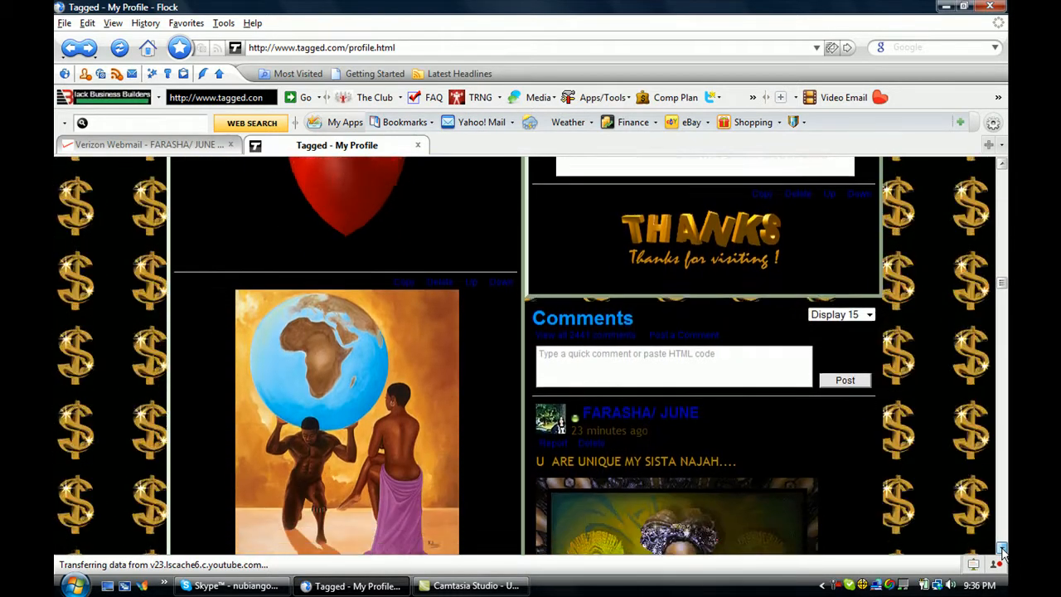
pyautogui.scroll(-3)
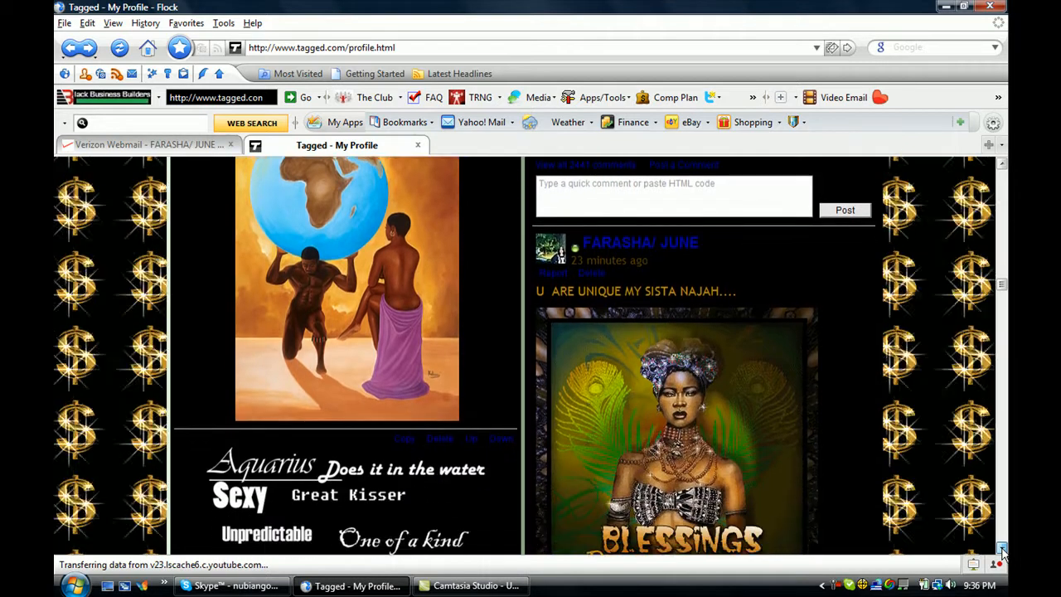
pyautogui.scroll(-3)
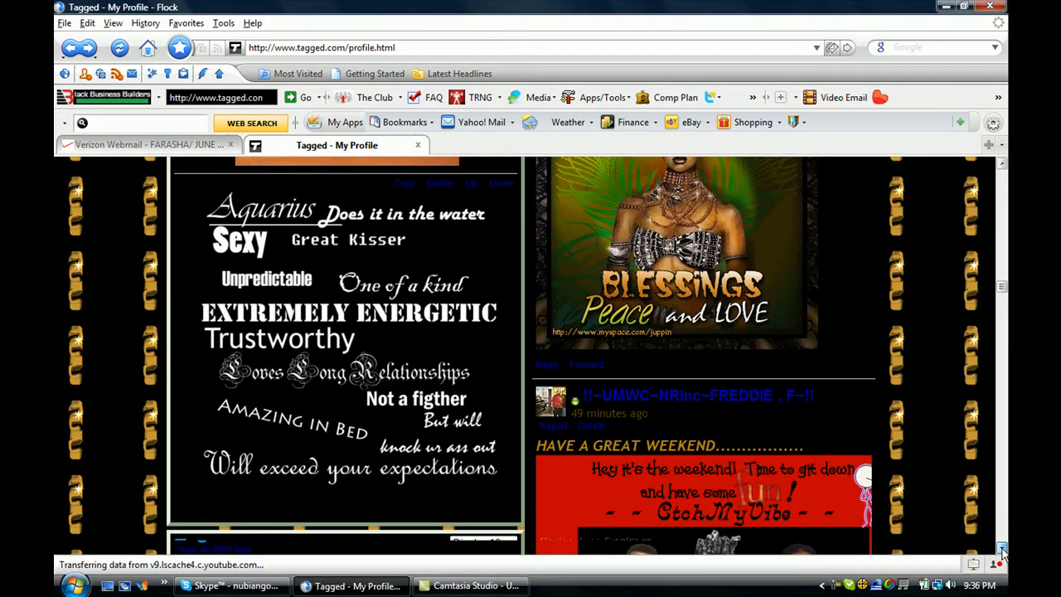
pyautogui.scroll(-3)
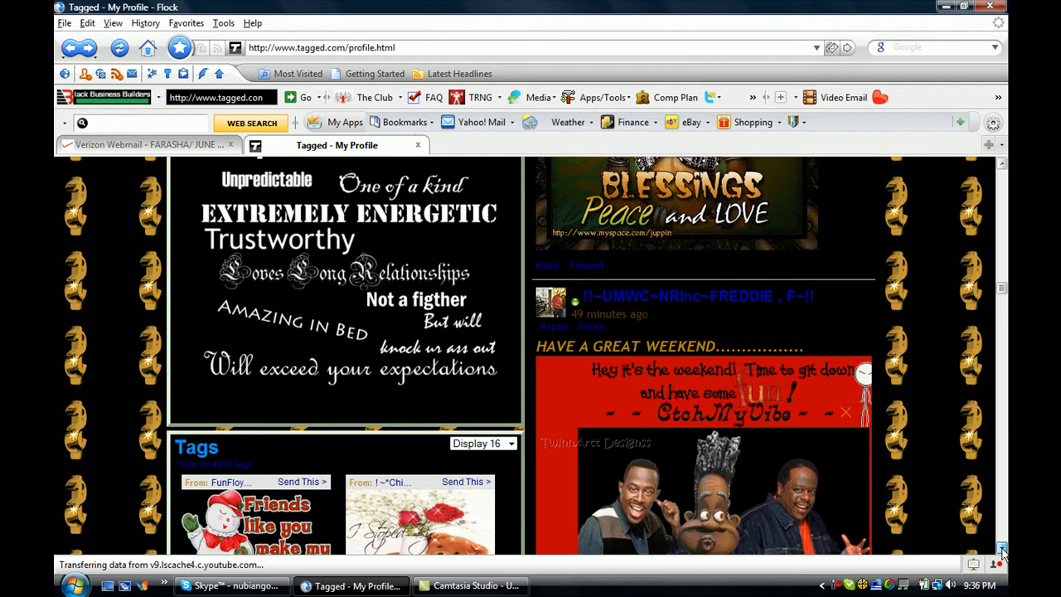
pyautogui.scroll(-3)
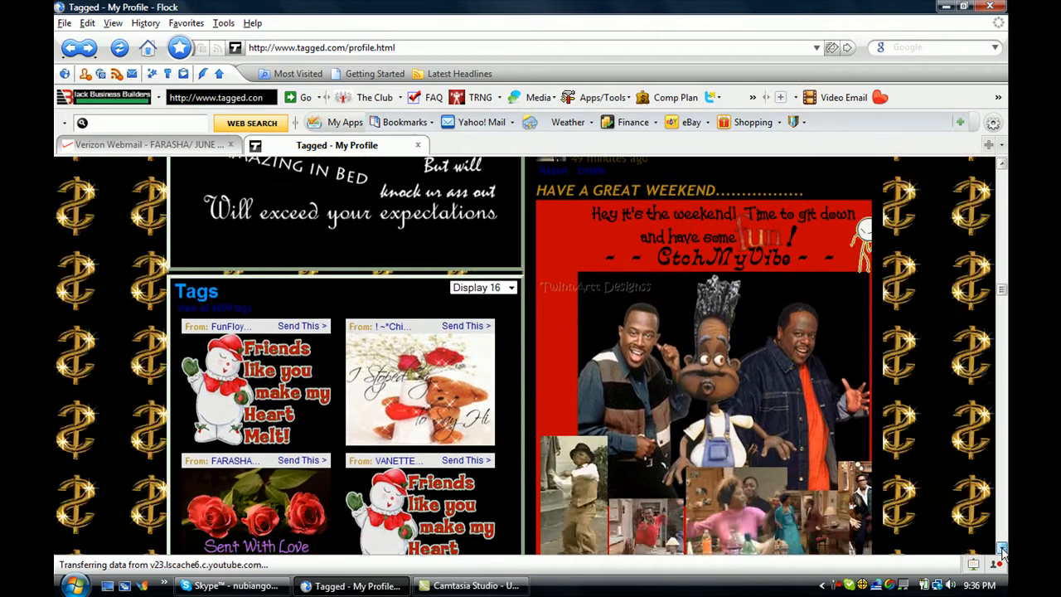
pyautogui.scroll(-3)
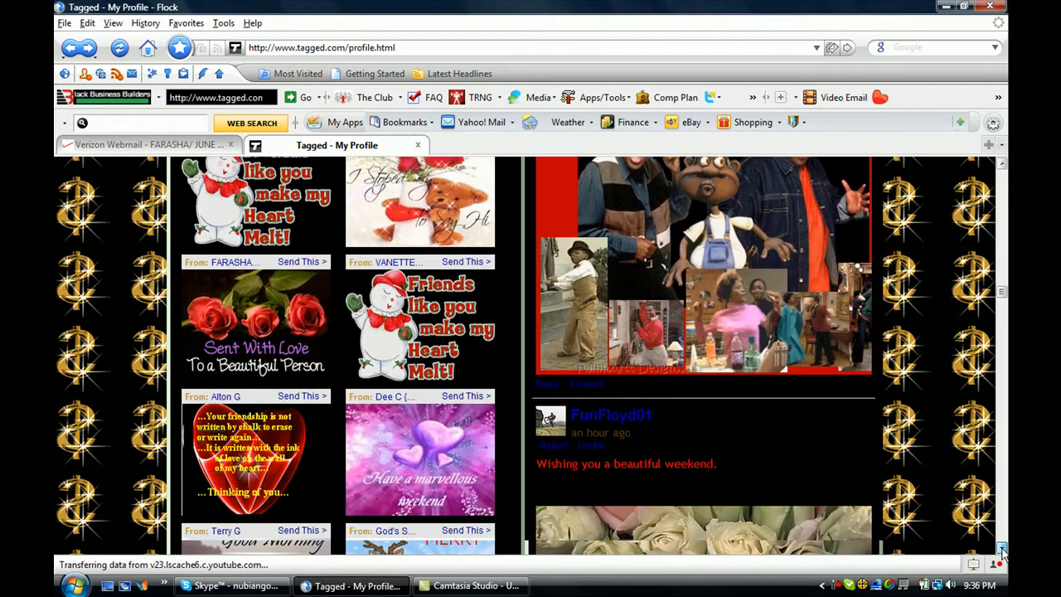
pyautogui.scroll(-3)
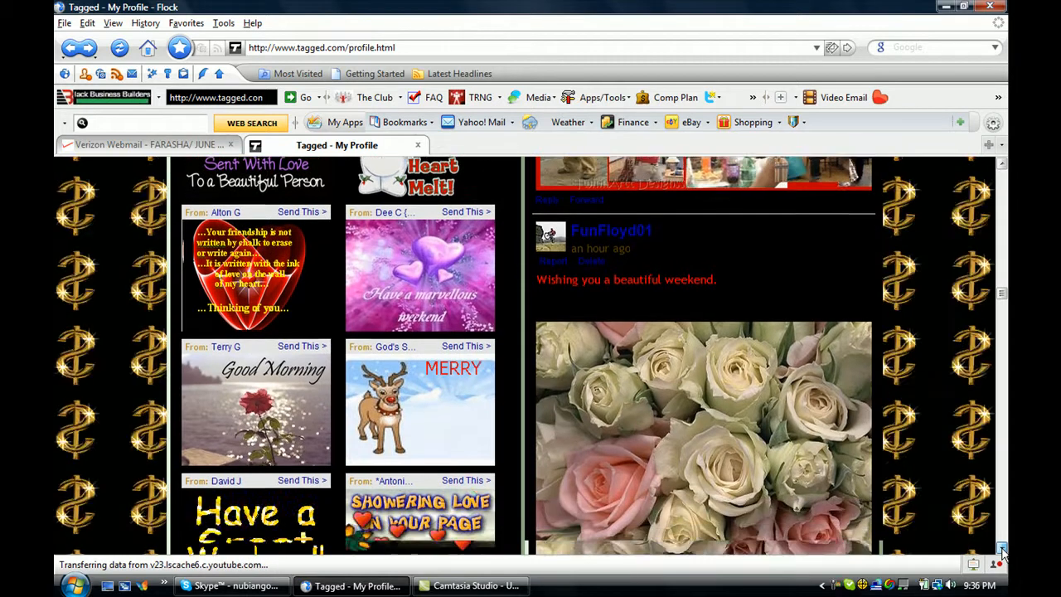
pyautogui.scroll(-3)
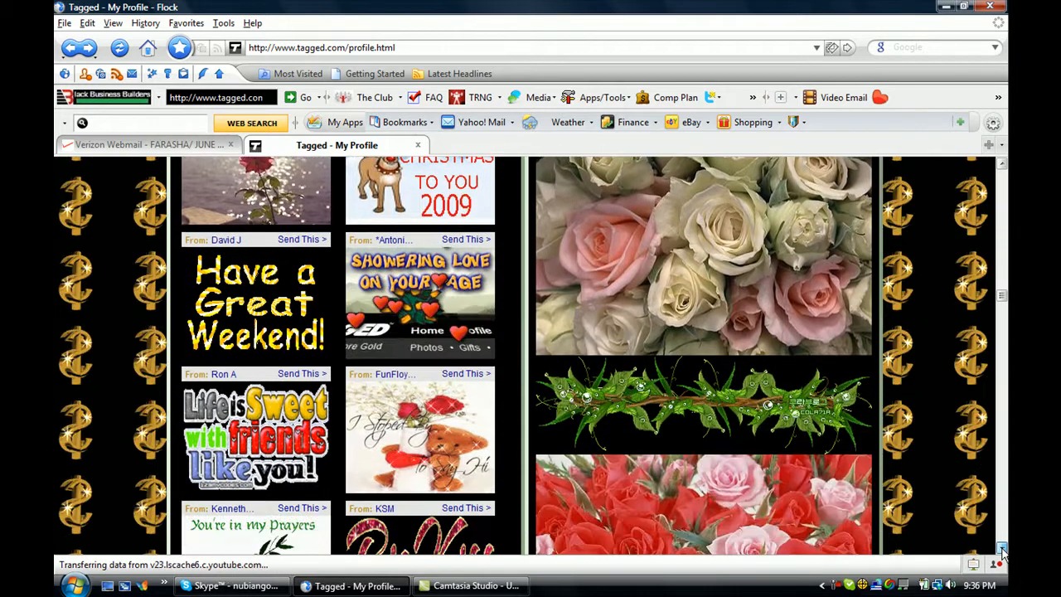
pyautogui.scroll(-3)
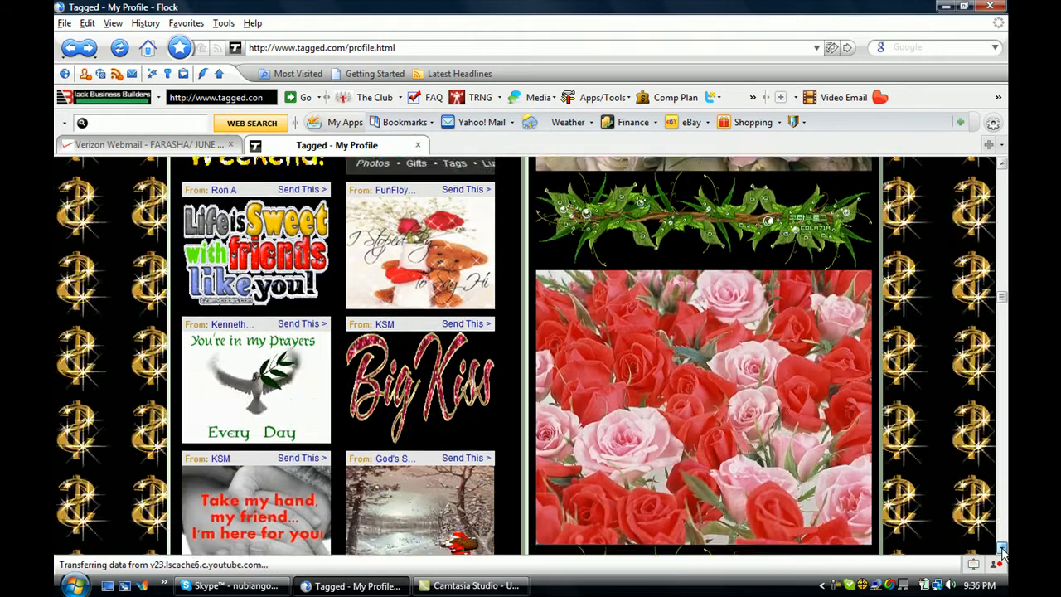
pyautogui.scroll(-3)
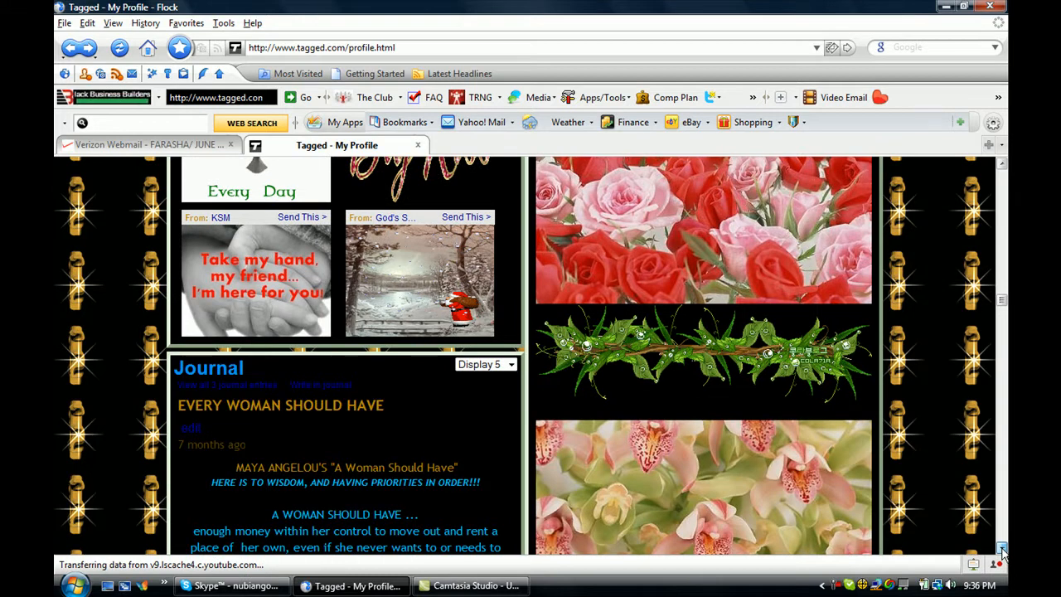
# - Scroll down through the Journal poem and the A REAL MAN list
pyautogui.scroll(-3)
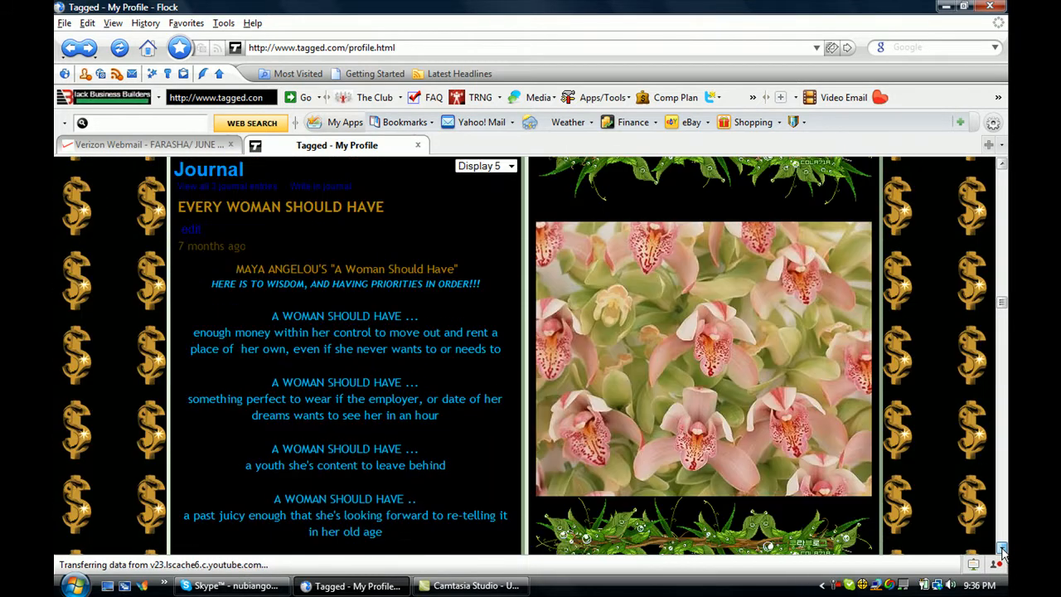
pyautogui.scroll(-3)
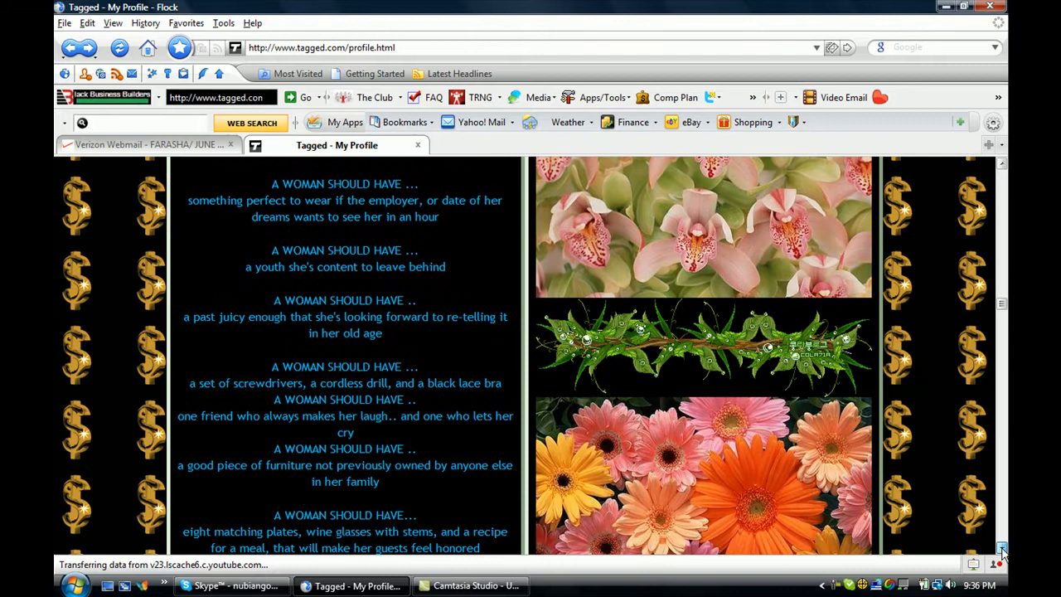
pyautogui.scroll(-3)
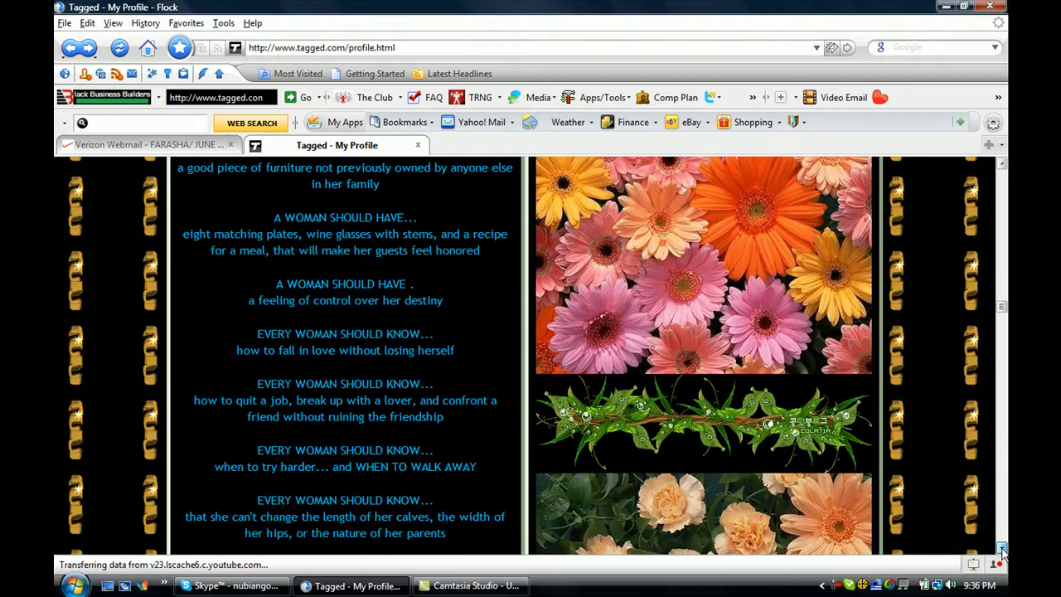
pyautogui.scroll(-3)
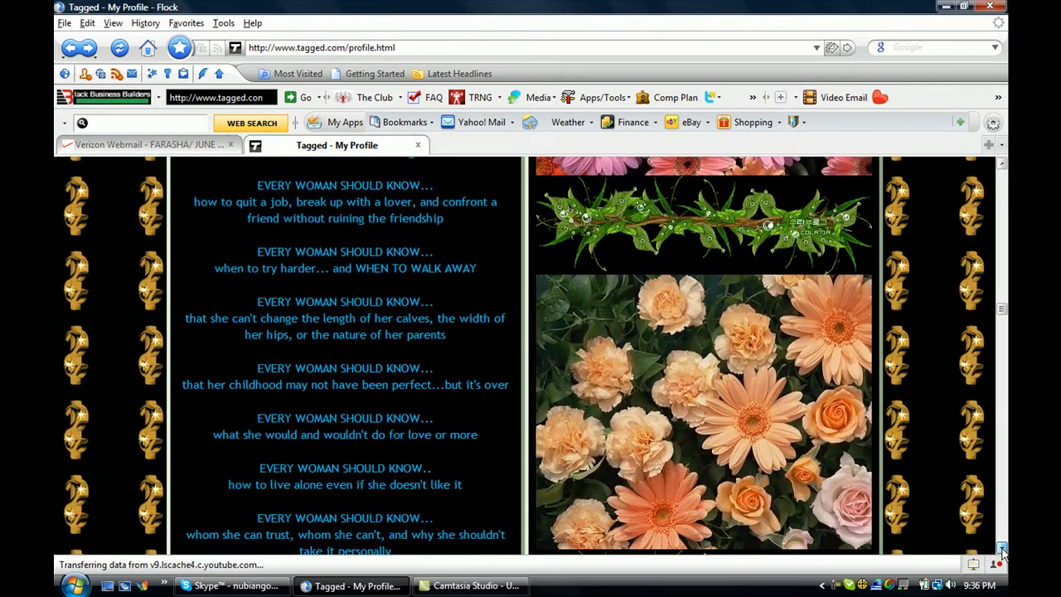
pyautogui.scroll(-3)
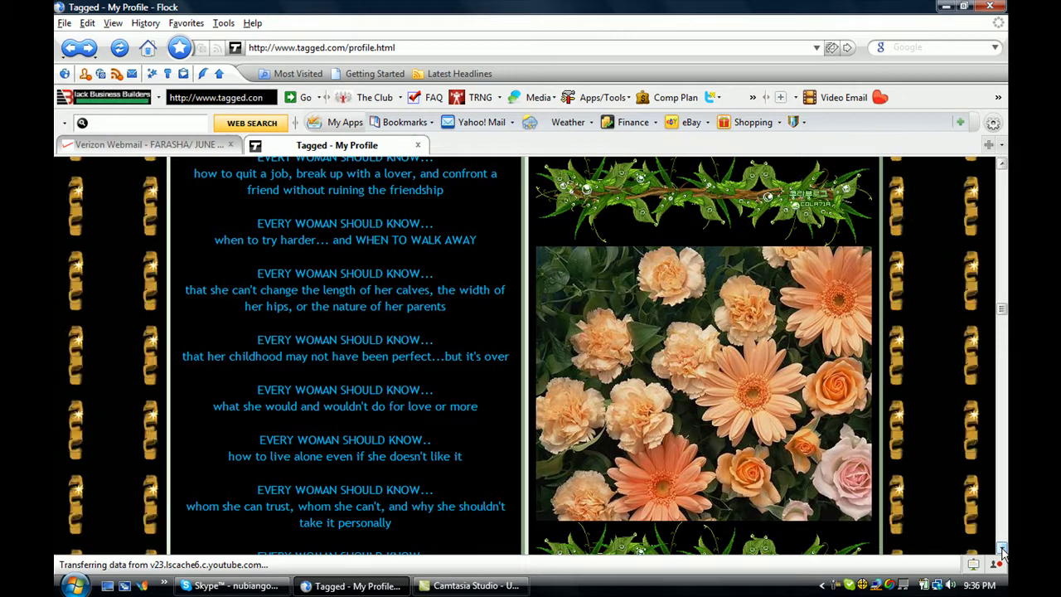
pyautogui.scroll(-3)
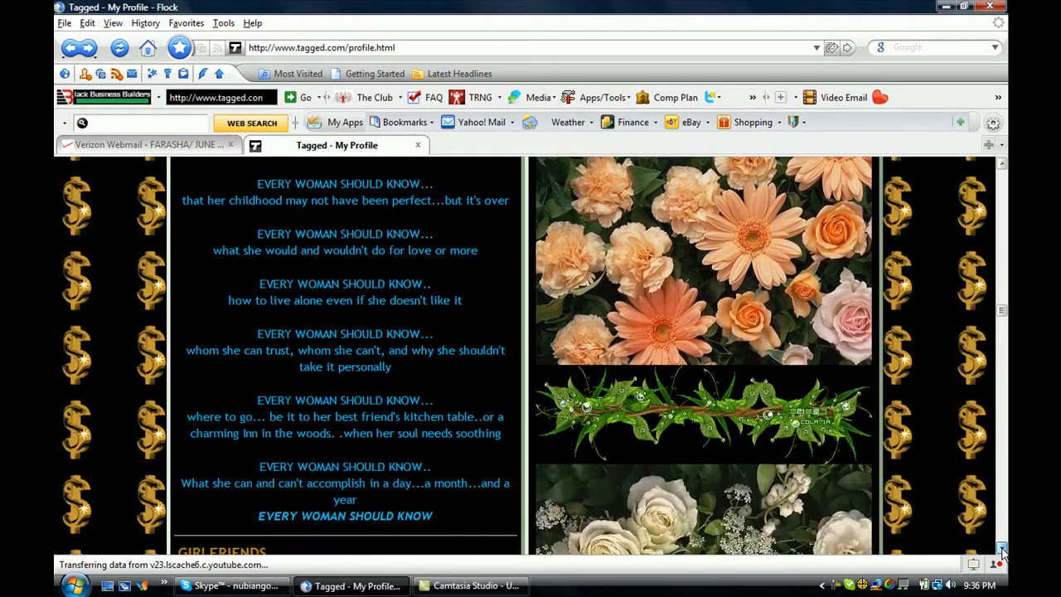
pyautogui.scroll(-3)
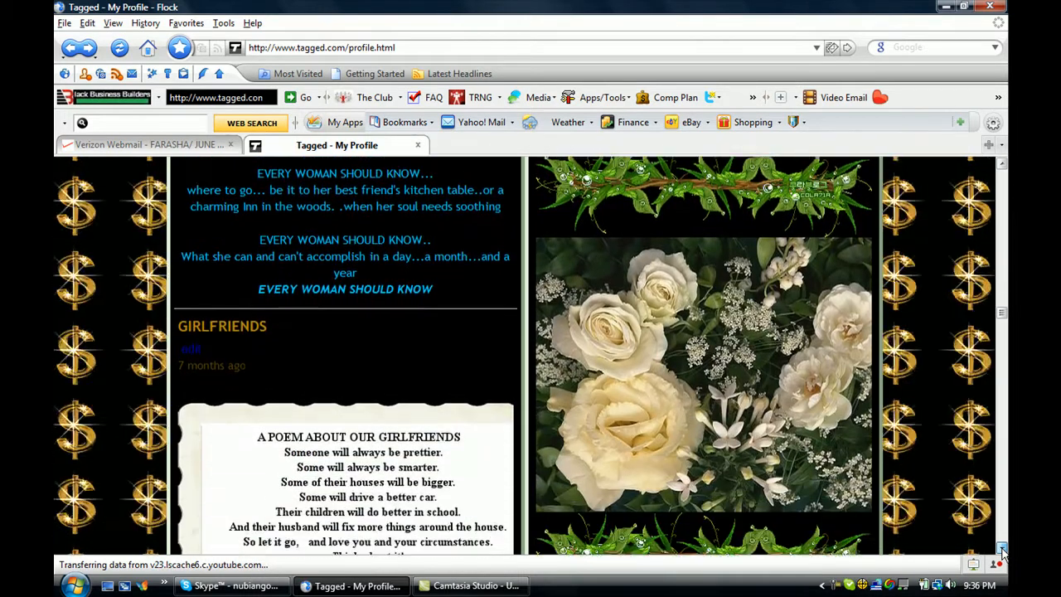
pyautogui.scroll(-3)
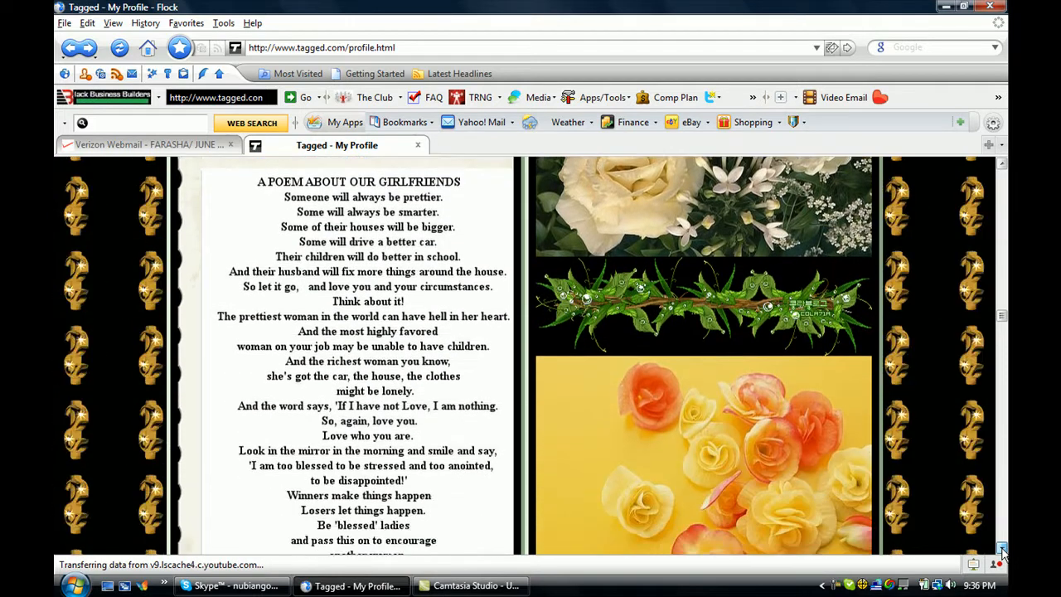
# - Continue past the journal entries until the Groups section is visible
pyautogui.scroll(-3)
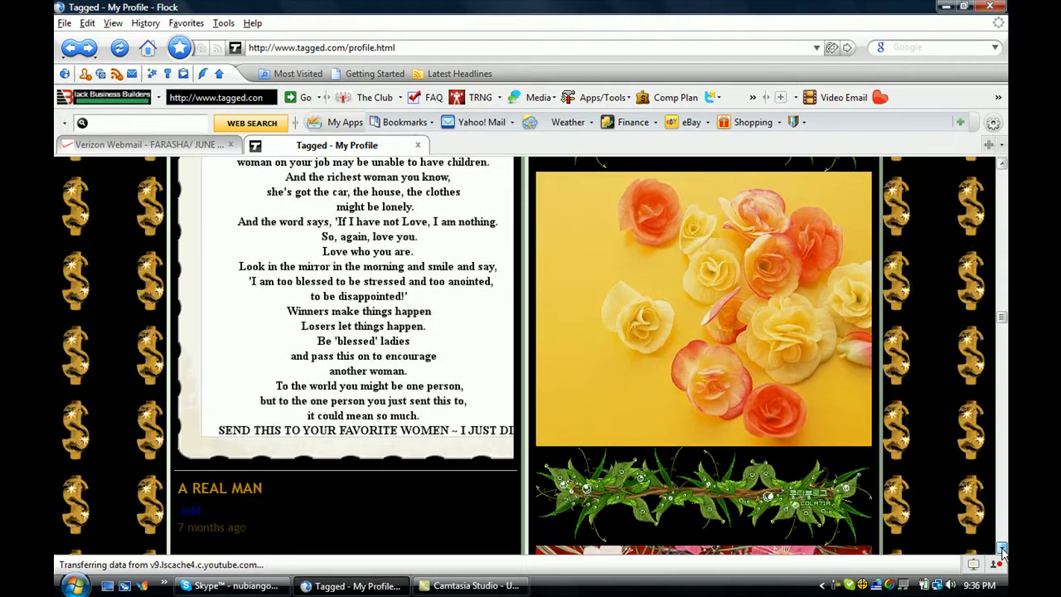
pyautogui.scroll(-3)
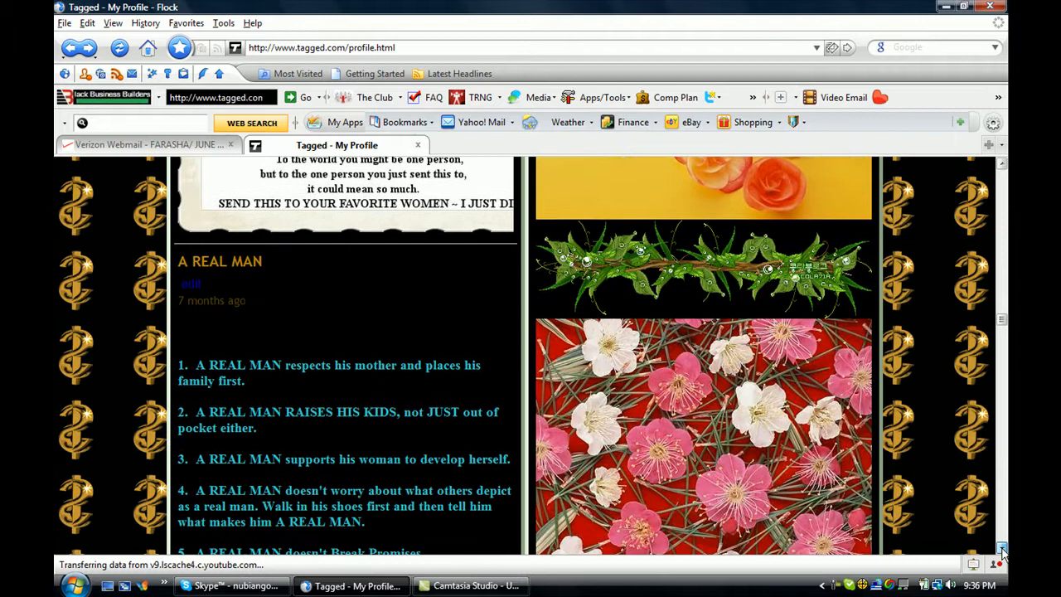
pyautogui.scroll(-3)
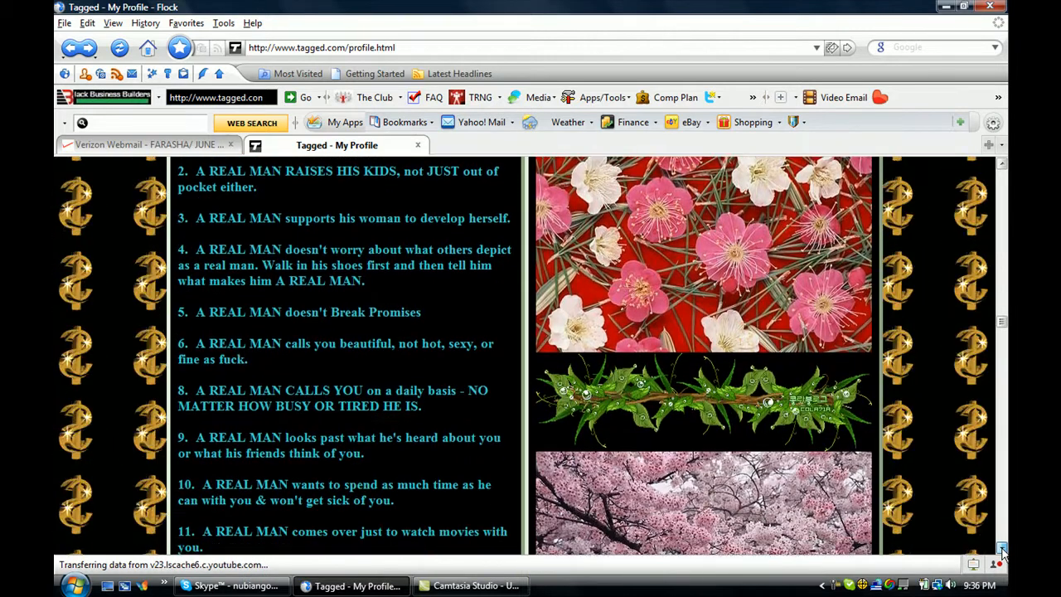
pyautogui.scroll(-3)
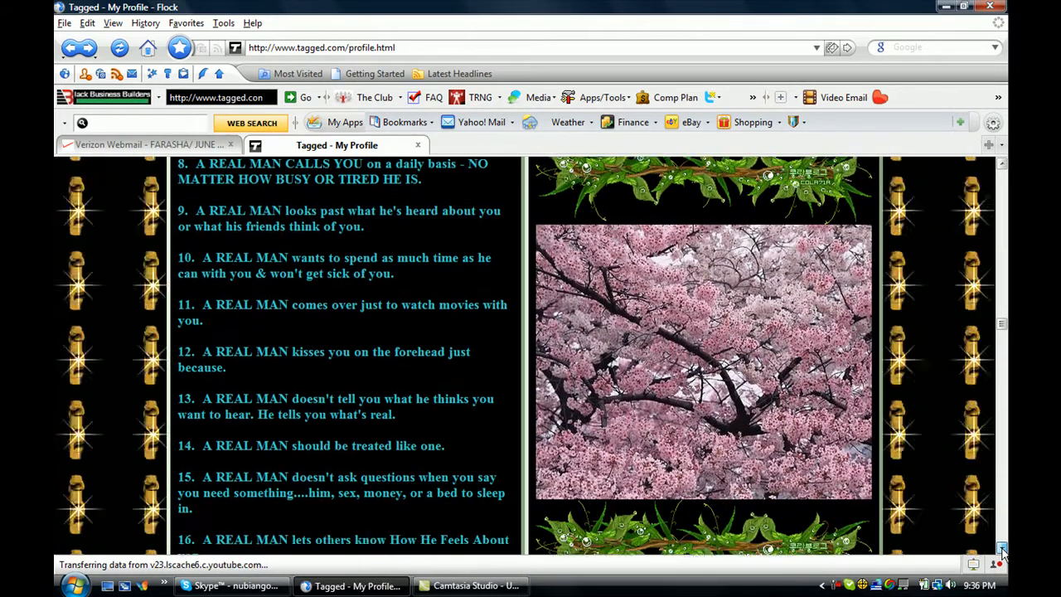
pyautogui.scroll(-3)
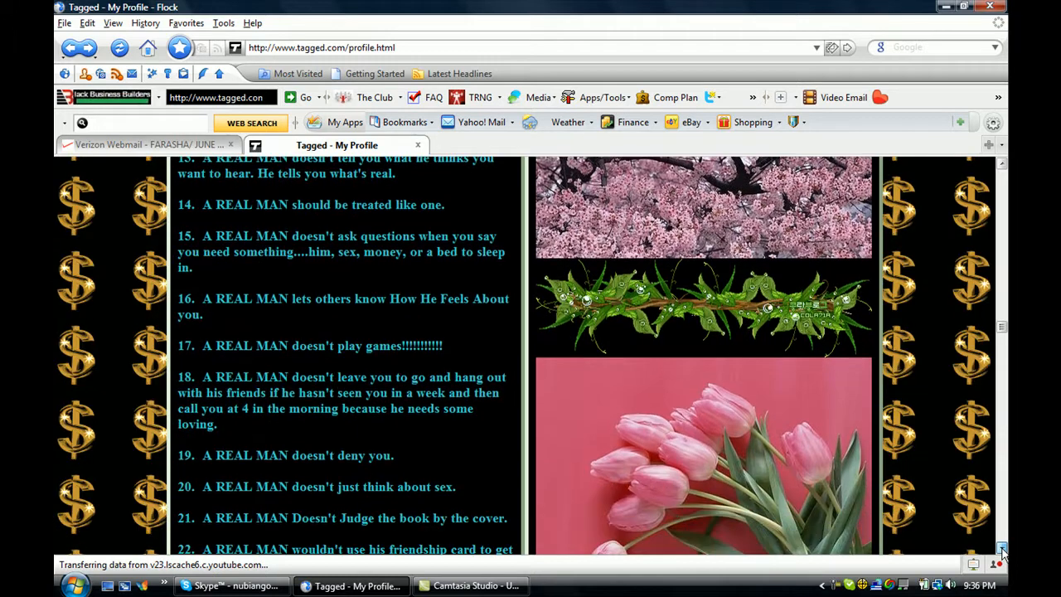
pyautogui.scroll(-3)
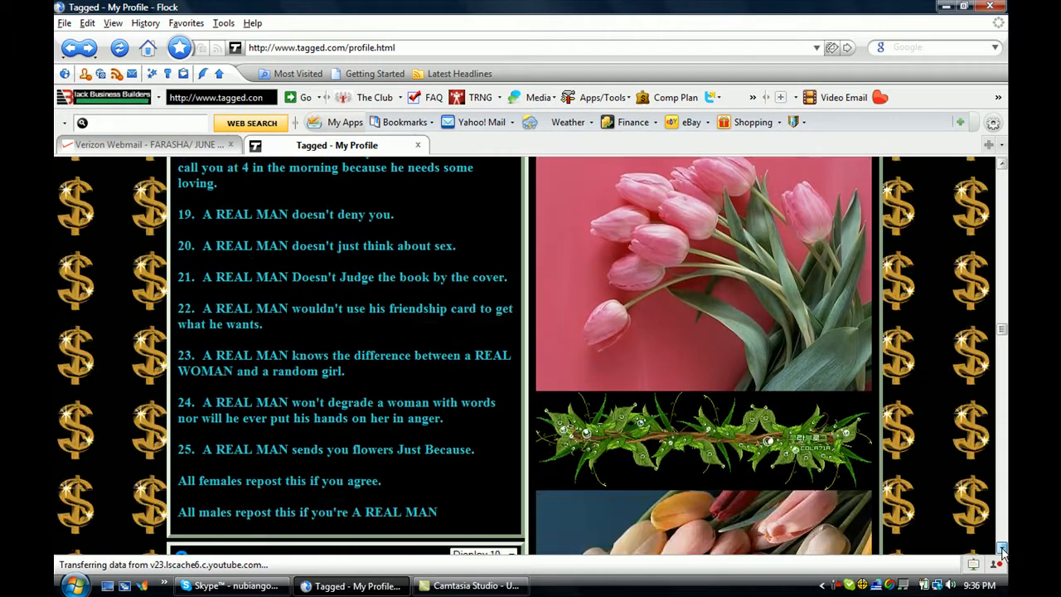
pyautogui.scroll(-3)
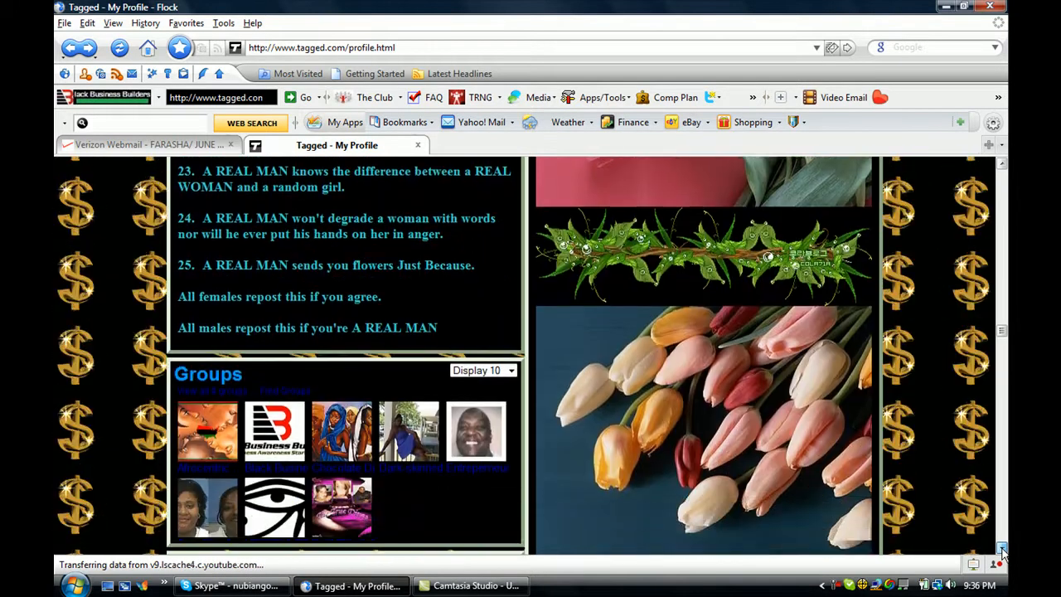
# - Open the Black Business Builders Club group page from the profile's Groups box
pyautogui.scroll(-3)
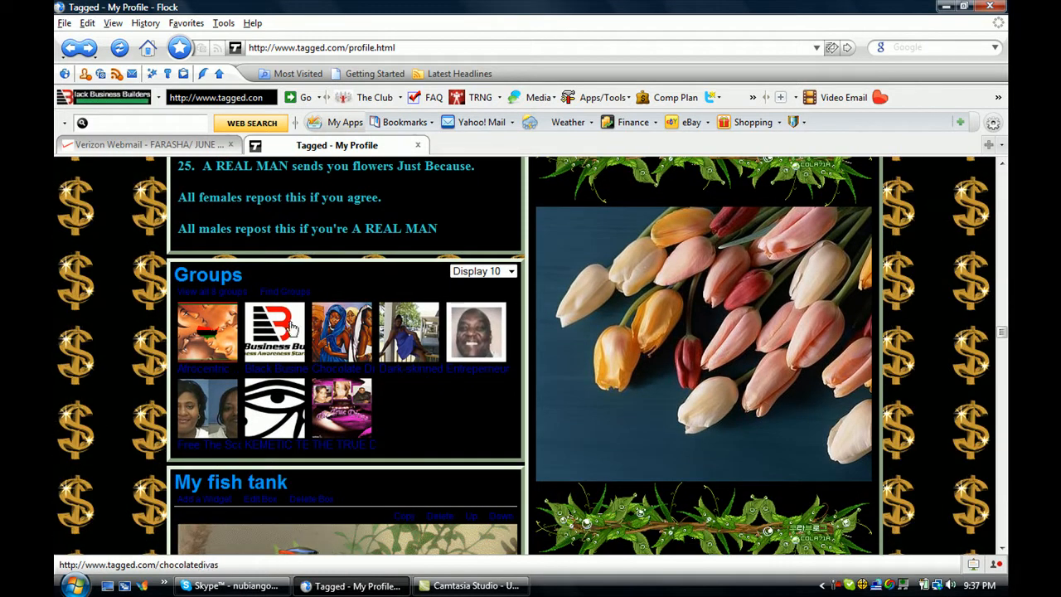
pyautogui.moveTo(273, 348)
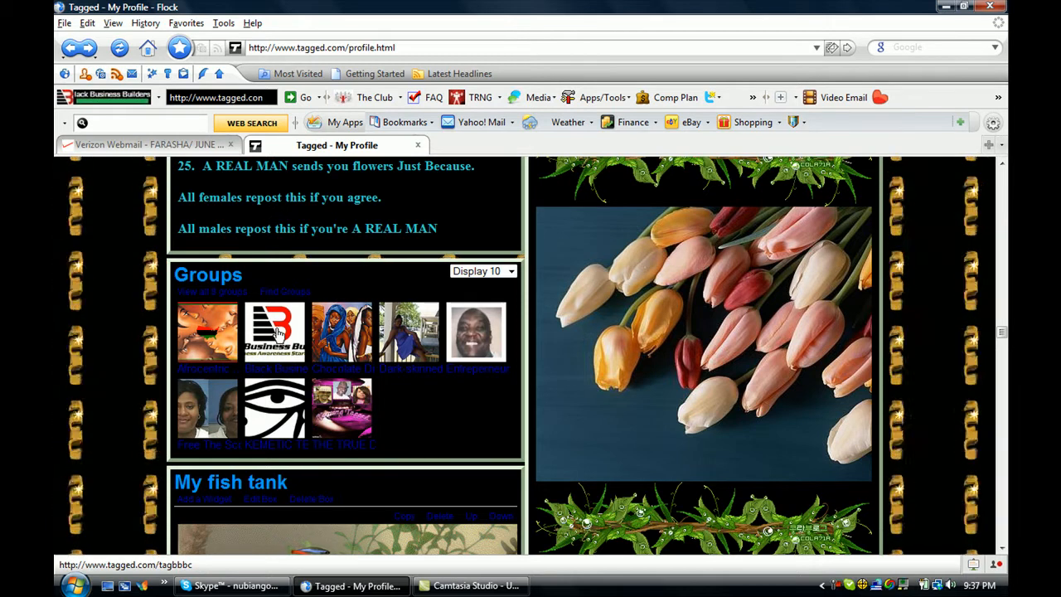
pyautogui.click(275, 331)
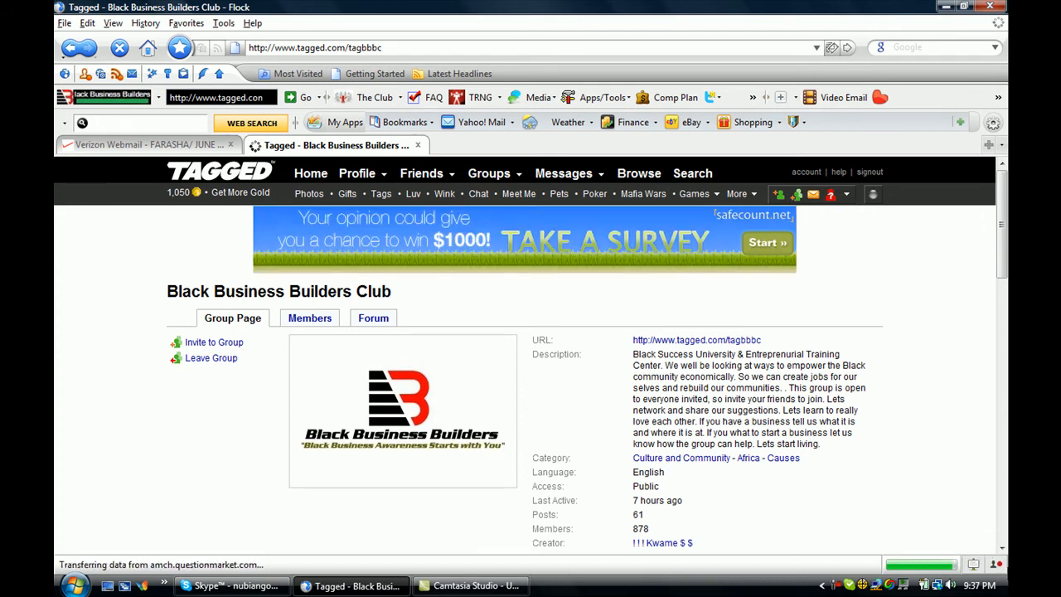
pyautogui.scroll(-3)
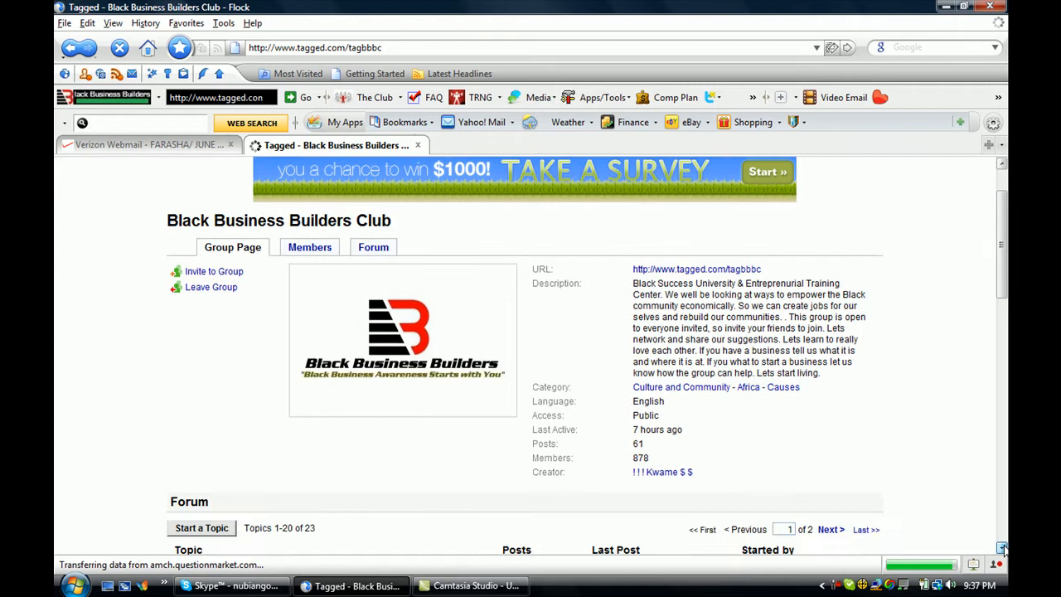
pyautogui.scroll(-3)
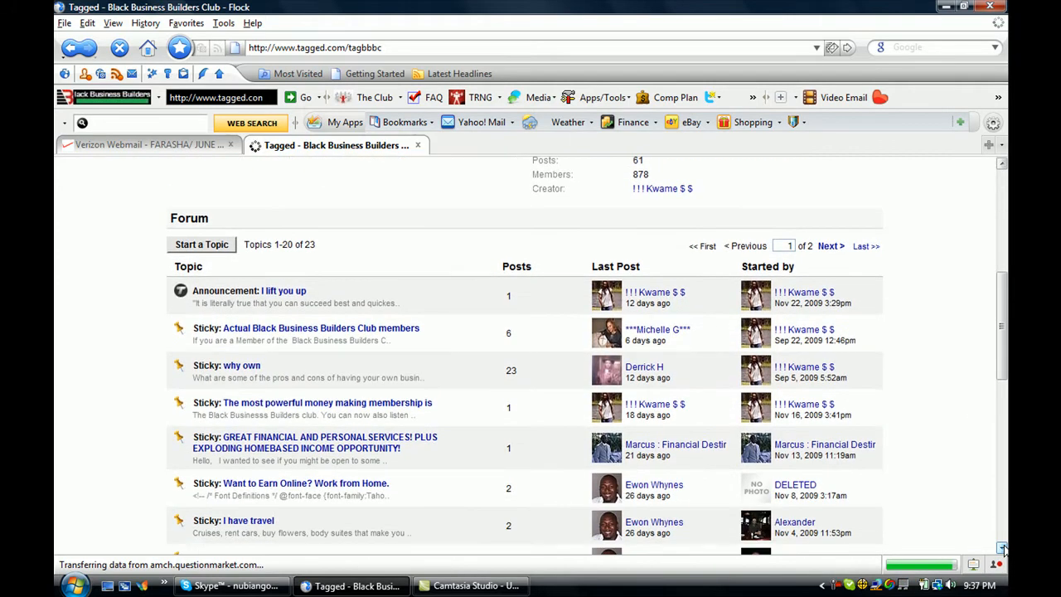
pyautogui.moveTo(657, 328)
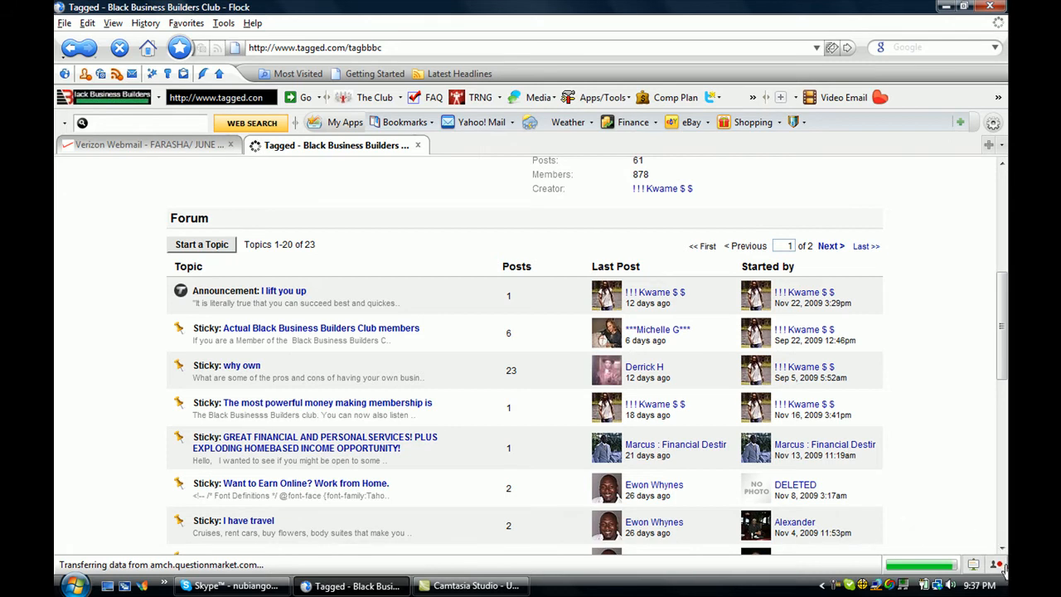
pyautogui.scroll(-3)
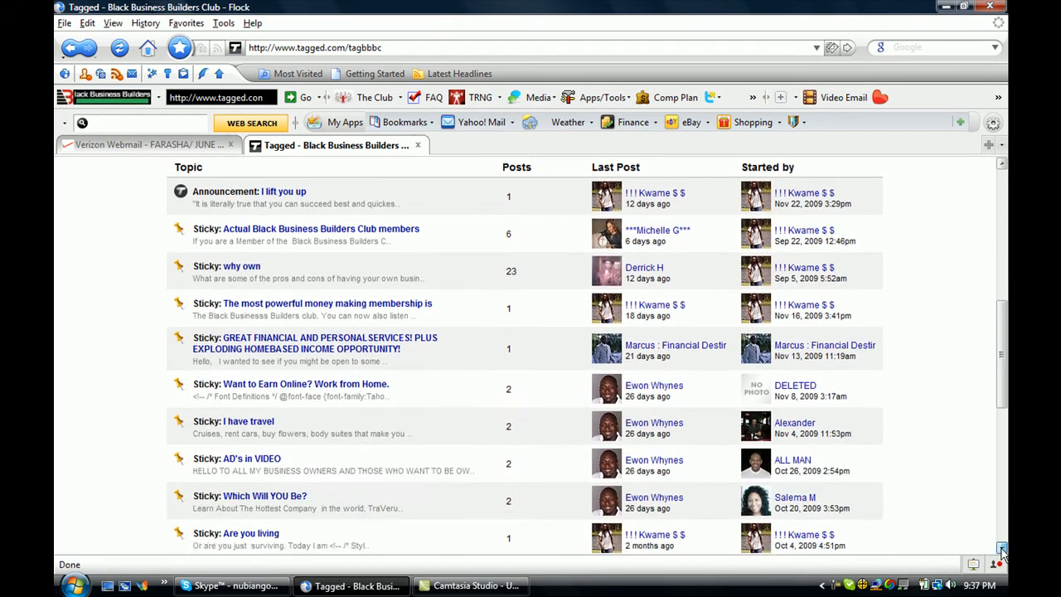
pyautogui.scroll(-3)
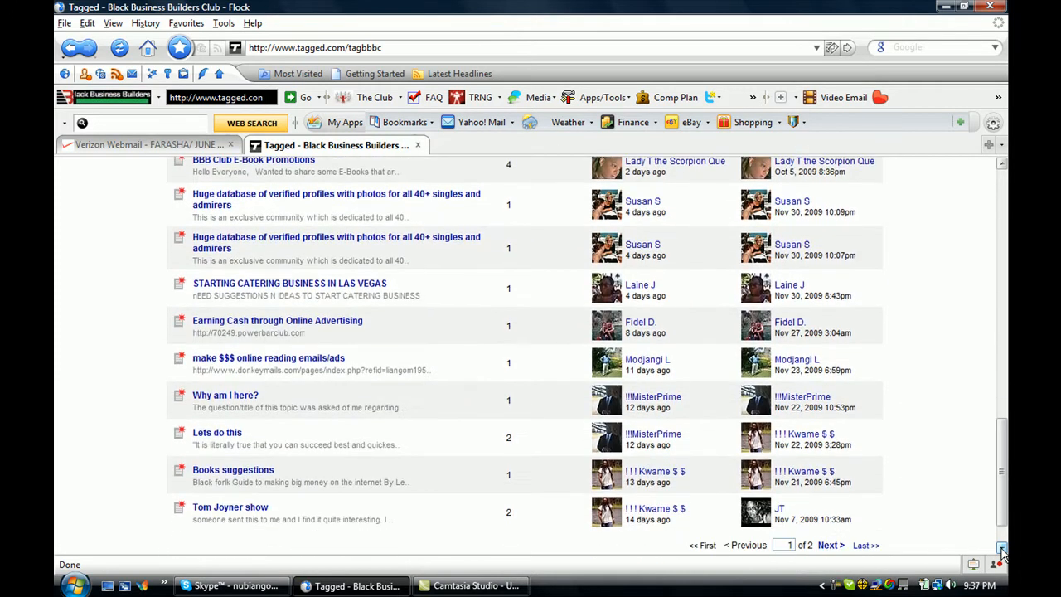
pyautogui.scroll(-3)
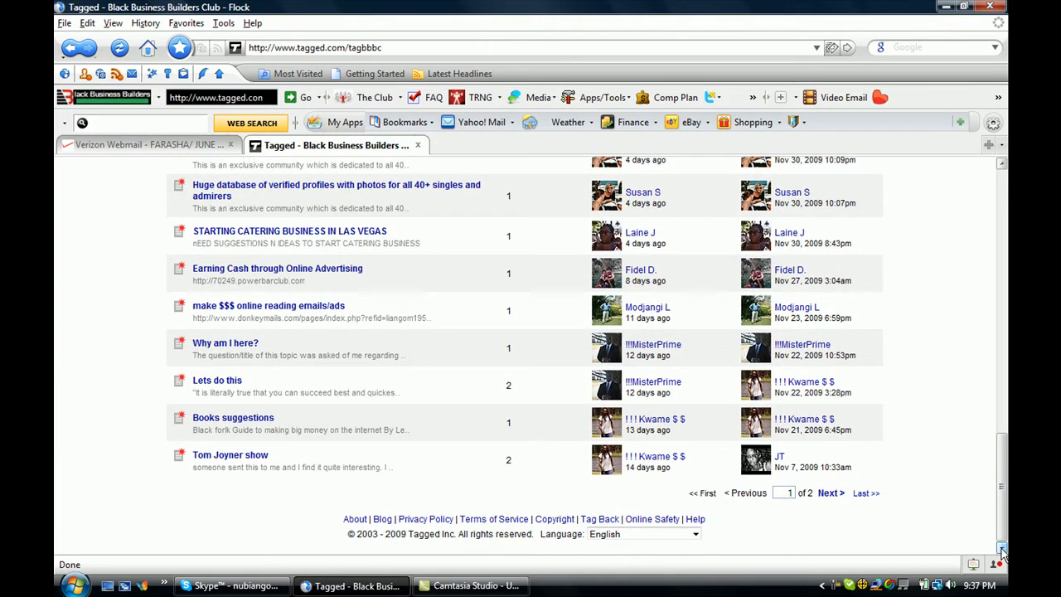
pyautogui.moveTo(956, 373)
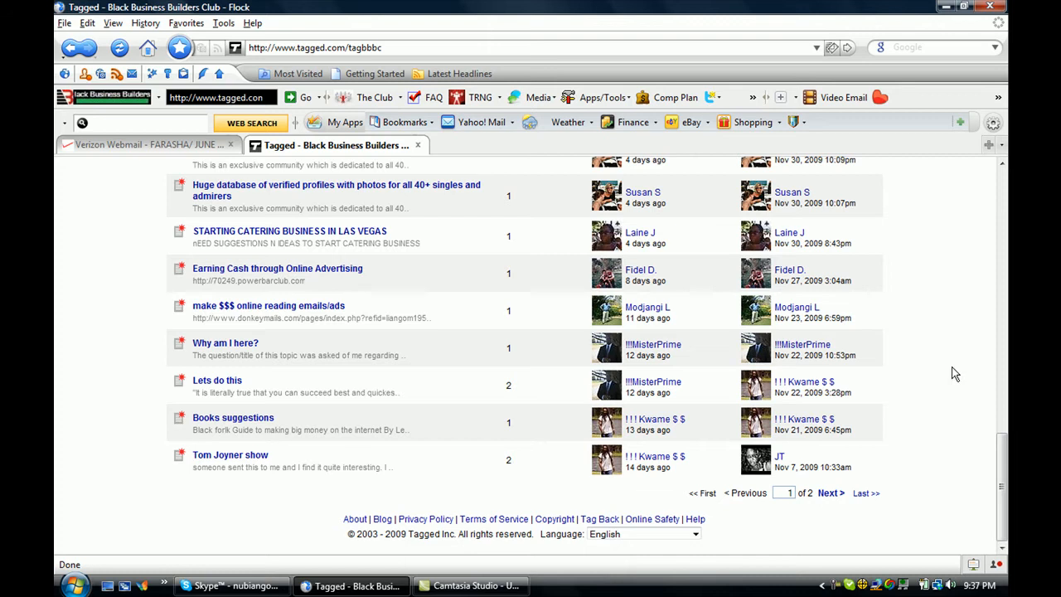
pyautogui.moveTo(987, 212)
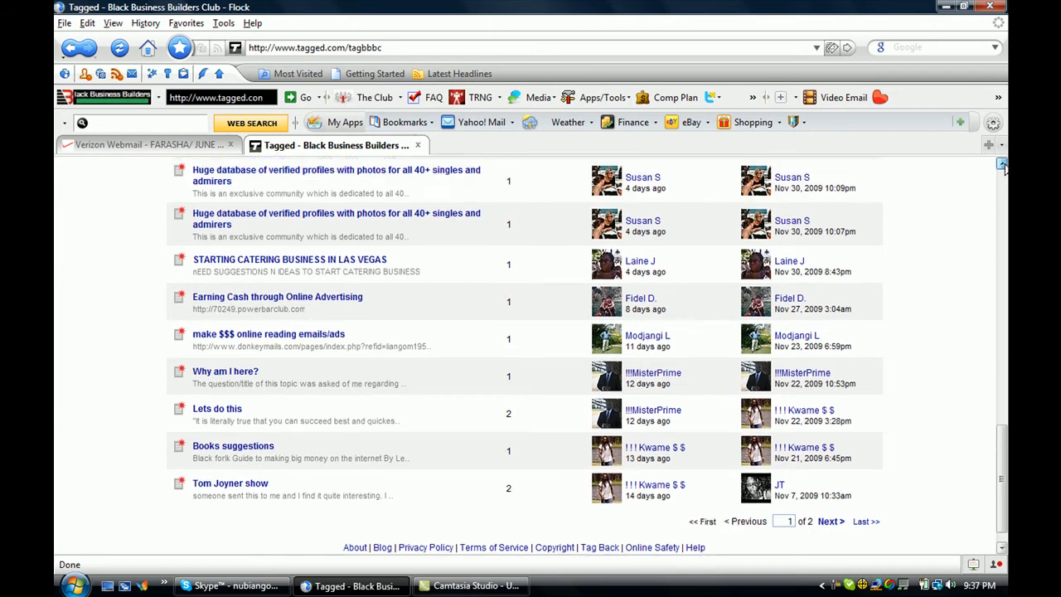
pyautogui.scroll(3)
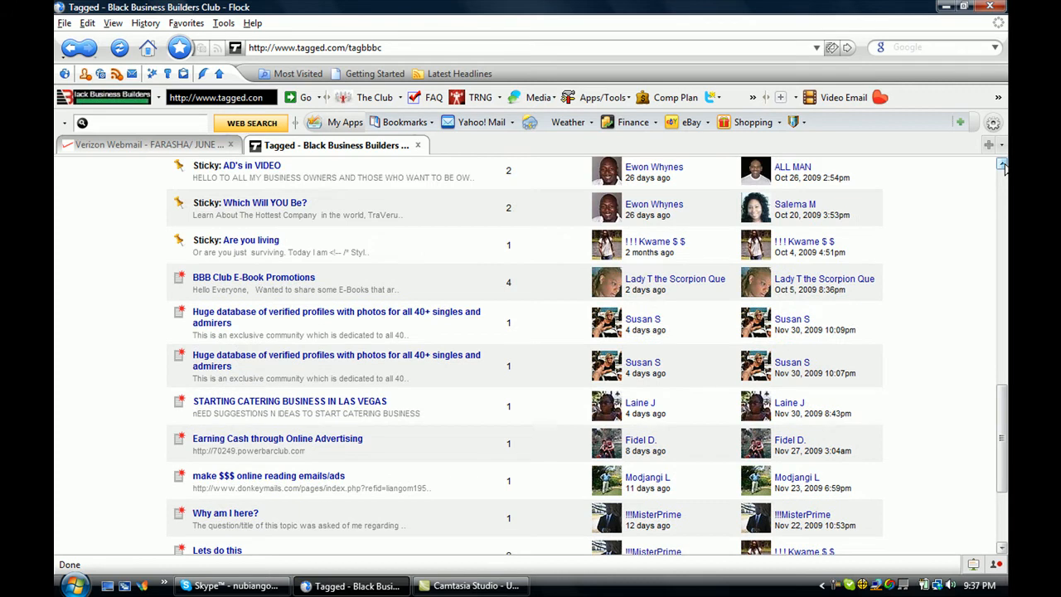
pyautogui.scroll(3)
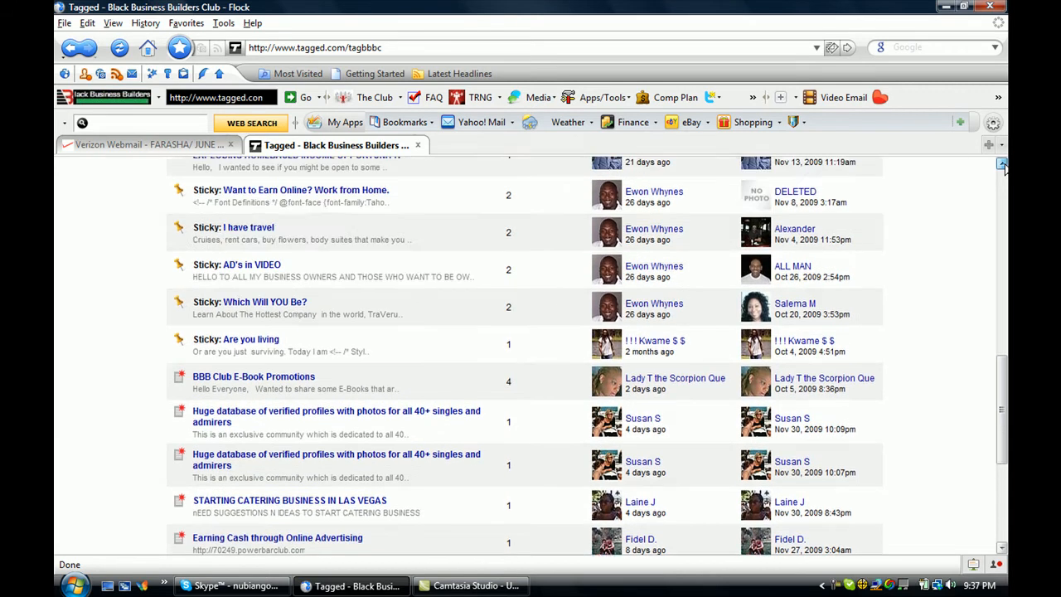
pyautogui.scroll(3)
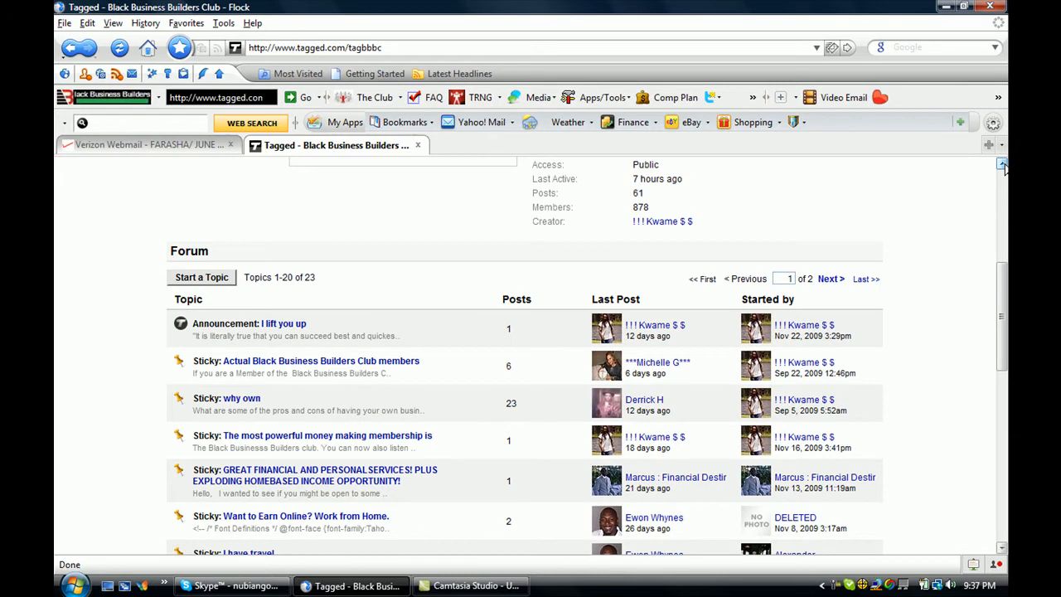
pyautogui.scroll(3)
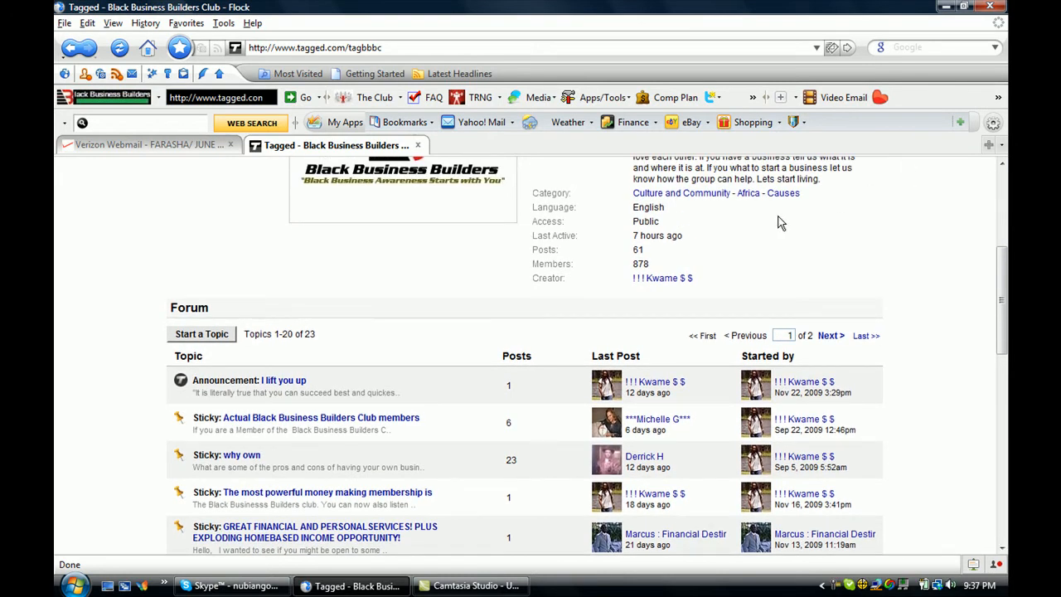
pyautogui.moveTo(650, 278)
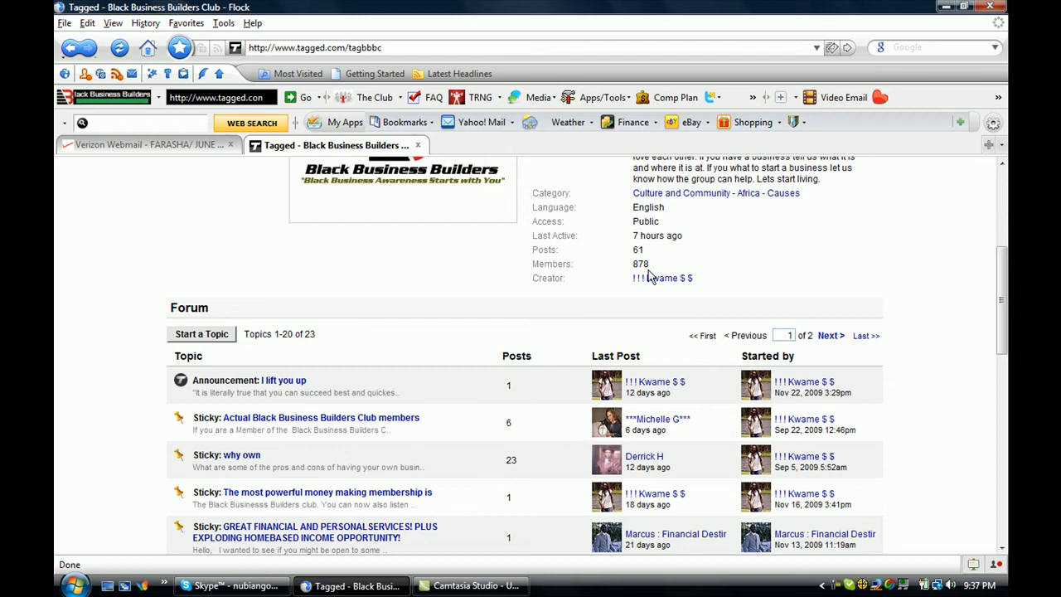
pyautogui.moveTo(780, 271)
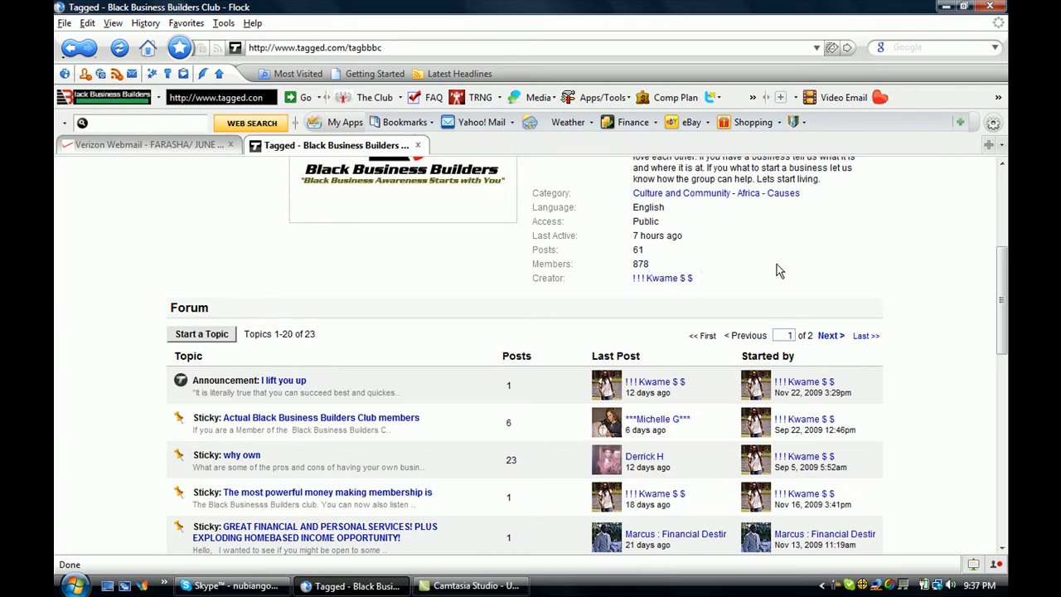
pyautogui.moveTo(936, 197)
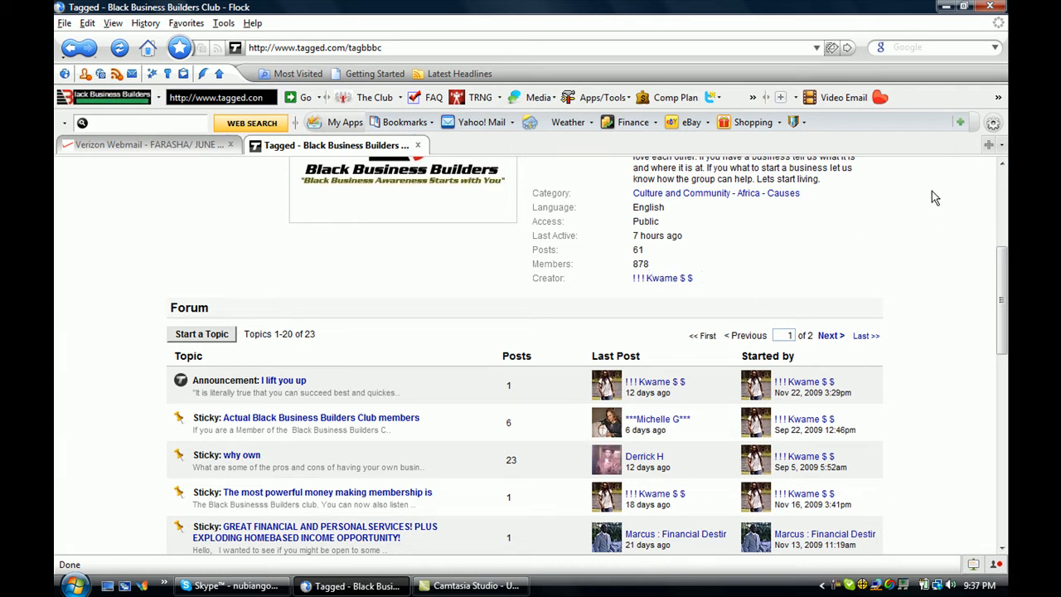
pyautogui.moveTo(985, 240)
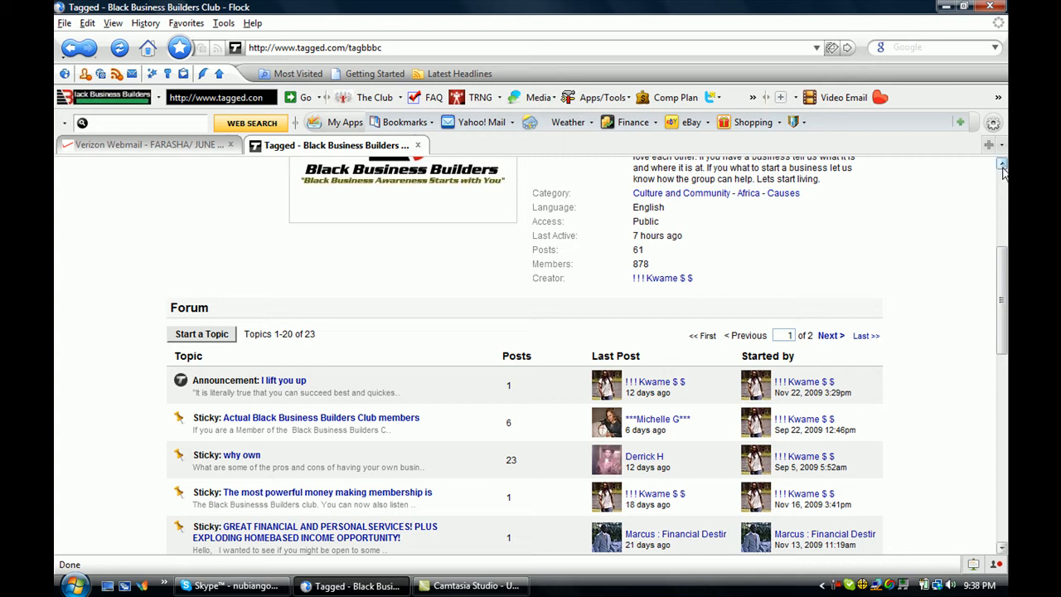
pyautogui.scroll(3)
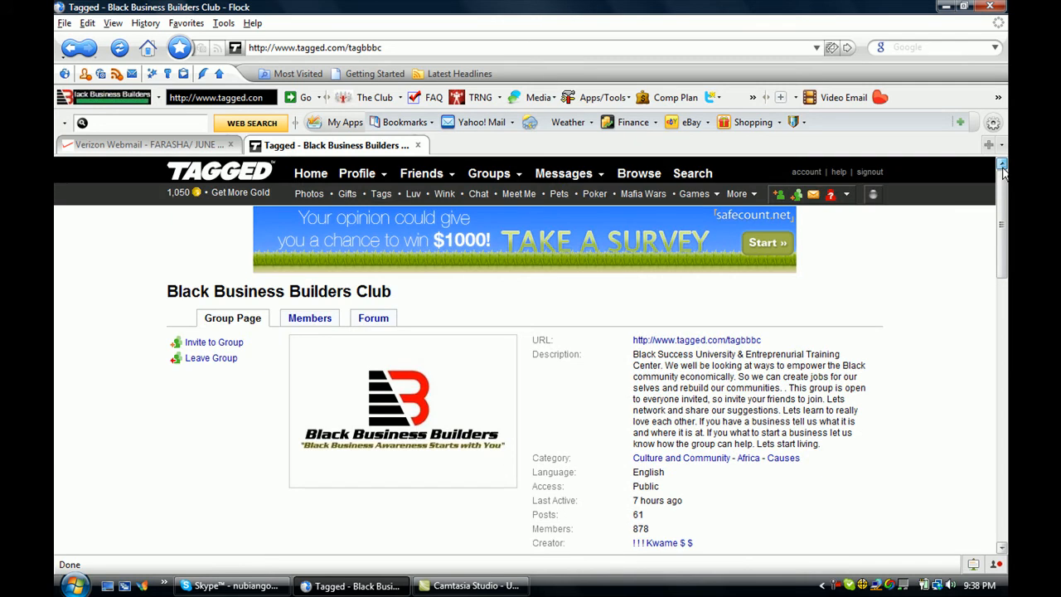
pyautogui.moveTo(871, 273)
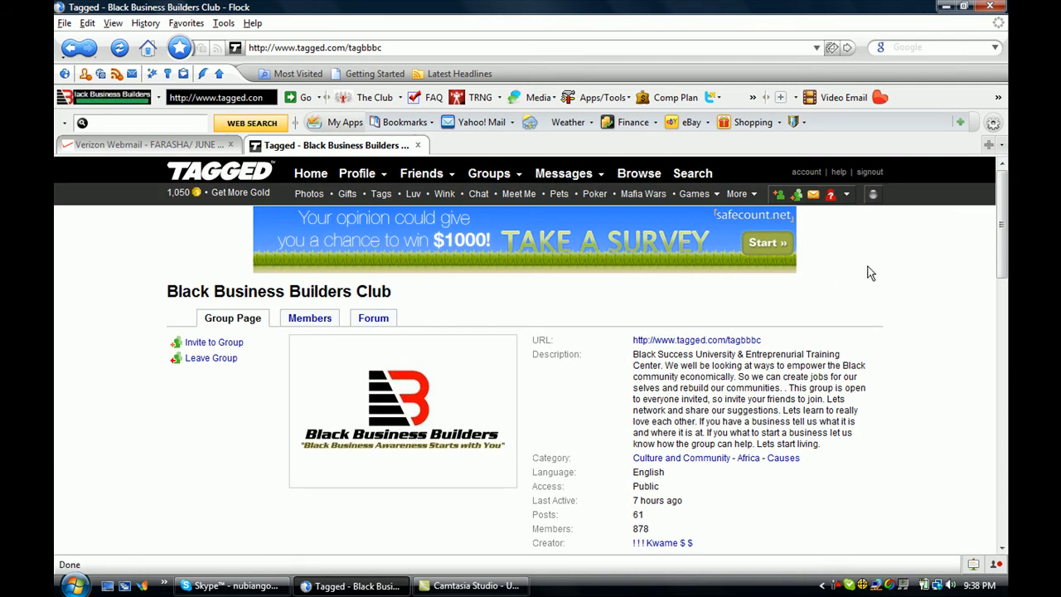
pyautogui.moveTo(647, 217)
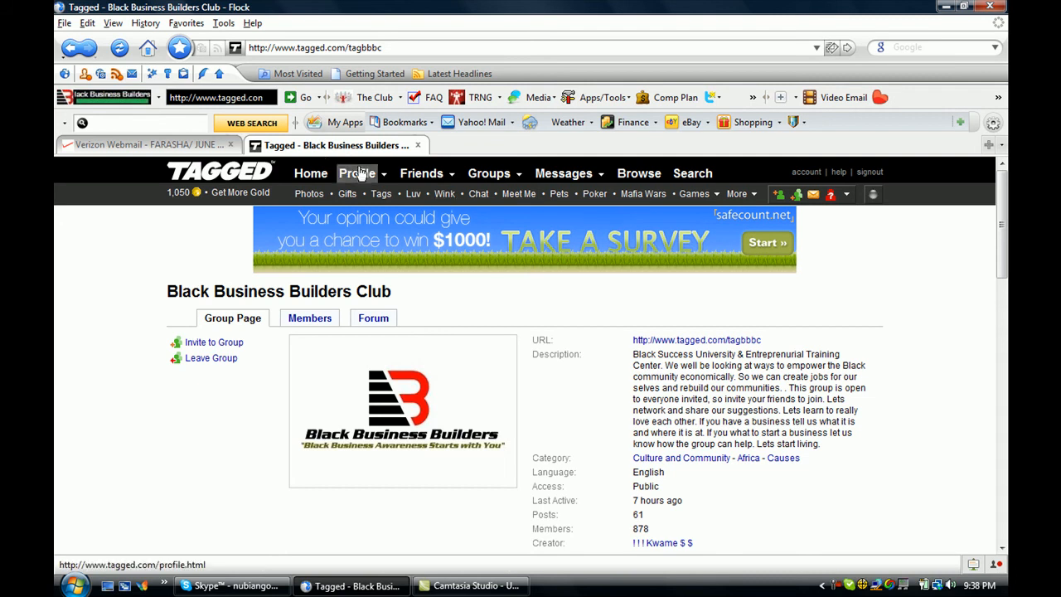
# - Return to My Profile via the Profile link in the top navigation
pyautogui.click(358, 173)
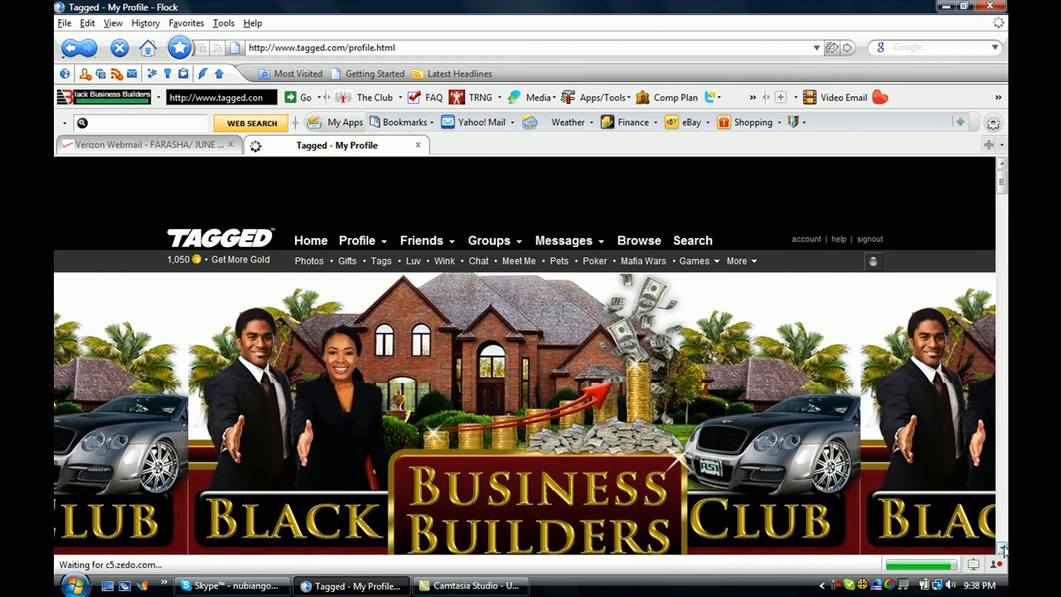
# - Scroll past the club banner to reveal the profile picture, details and Photos section
pyautogui.scroll(-3)
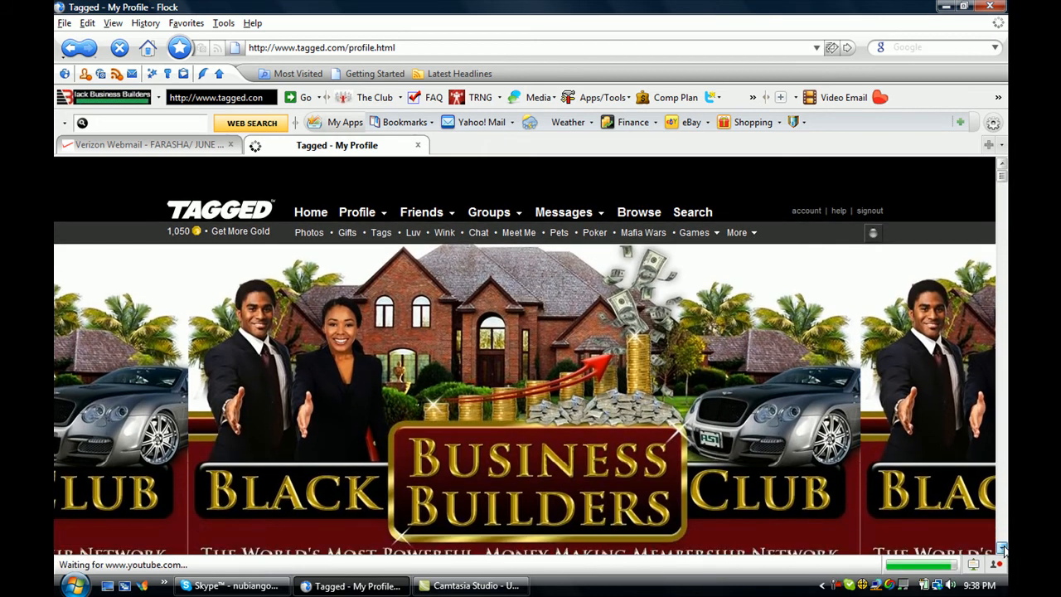
pyautogui.scroll(-3)
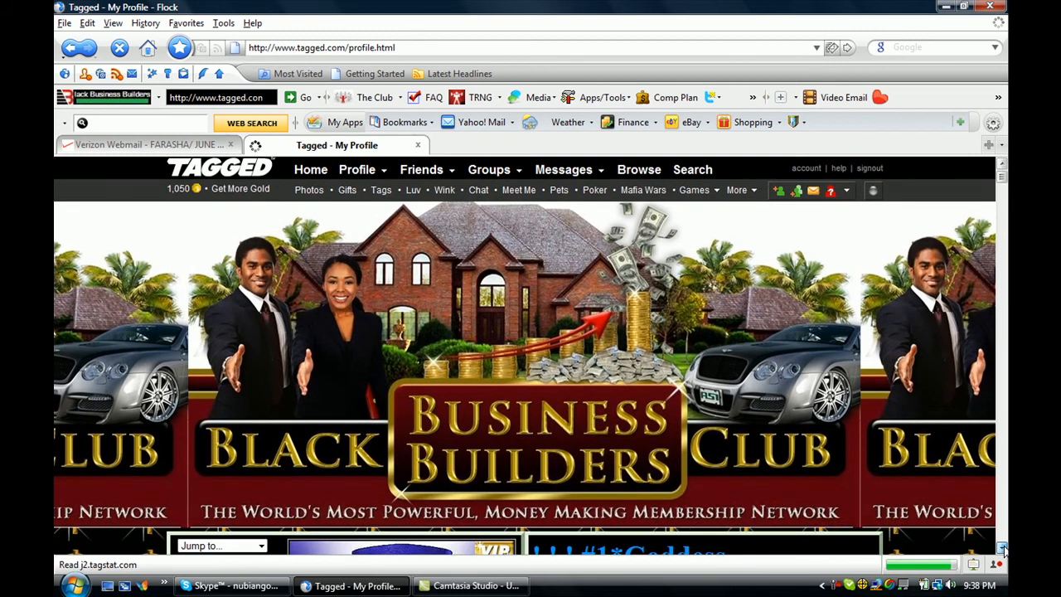
pyautogui.scroll(-3)
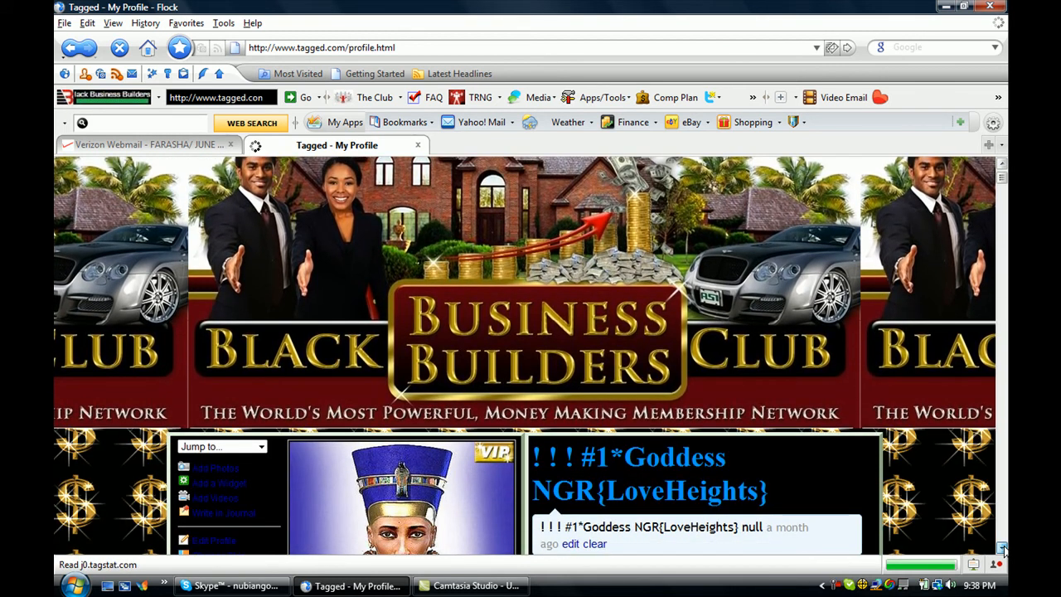
pyautogui.scroll(-3)
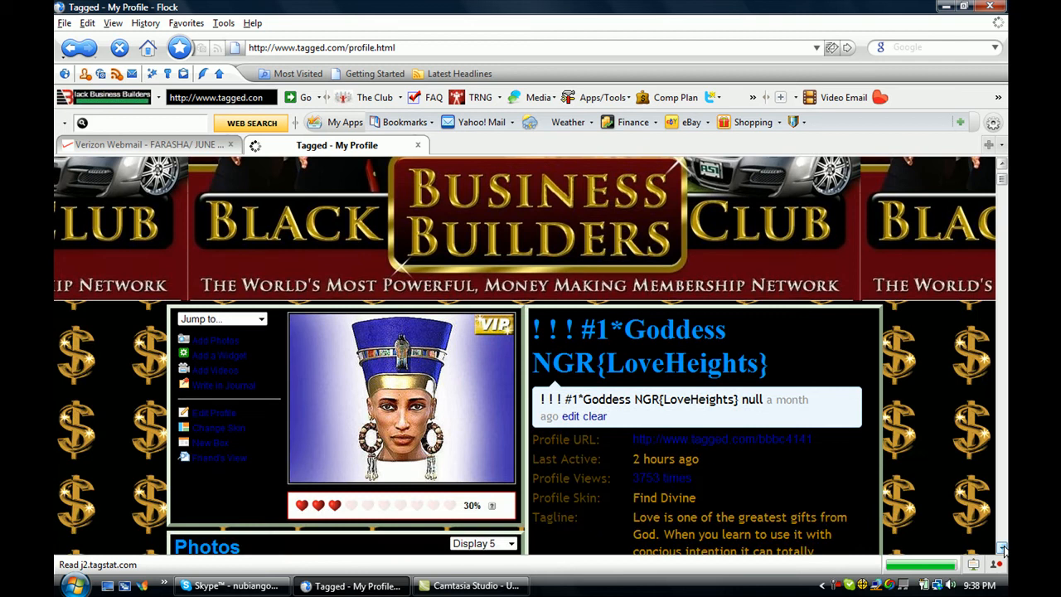
pyautogui.scroll(-3)
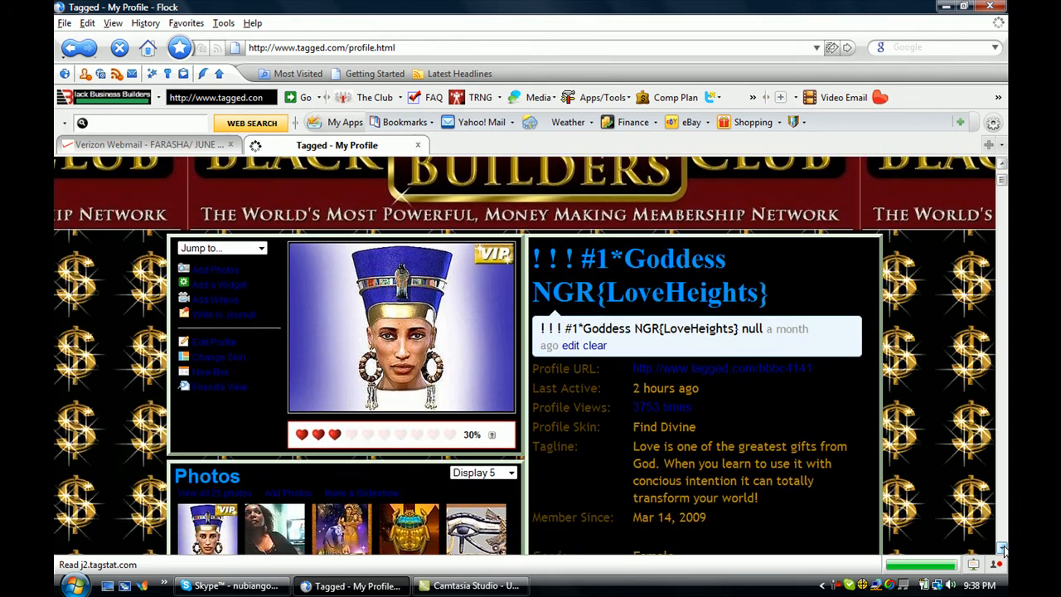